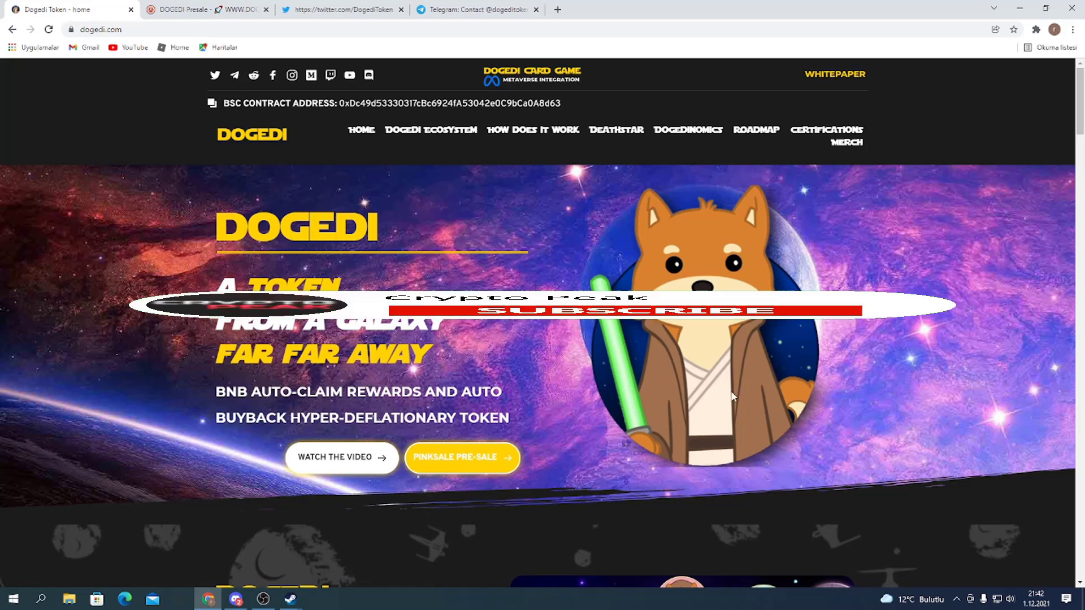
- Skim the dogedi.com homepage, then switch to the DOGEDI TOKEN Twitter profile
{"action": "scroll", "scroll_direction": "down", "scroll_amount": 3}
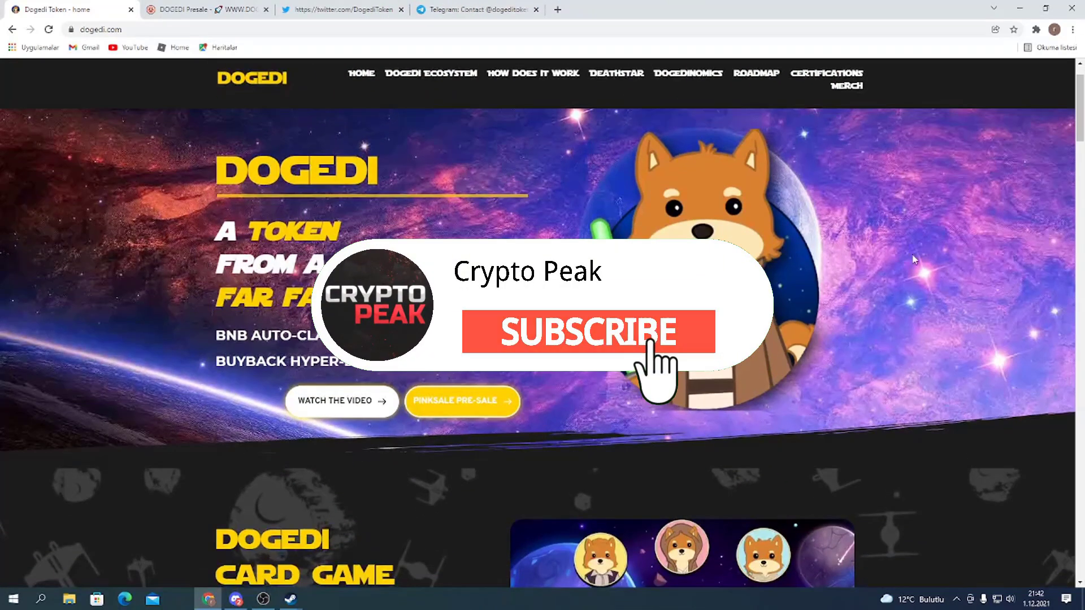
{"action": "scroll", "scroll_direction": "down", "scroll_amount": 3}
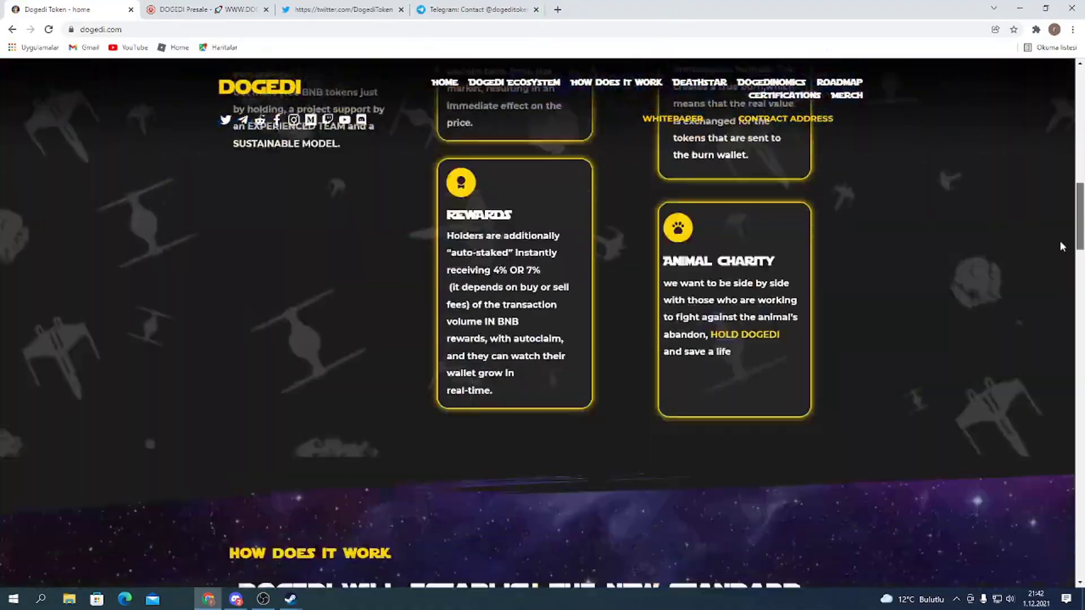
{"action": "scroll", "scroll_direction": "up", "scroll_amount": 3}
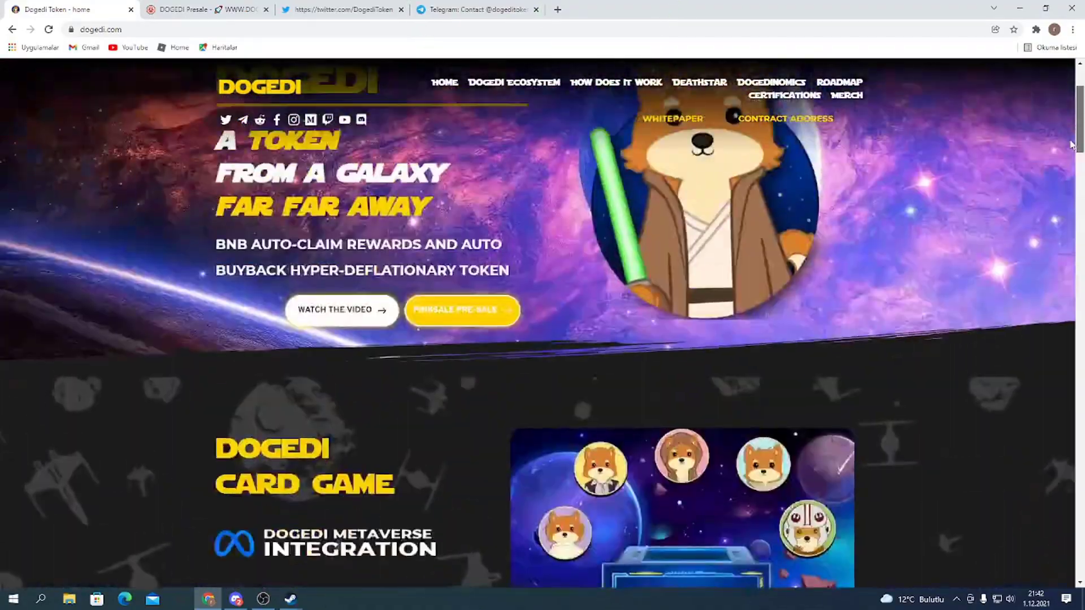
{"action": "left_click", "coordinate": [339, 9]}
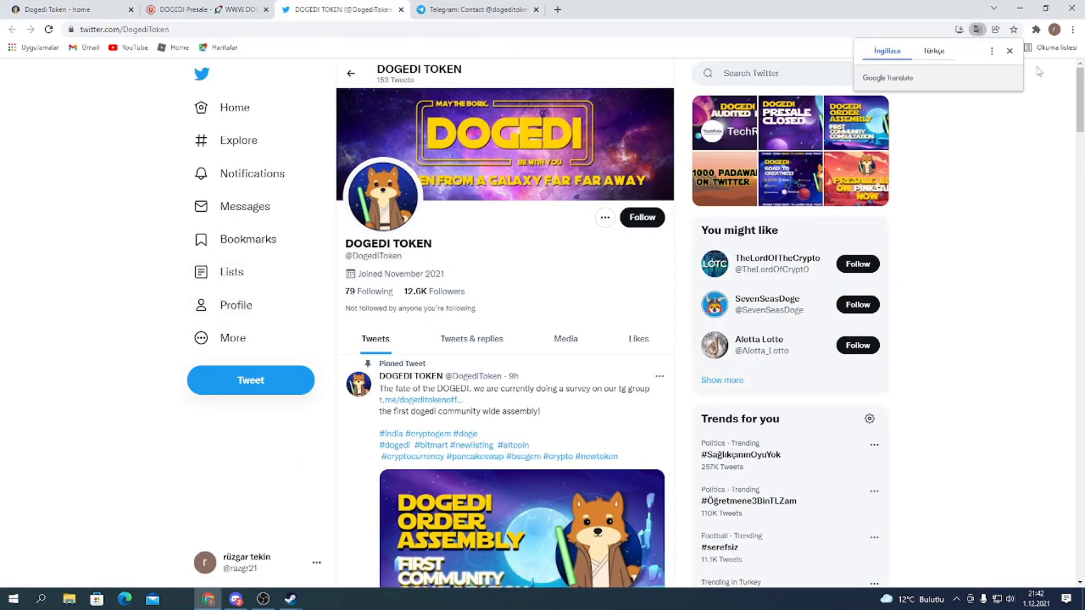
- Dismiss the translation prompt and read through DOGEDI TOKEN's recent tweets
{"action": "left_click", "coordinate": [1008, 51]}
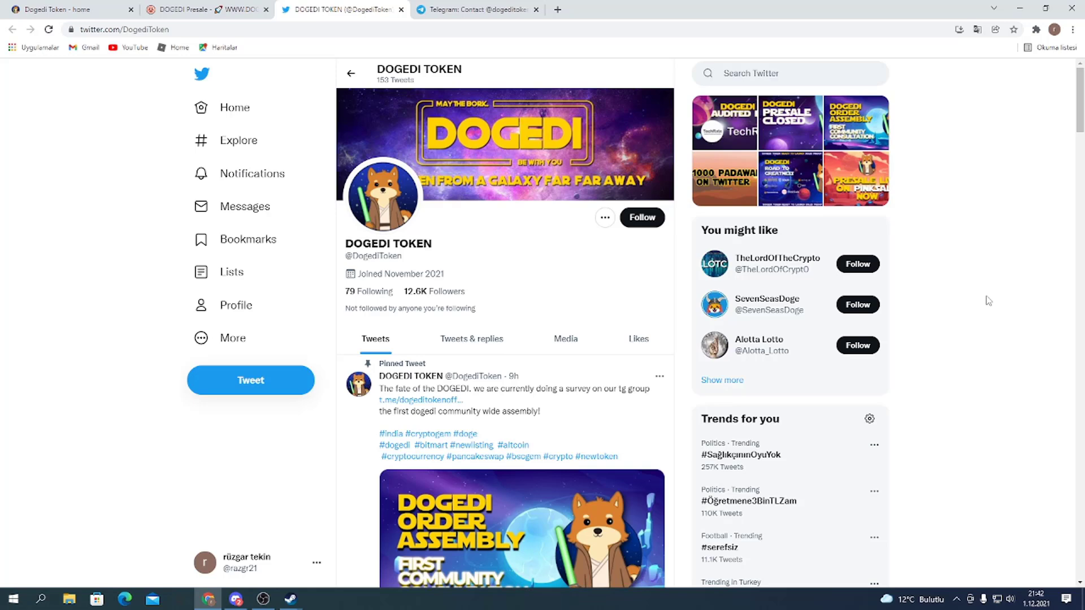
{"action": "scroll", "scroll_direction": "down", "scroll_amount": 3}
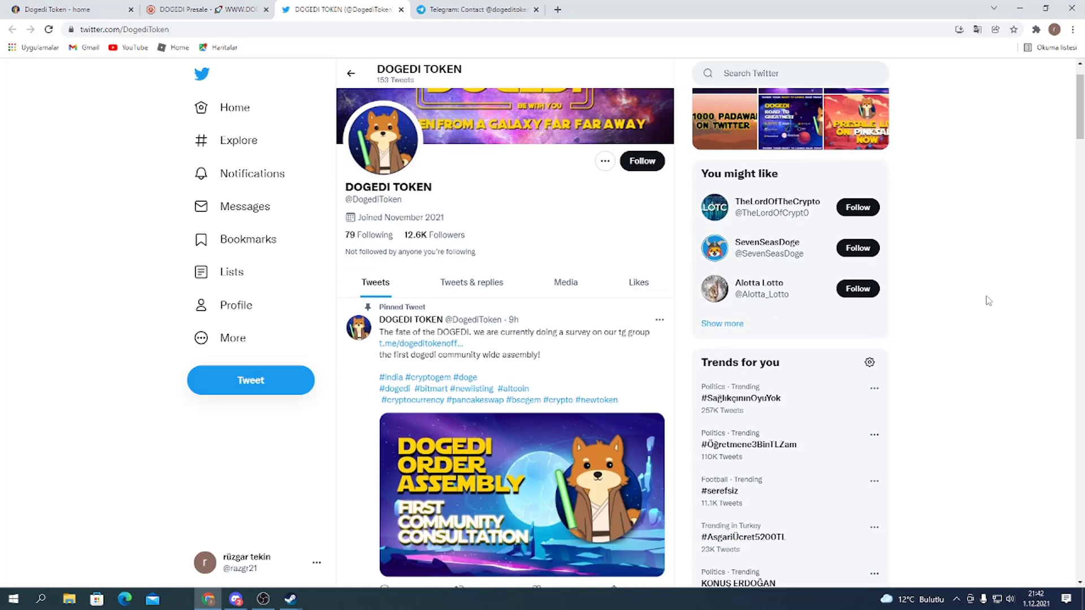
{"action": "scroll", "scroll_direction": "down", "scroll_amount": 3}
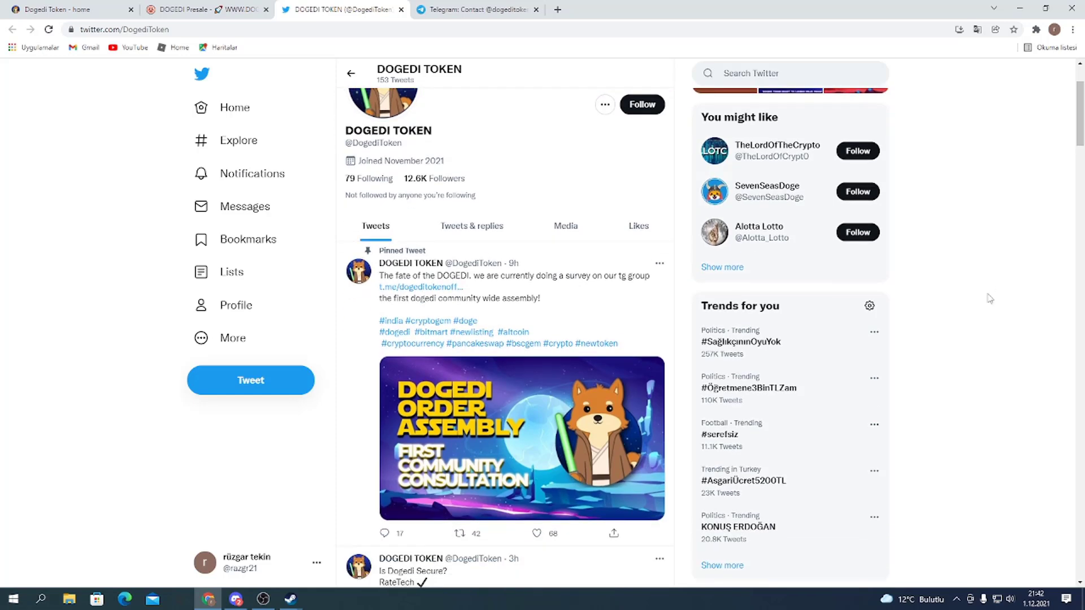
{"action": "scroll", "scroll_direction": "down", "scroll_amount": 3}
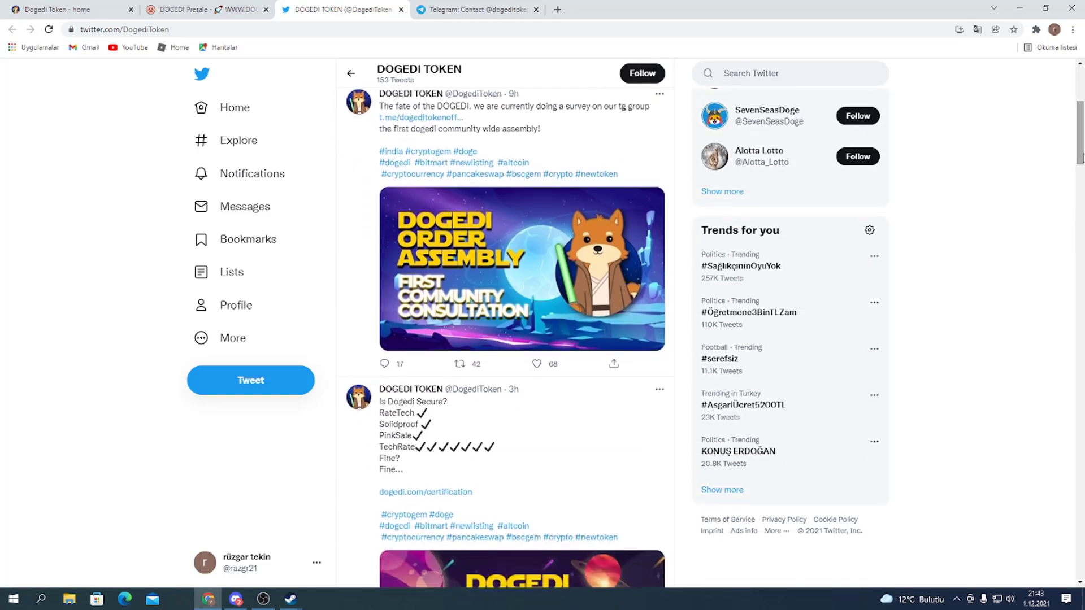
{"action": "scroll", "scroll_direction": "down", "scroll_amount": 3}
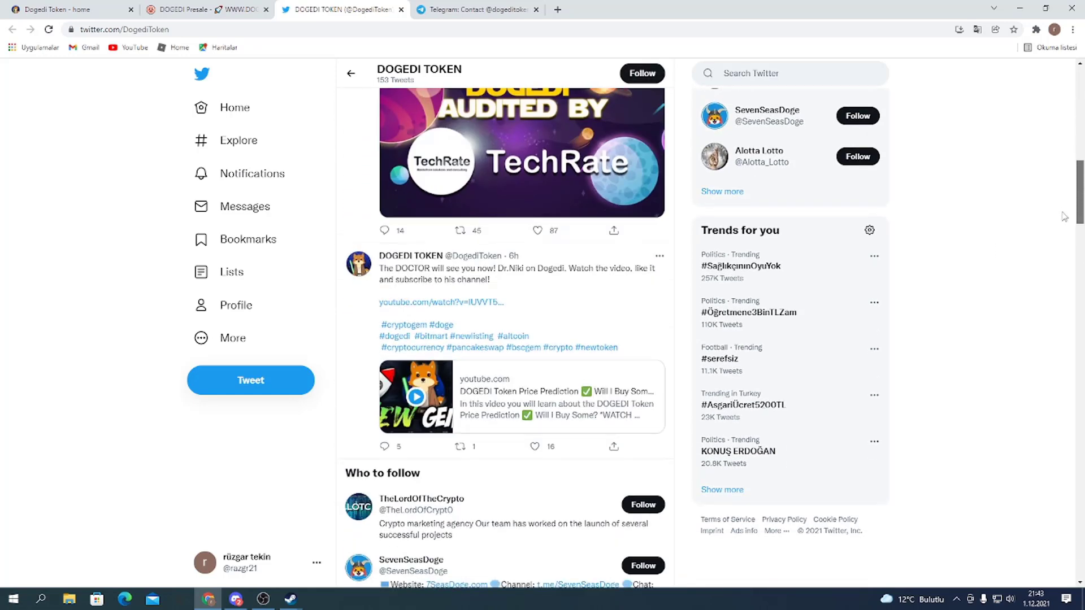
{"action": "scroll", "scroll_direction": "down", "scroll_amount": 3}
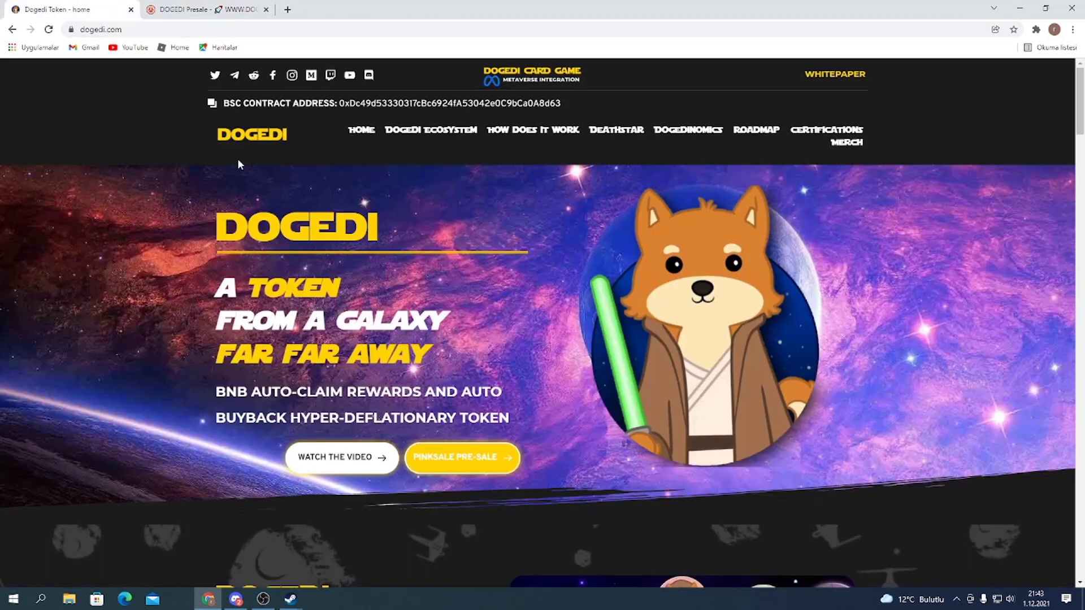
{"action": "mouse_move", "coordinate": [353, 297]}
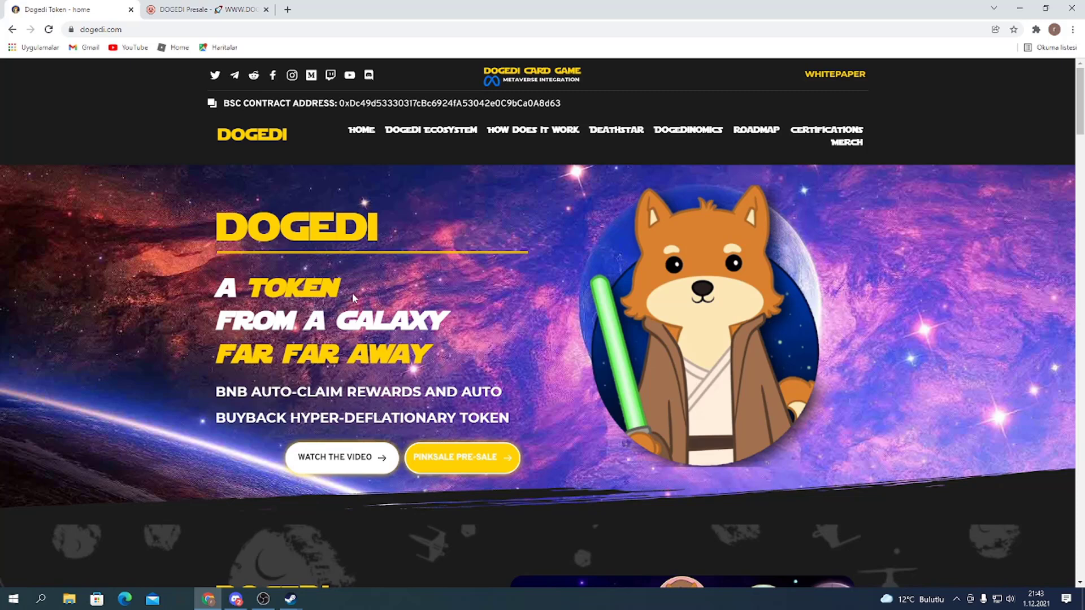
{"action": "mouse_move", "coordinate": [503, 280]}
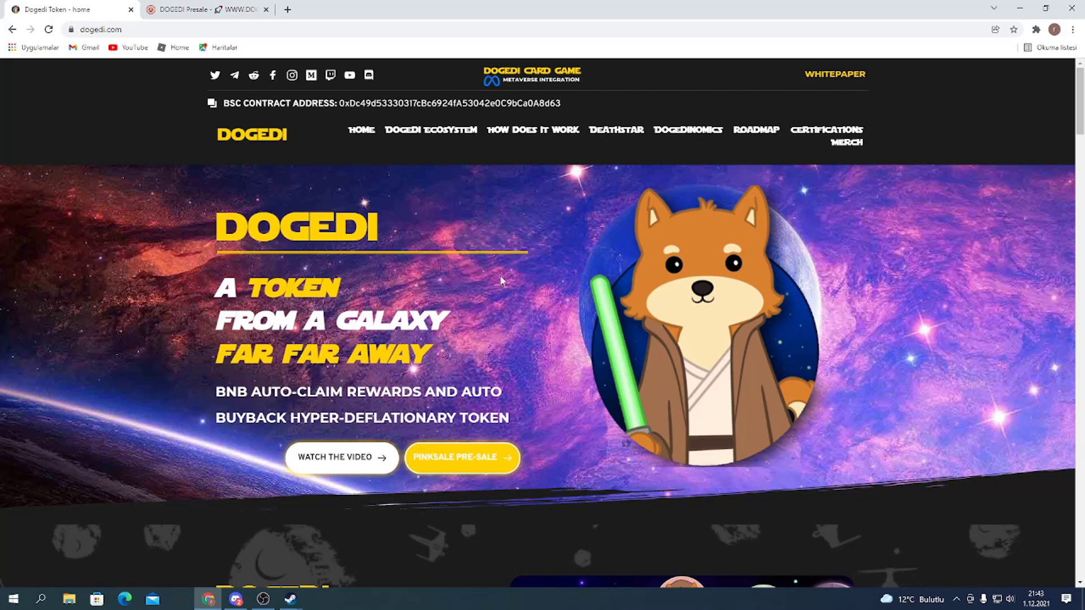
{"action": "scroll", "scroll_direction": "down", "scroll_amount": 3}
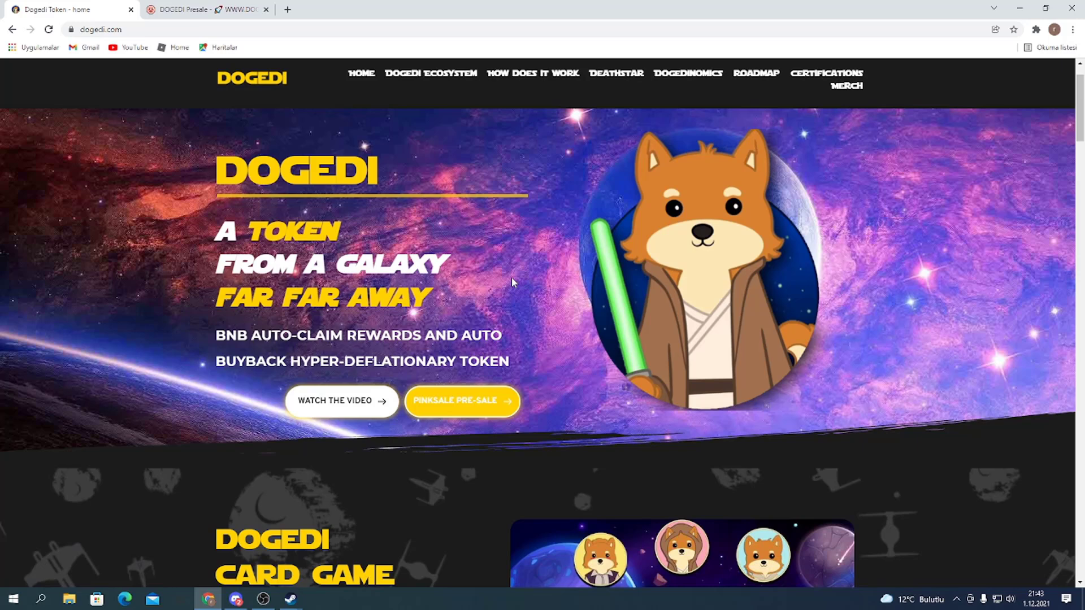
{"action": "scroll", "scroll_direction": "down", "scroll_amount": 3}
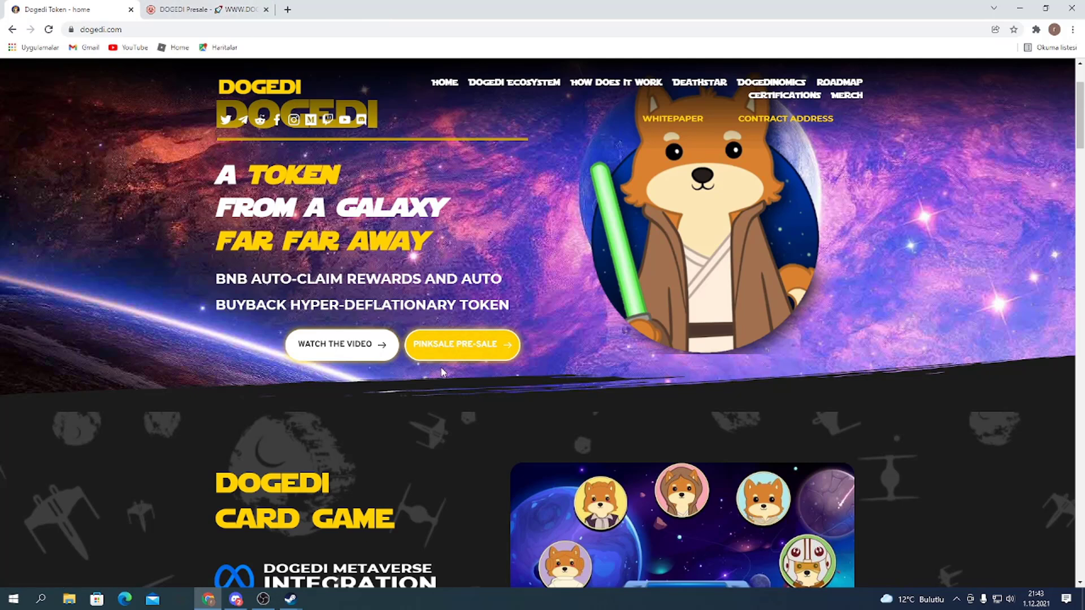
- Review the filled DOGEDI Presale details on the PinkSale page
{"action": "left_click", "coordinate": [204, 9]}
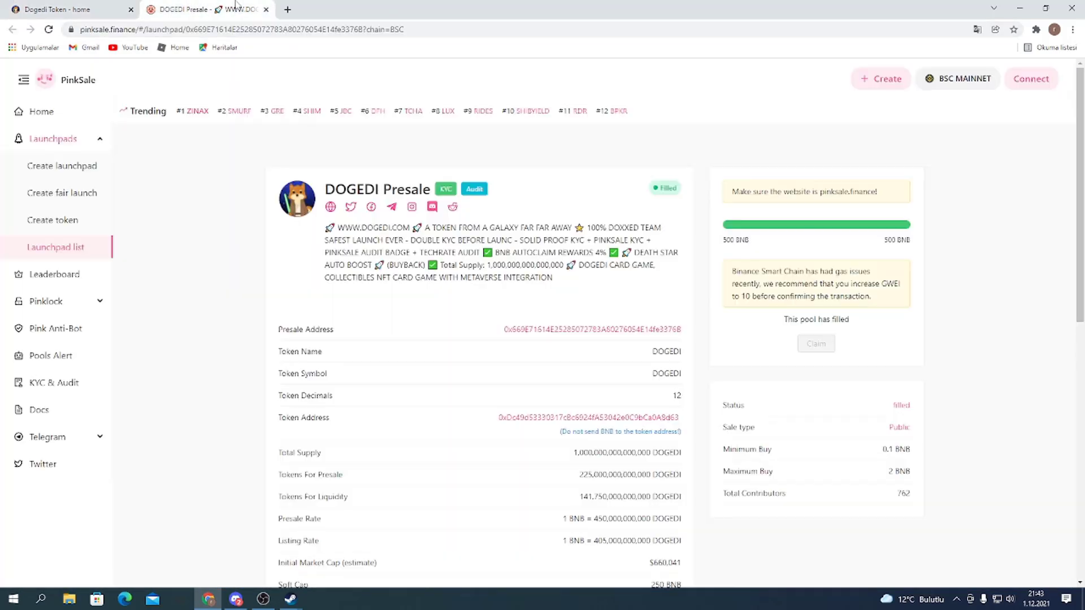
{"action": "scroll", "scroll_direction": "down", "scroll_amount": 3}
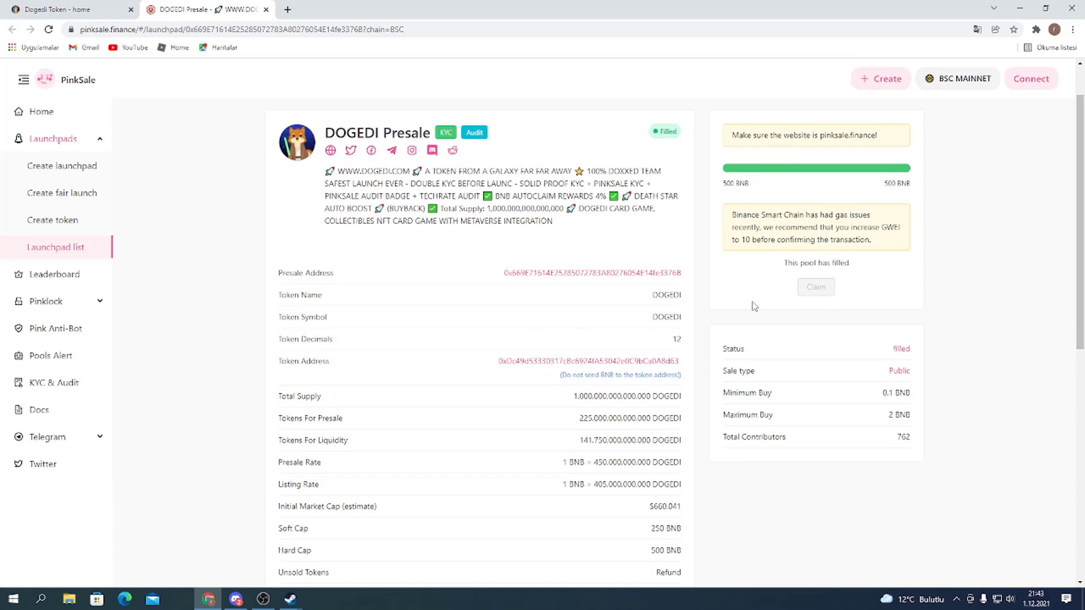
{"action": "mouse_move", "coordinate": [449, 338]}
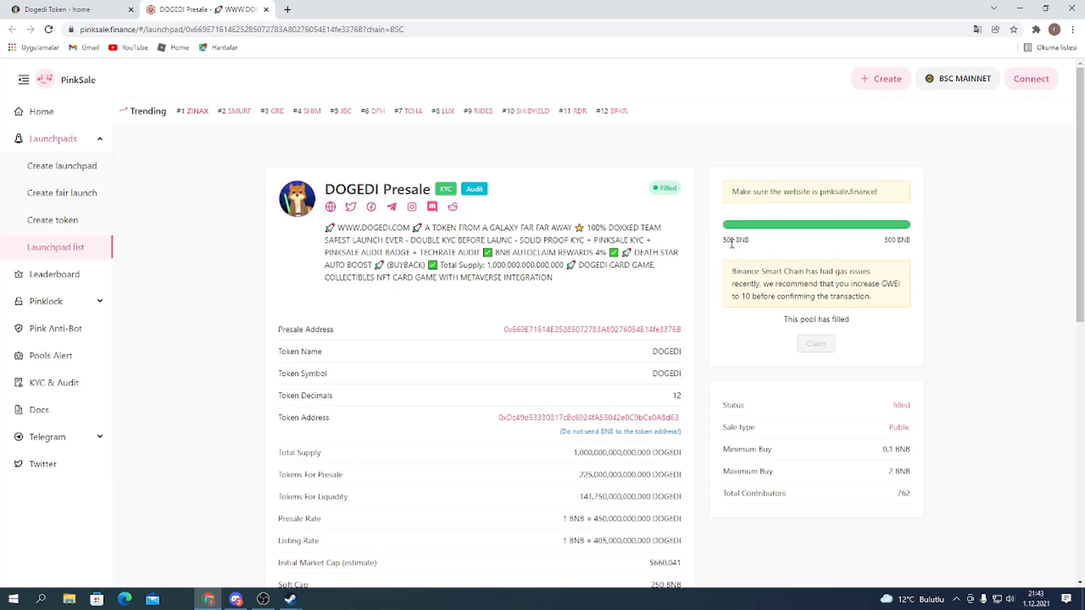
{"action": "scroll", "scroll_direction": "down", "scroll_amount": 3}
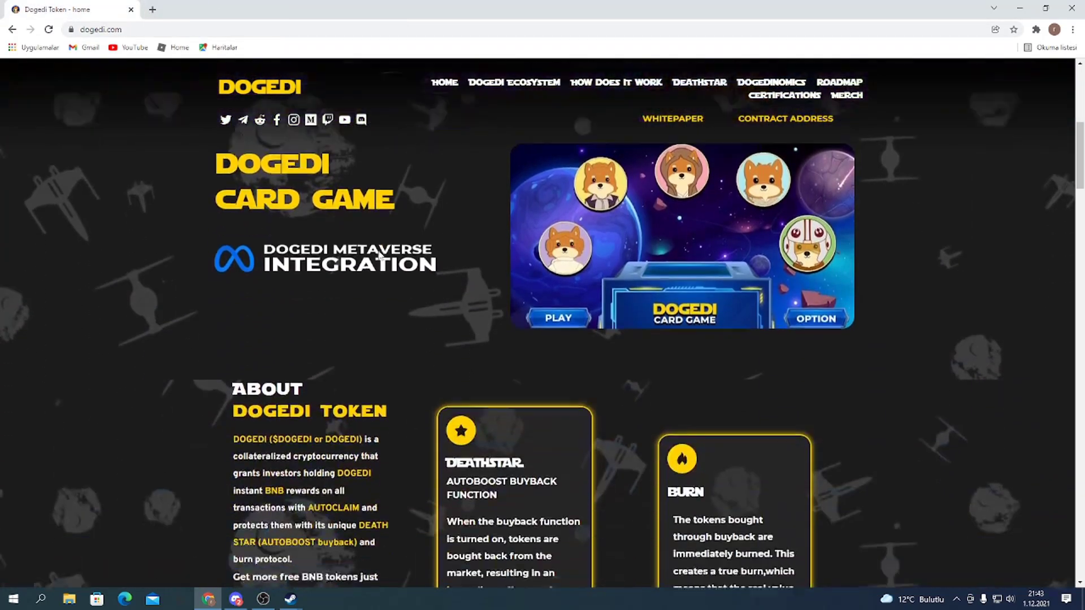
{"action": "scroll", "scroll_direction": "down", "scroll_amount": 3}
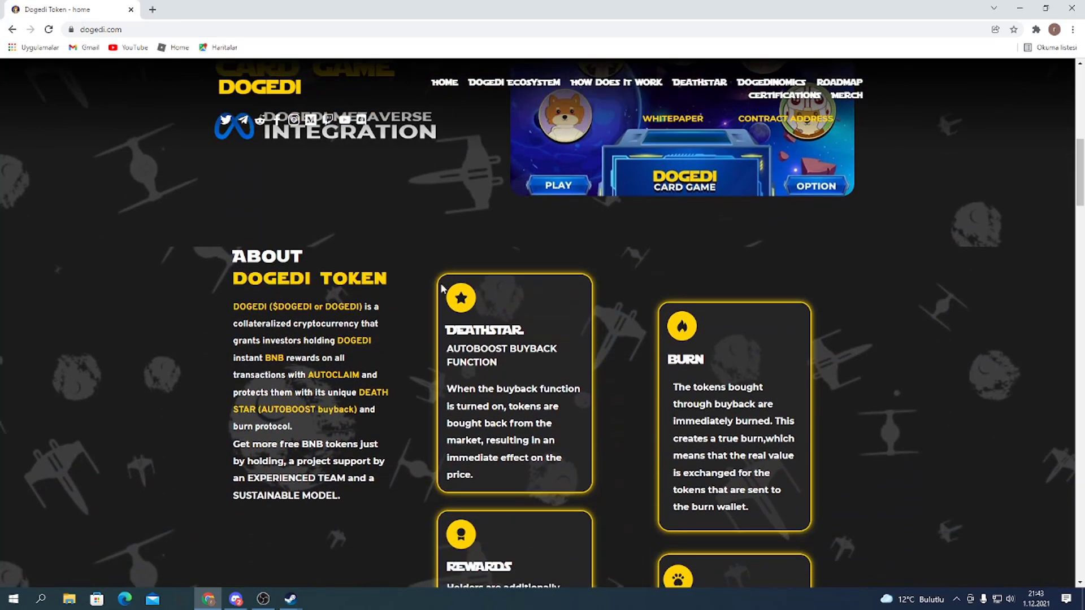
{"action": "mouse_move", "coordinate": [585, 264]}
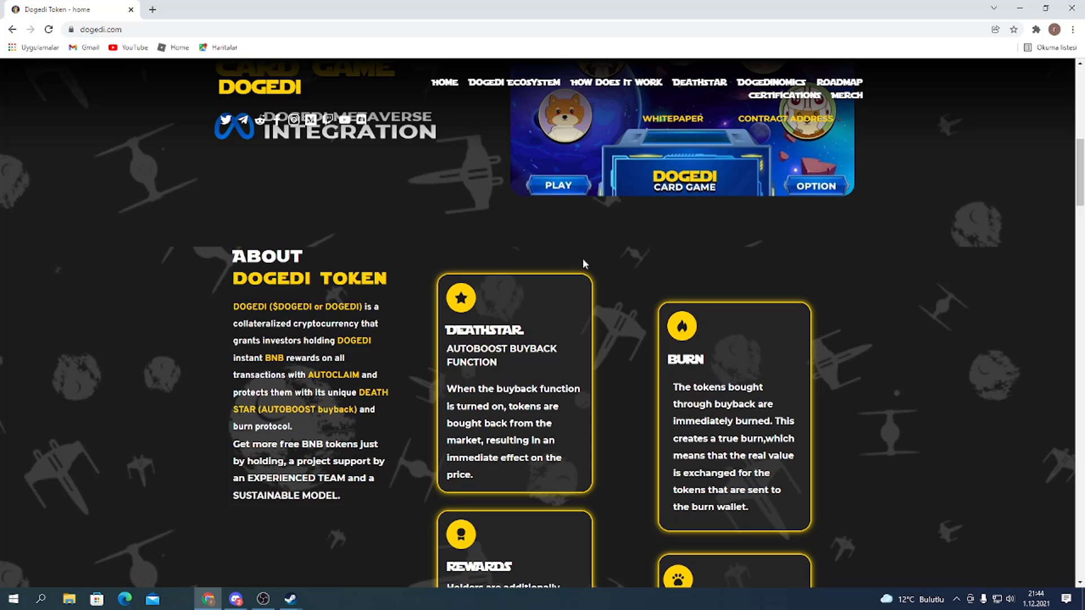
{"action": "scroll", "scroll_direction": "down", "scroll_amount": 3}
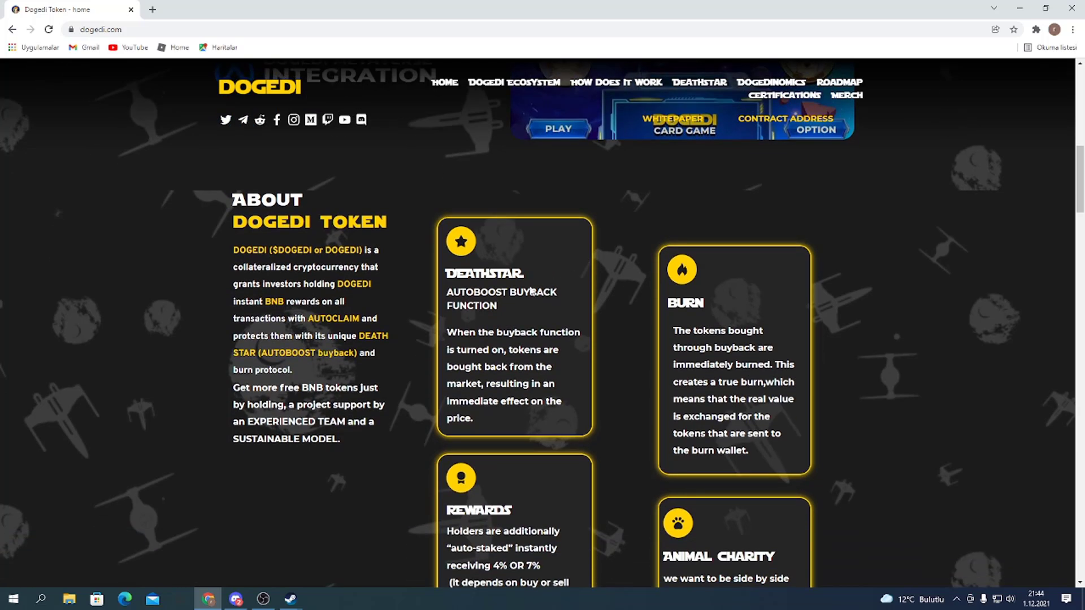
{"action": "scroll", "scroll_direction": "down", "scroll_amount": 3}
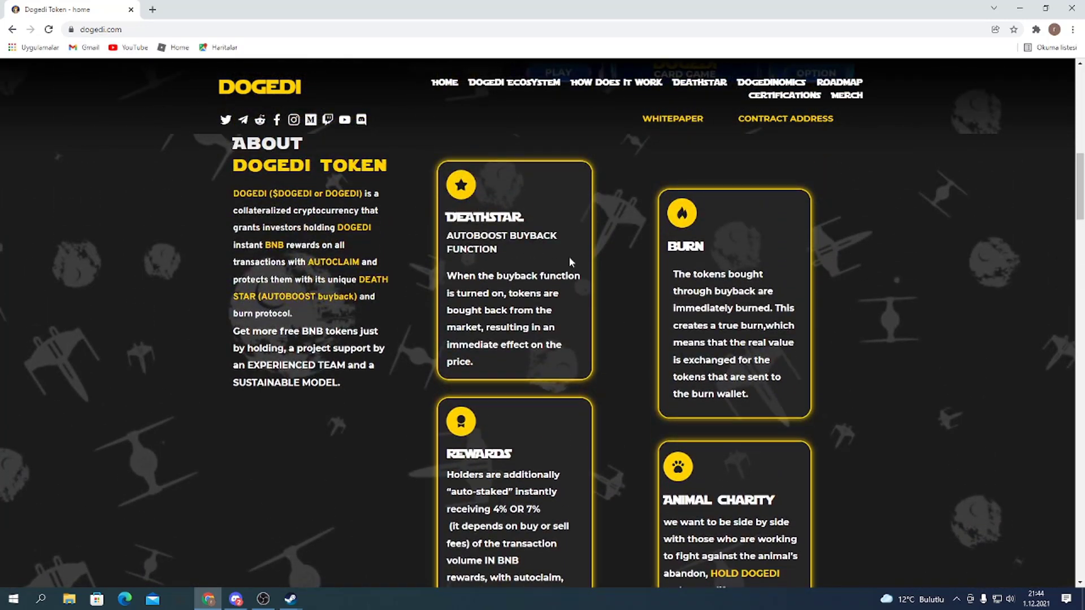
{"action": "scroll", "scroll_direction": "down", "scroll_amount": 3}
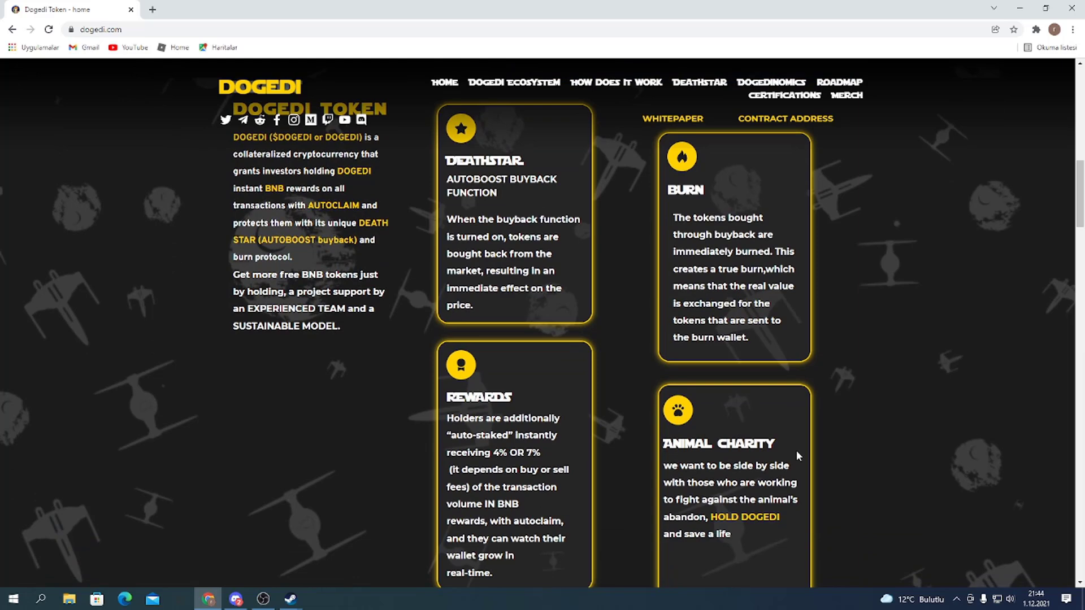
{"action": "scroll", "scroll_direction": "down", "scroll_amount": 3}
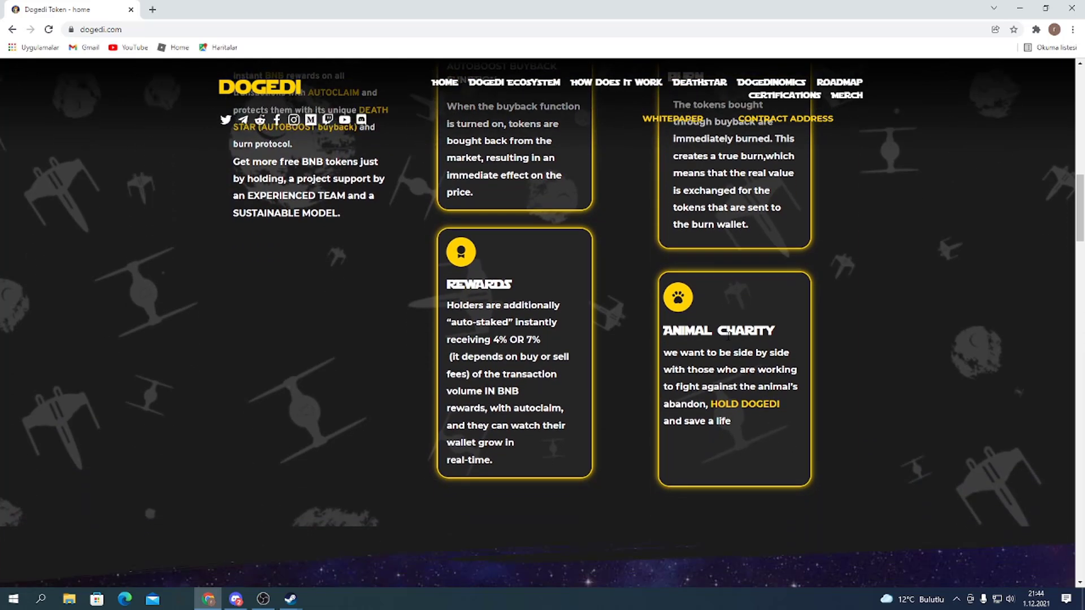
{"action": "scroll", "scroll_direction": "down", "scroll_amount": 3}
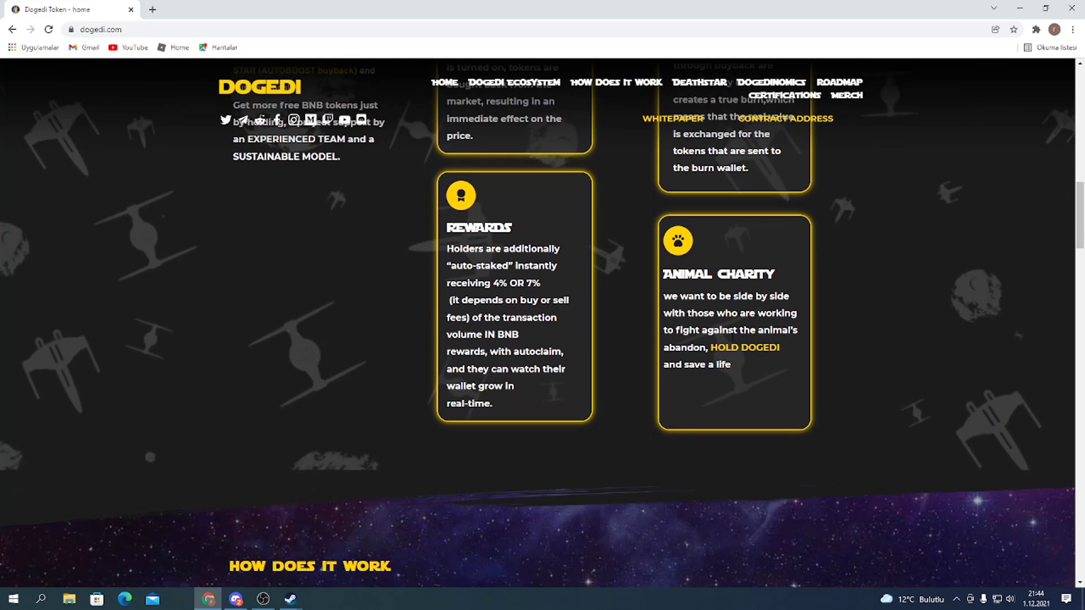
{"action": "scroll", "scroll_direction": "up", "scroll_amount": 3}
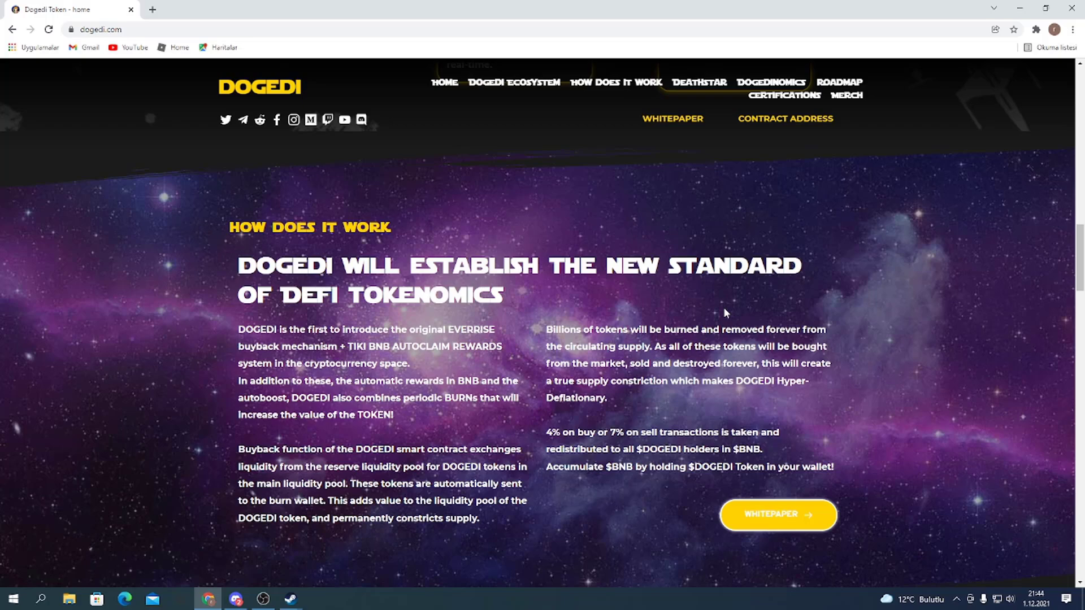
{"action": "mouse_move", "coordinate": [736, 303]}
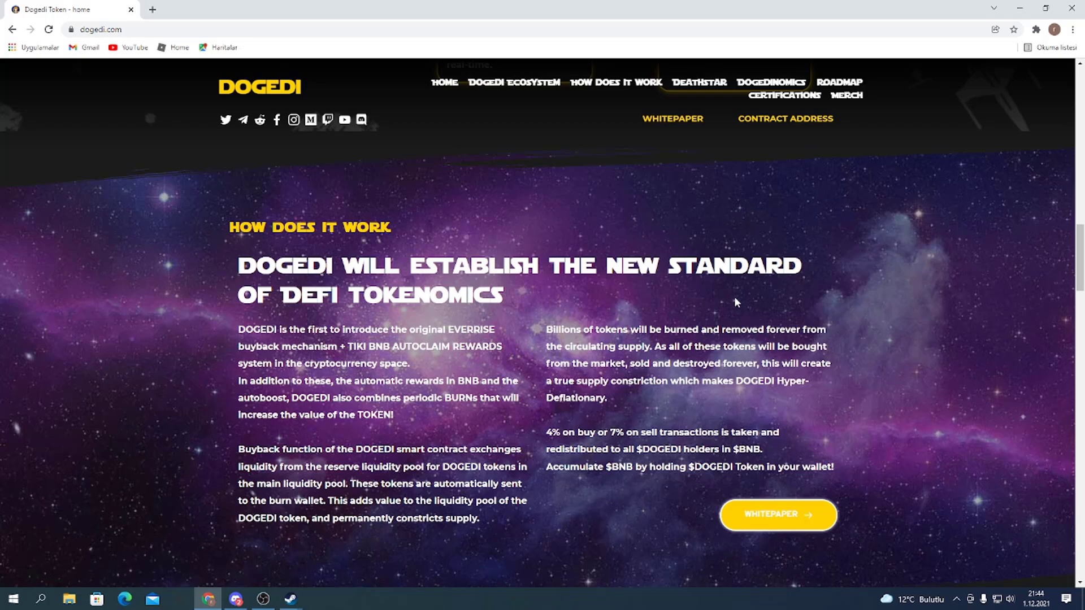
- Move down the homepage to the How Does It Work DeFi tokenomics section
{"action": "scroll", "scroll_direction": "down", "scroll_amount": 3}
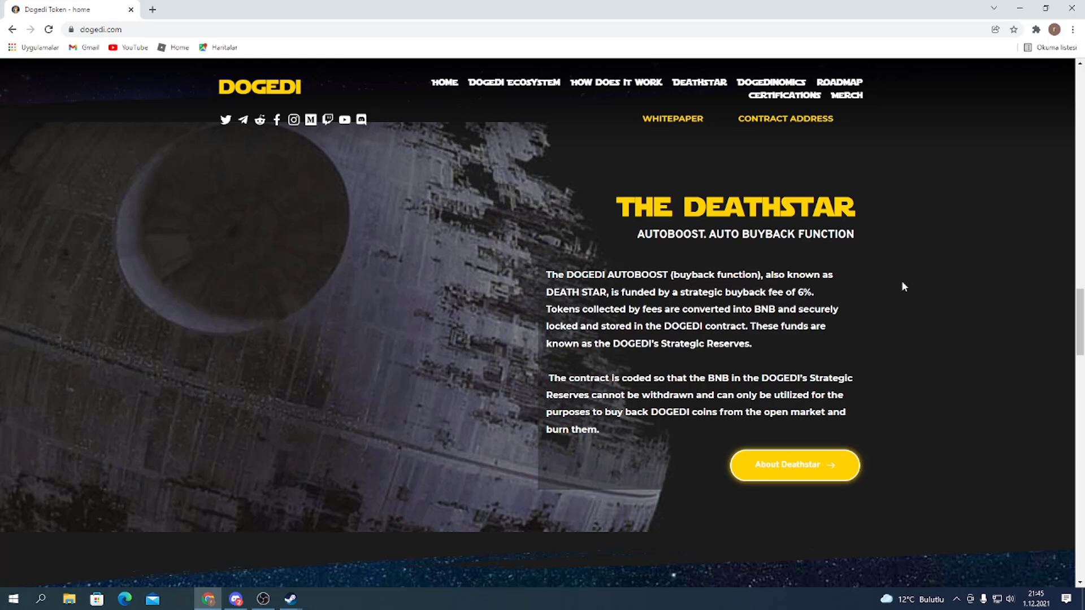
- Reach the Dogedinomics chart and switch it to the 15% sell fee breakdown
{"action": "scroll", "scroll_direction": "down", "scroll_amount": 3}
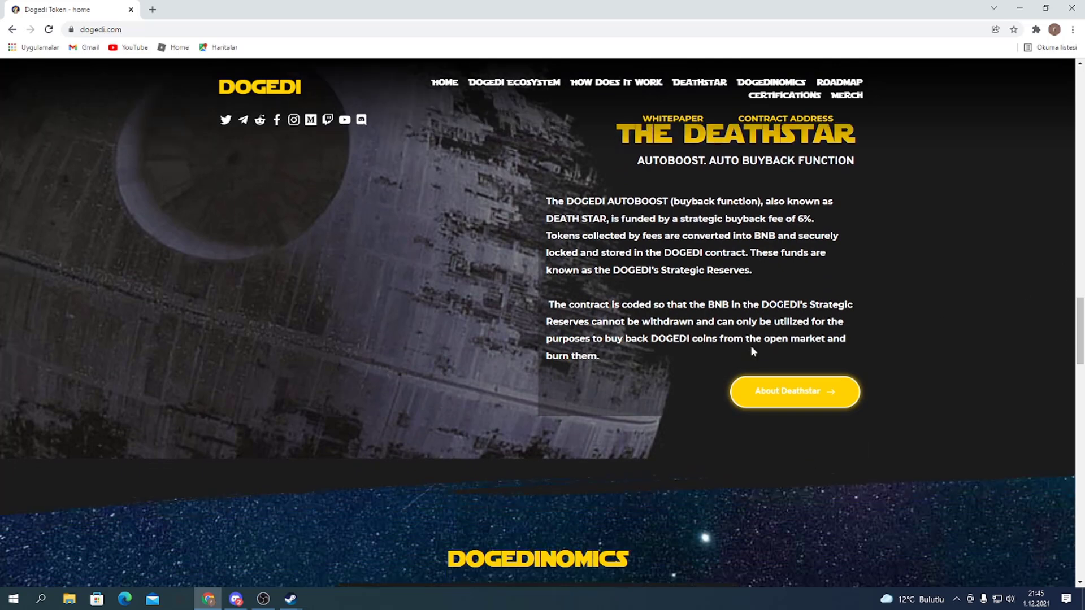
{"action": "scroll", "scroll_direction": "down", "scroll_amount": 3}
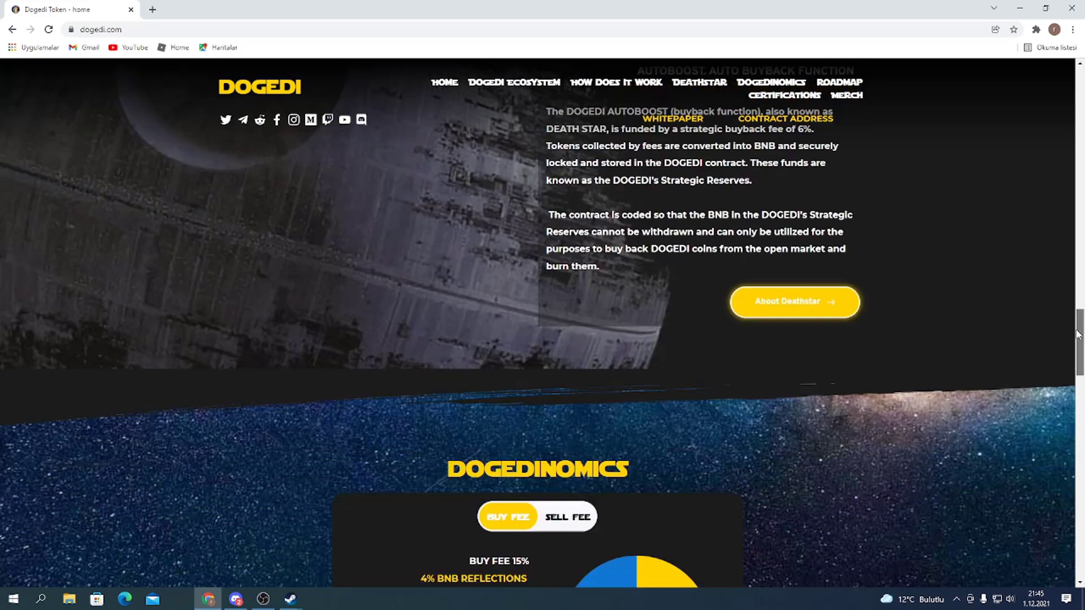
{"action": "scroll", "scroll_direction": "down", "scroll_amount": 3}
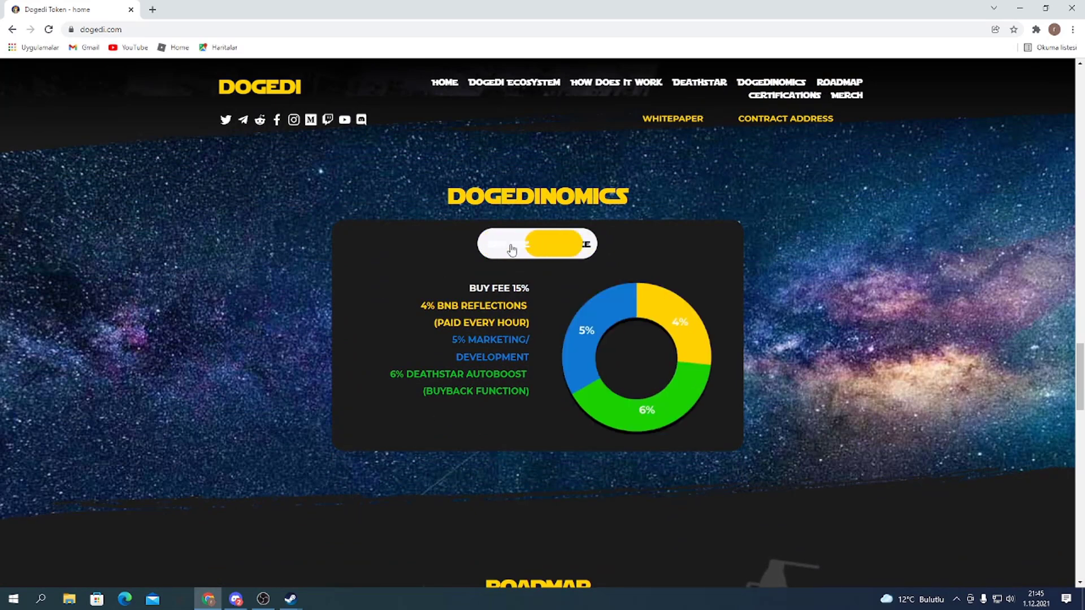
{"action": "left_click", "coordinate": [567, 244]}
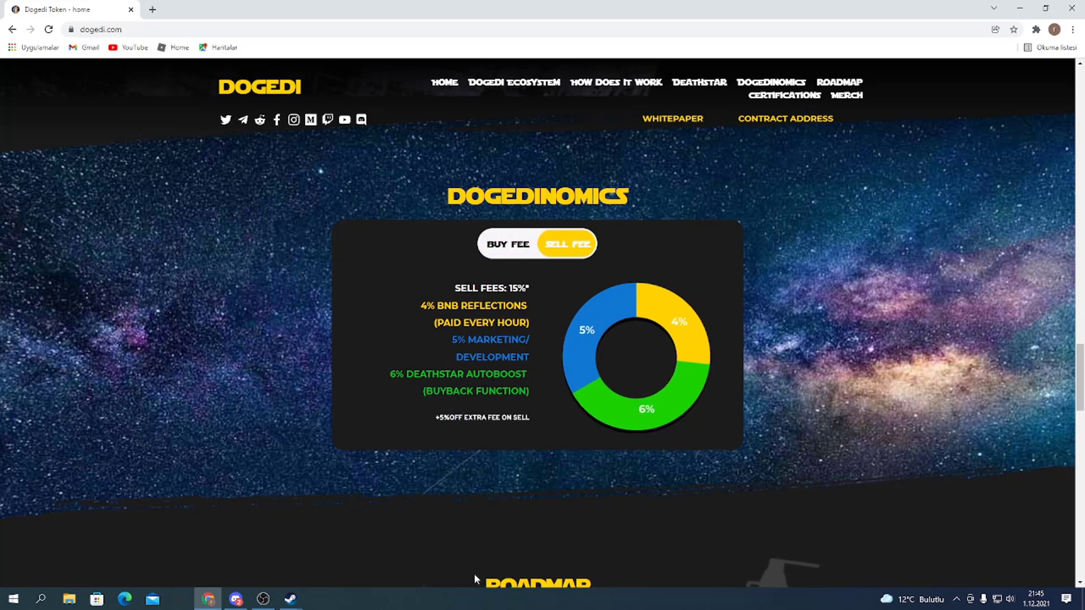
- Read through the Roadmap phases down to the We Work With partners and the footer contract address
{"action": "scroll", "scroll_direction": "down", "scroll_amount": 3}
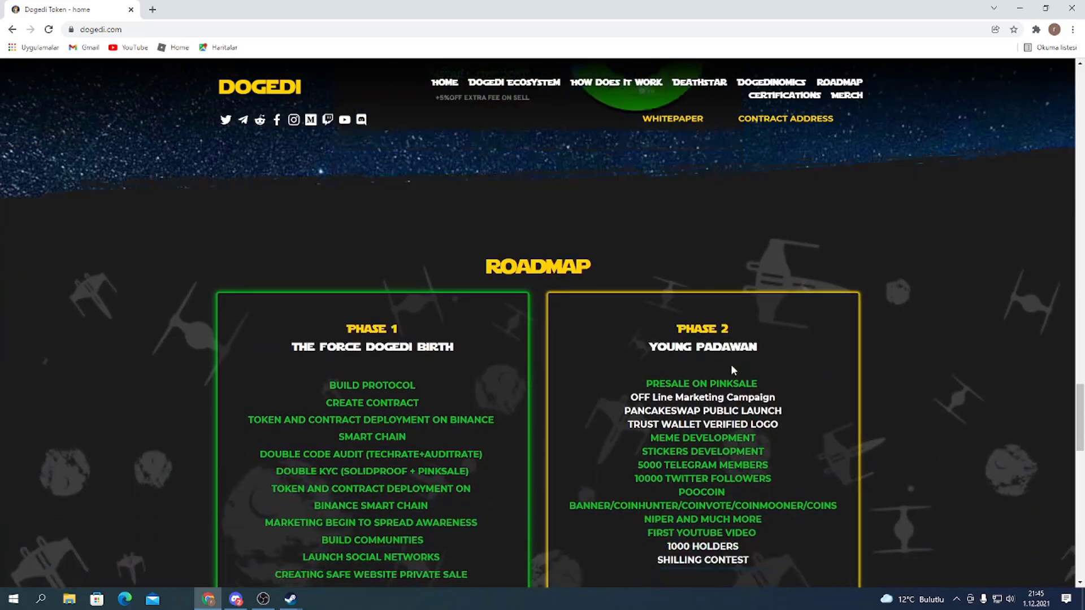
{"action": "scroll", "scroll_direction": "down", "scroll_amount": 3}
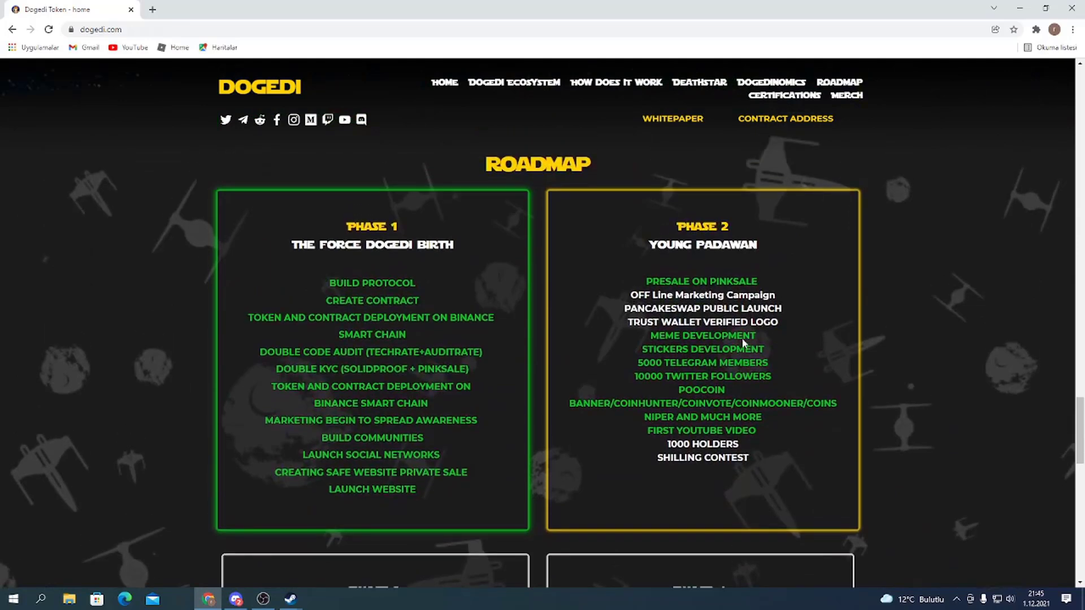
{"action": "scroll", "scroll_direction": "down", "scroll_amount": 3}
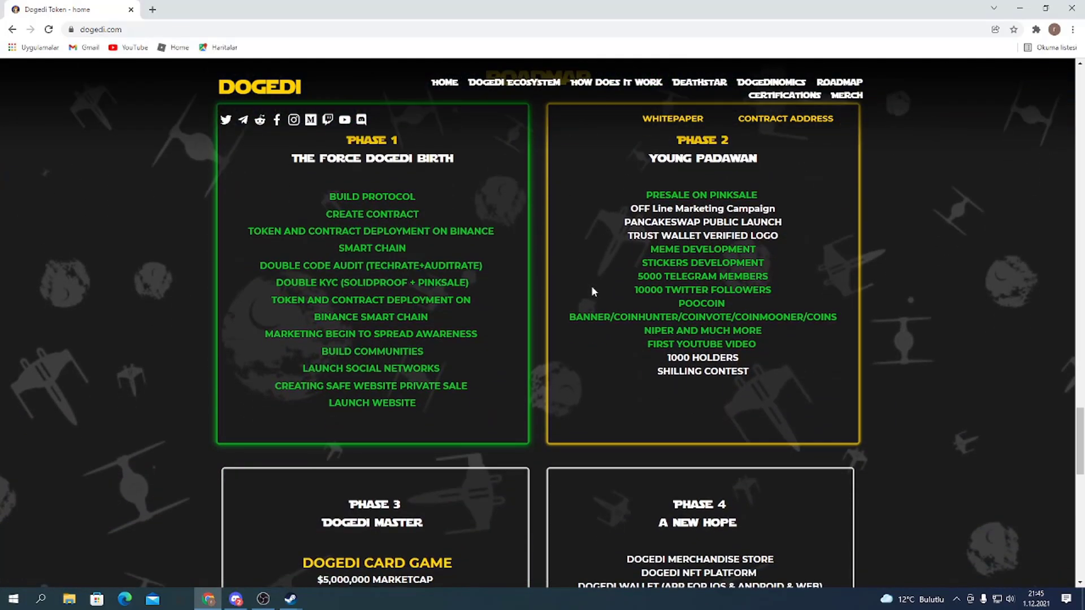
{"action": "scroll", "scroll_direction": "down", "scroll_amount": 3}
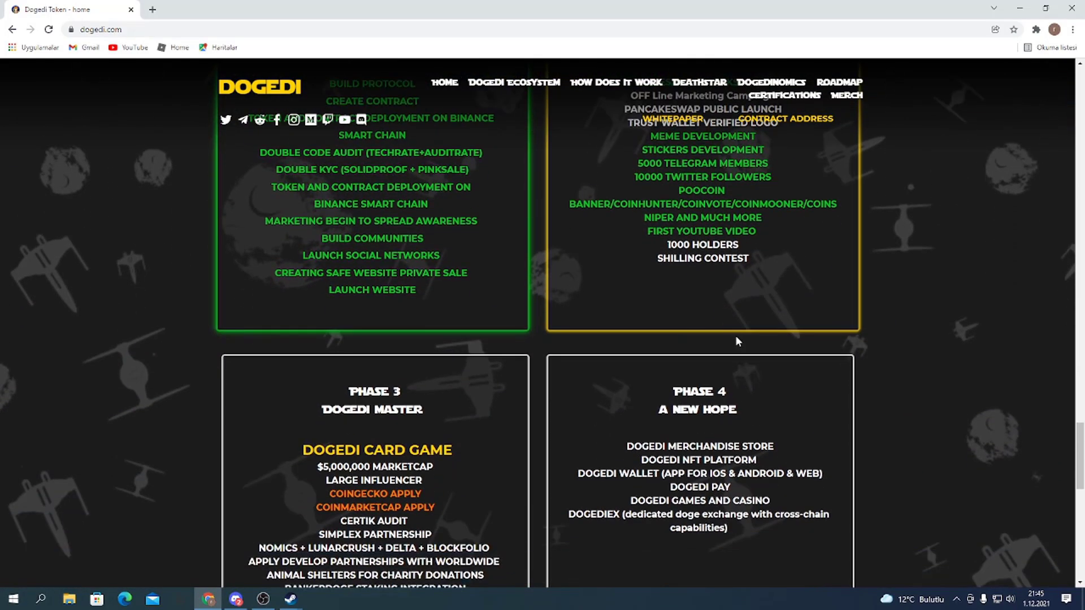
{"action": "scroll", "scroll_direction": "down", "scroll_amount": 3}
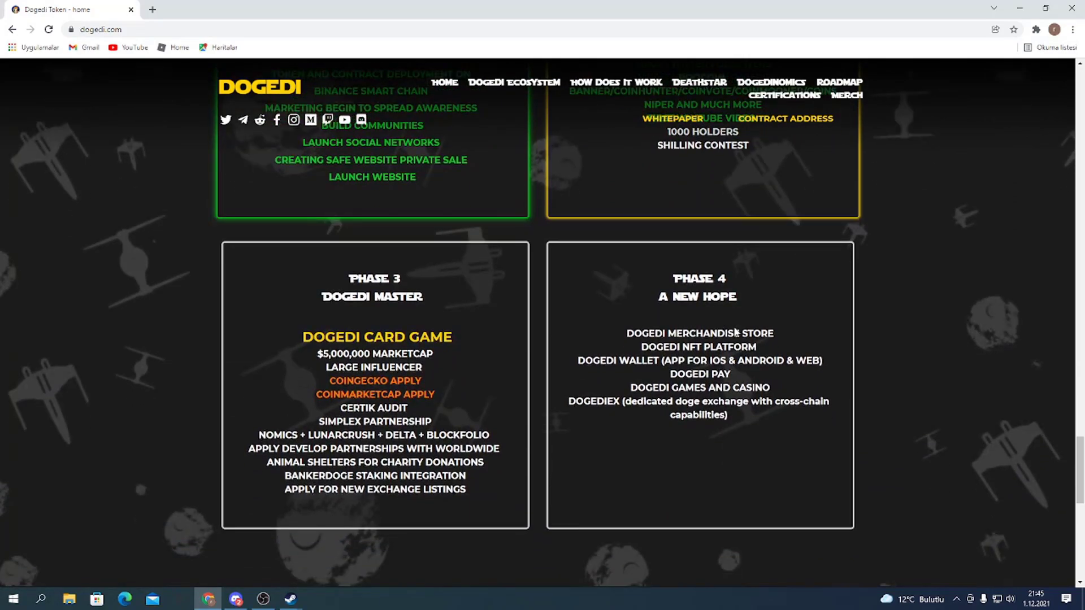
{"action": "scroll", "scroll_direction": "down", "scroll_amount": 3}
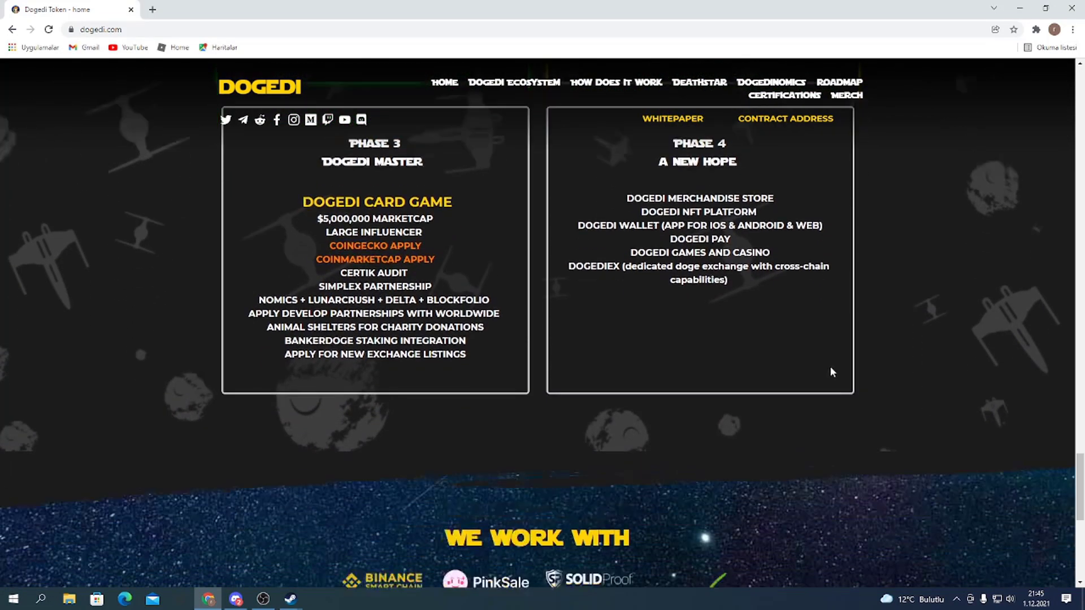
{"action": "scroll", "scroll_direction": "down", "scroll_amount": 3}
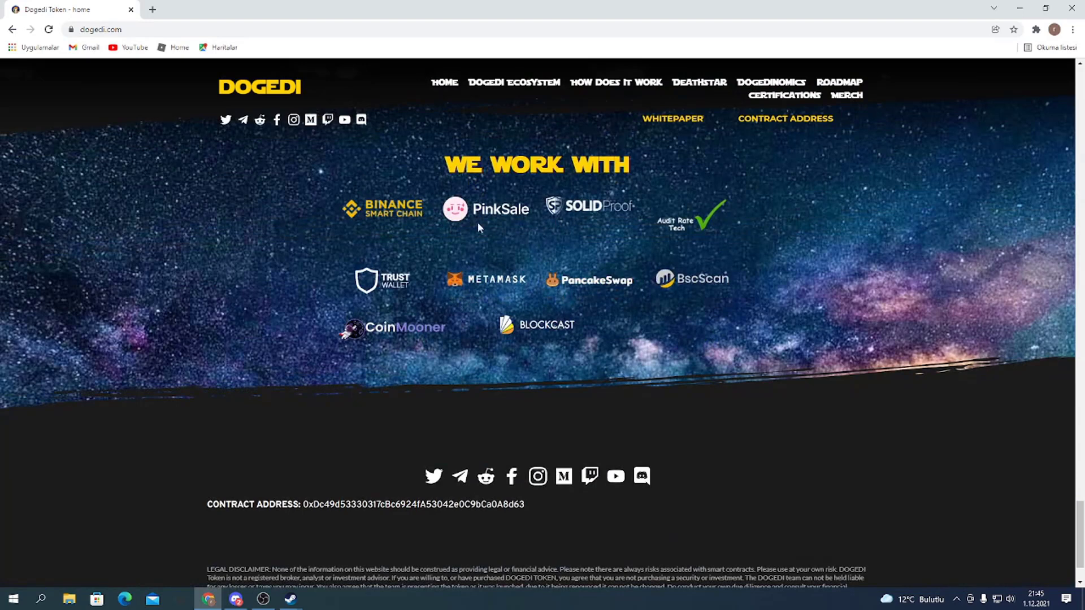
{"action": "scroll", "scroll_direction": "down", "scroll_amount": 3}
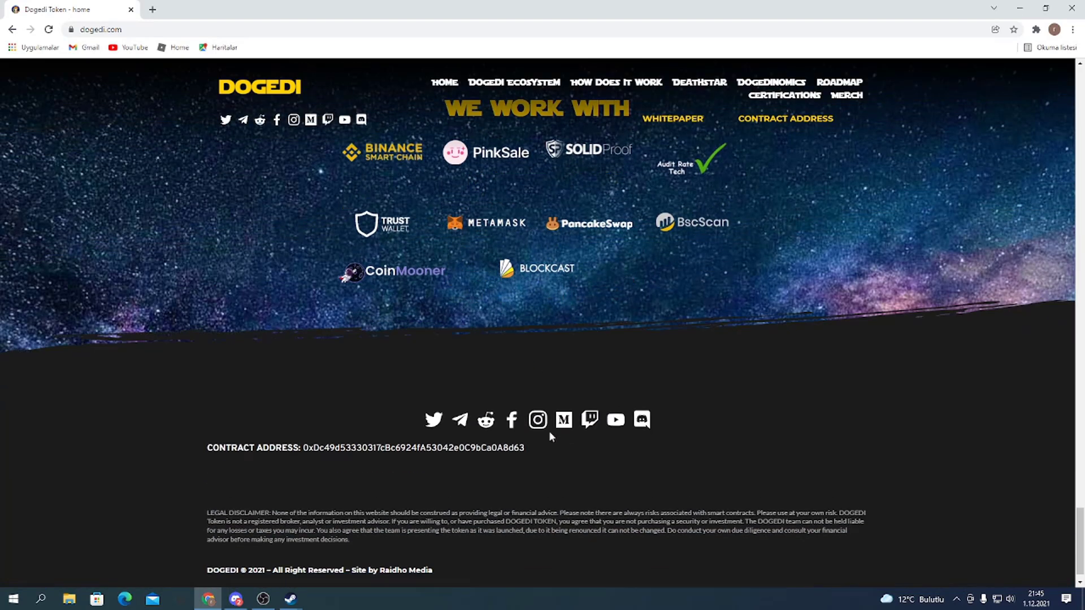
{"action": "mouse_move", "coordinate": [326, 483]}
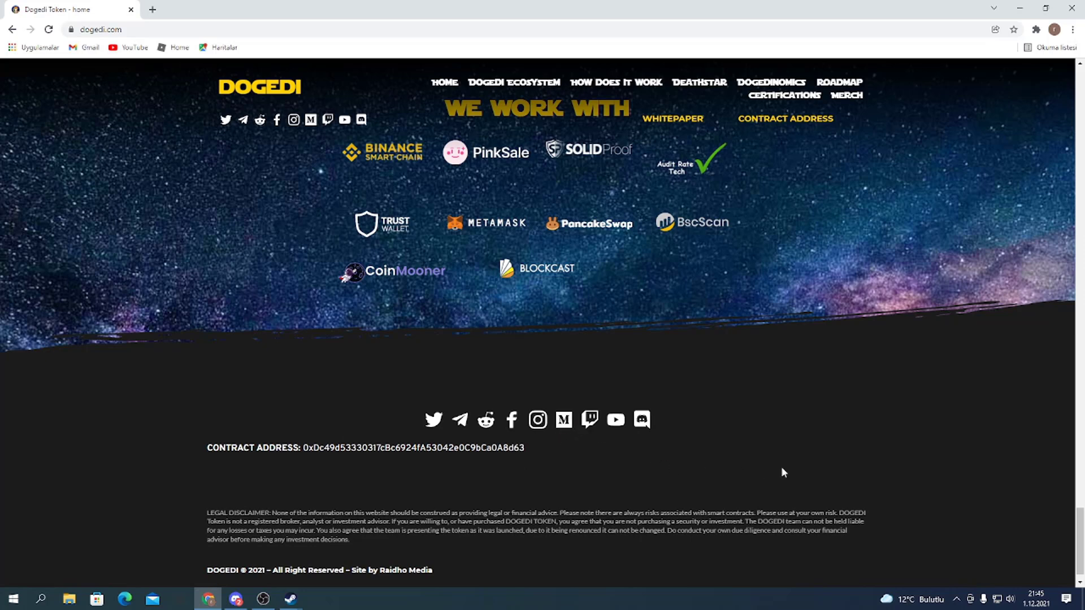
{"action": "scroll", "scroll_direction": "down", "scroll_amount": 3}
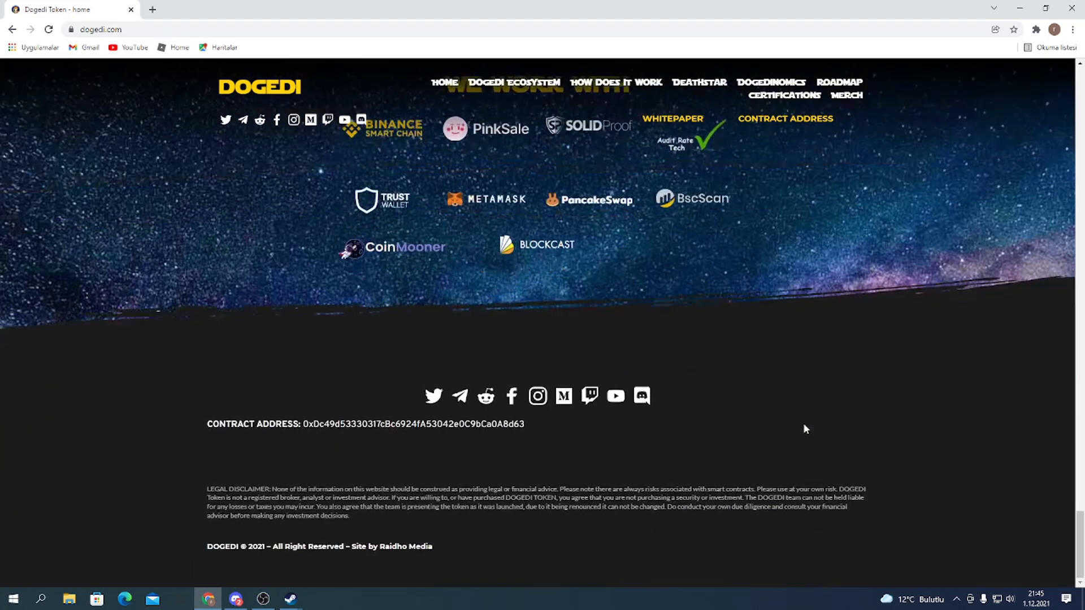
{"action": "mouse_move", "coordinate": [1052, 470]}
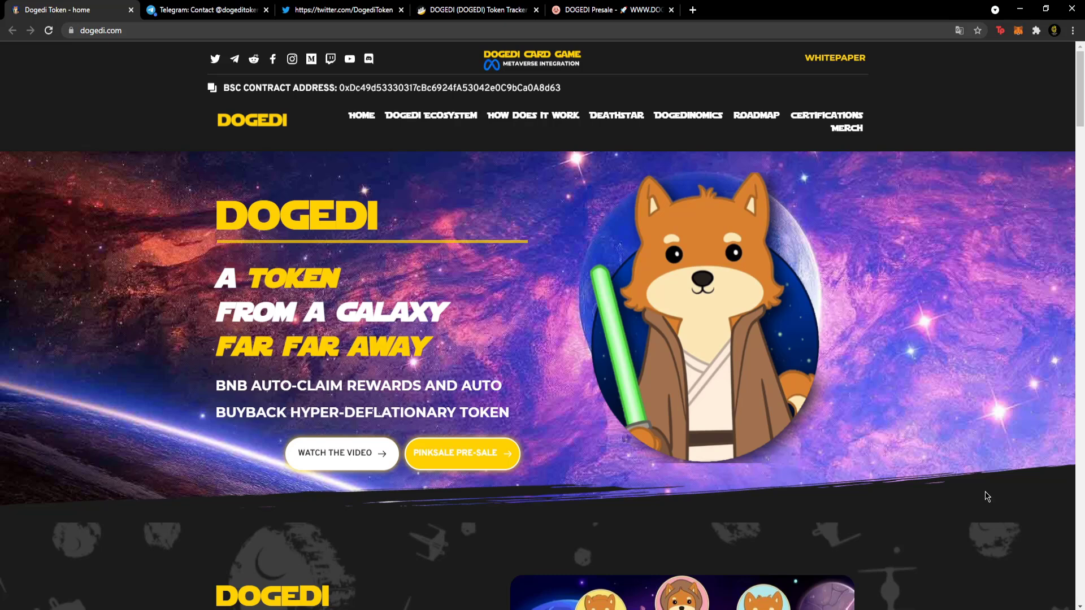
- View the dogedi.com hero with Telegram, Twitter, BscScan and PinkSale pages open alongside
{"action": "scroll", "scroll_direction": "down", "scroll_amount": 3}
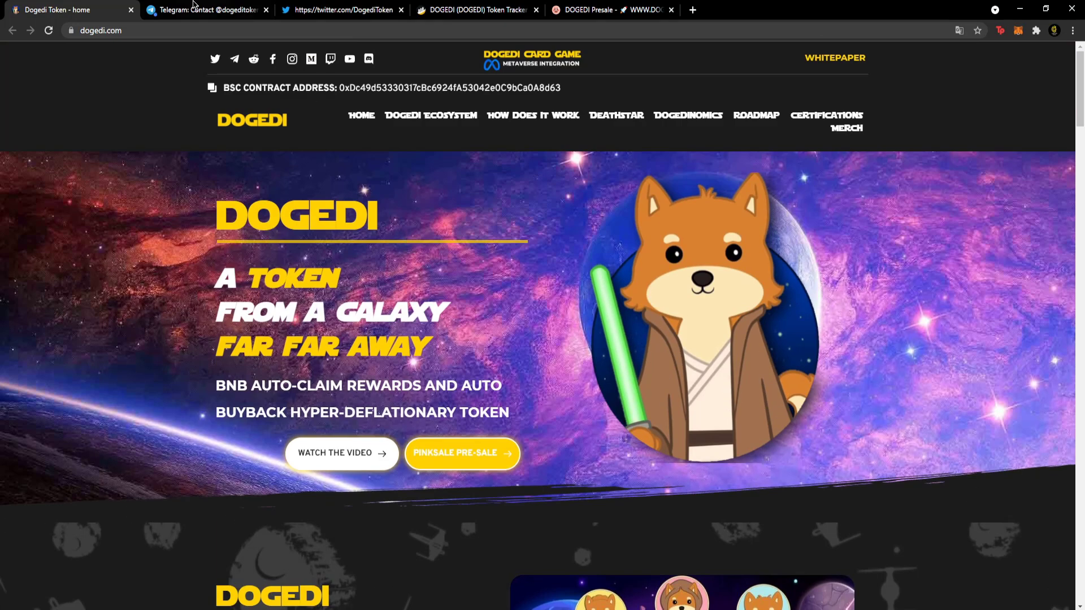
- Switch to the DOGEDI OFFICIAL COMMUNITY Telegram page showing 7,591 members
{"action": "left_click", "coordinate": [205, 10]}
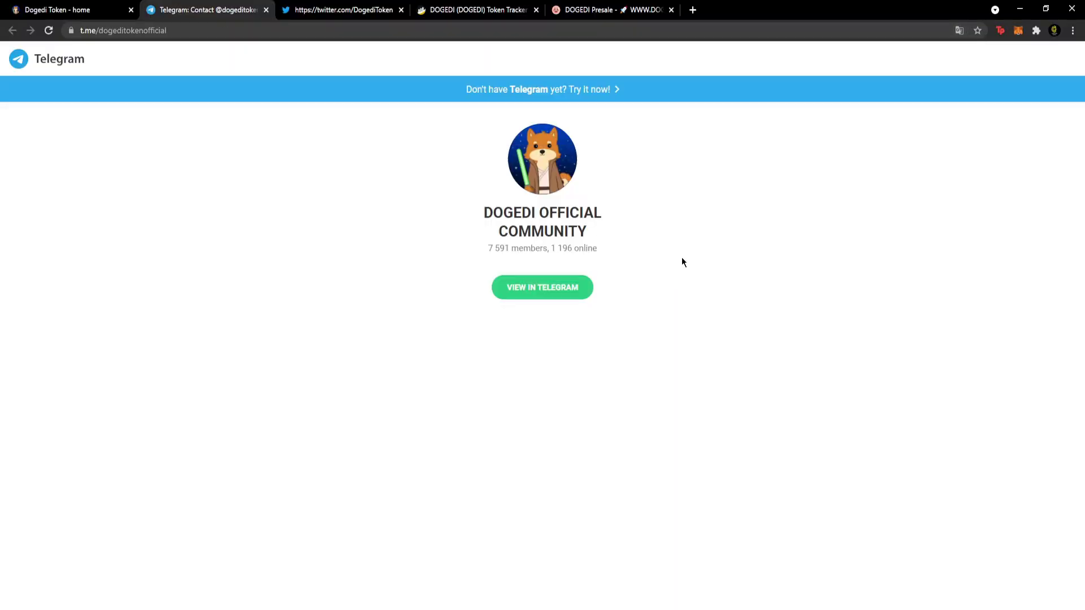
{"action": "mouse_move", "coordinate": [597, 258]}
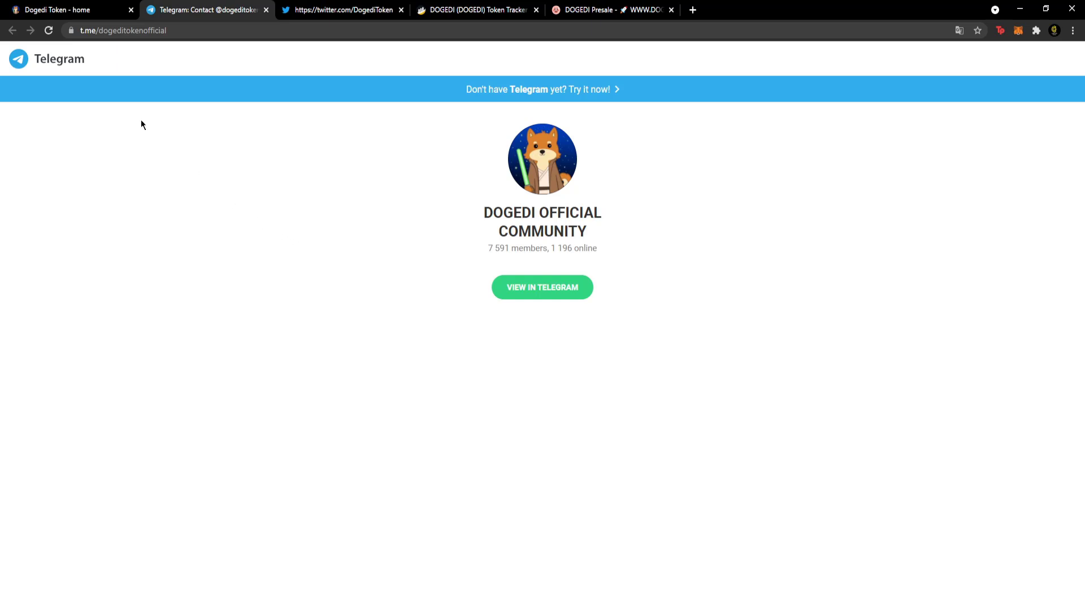
{"action": "mouse_move", "coordinate": [197, 26]}
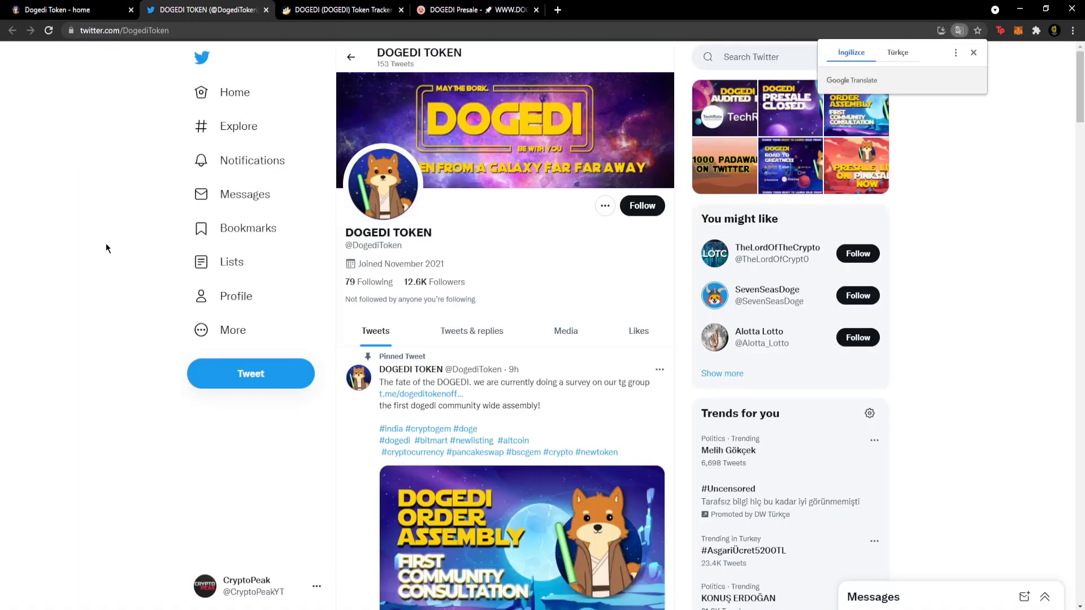
{"action": "mouse_move", "coordinate": [111, 243]}
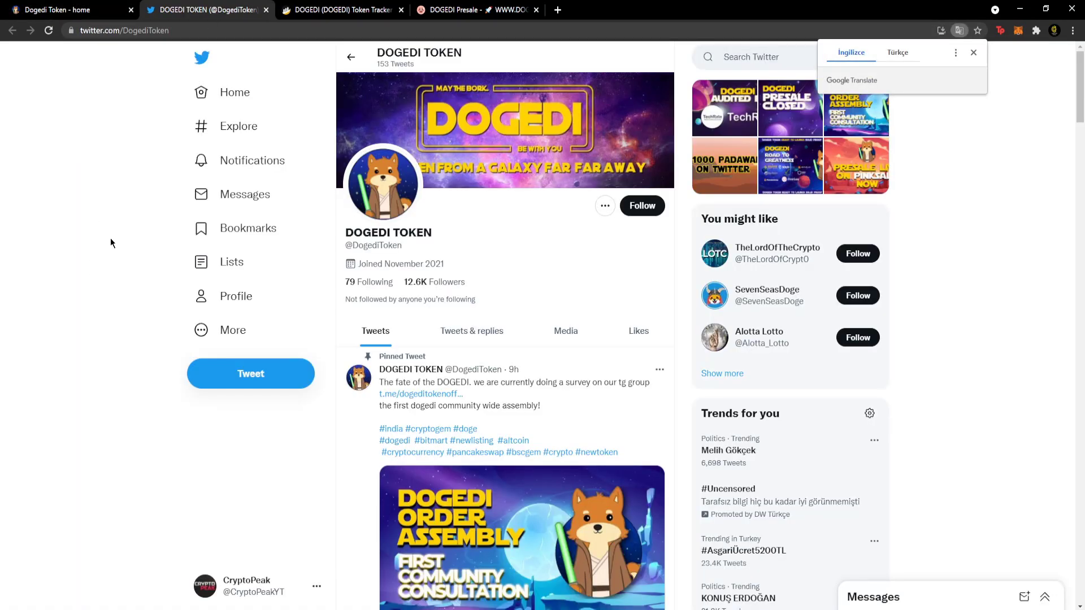
{"action": "scroll", "scroll_direction": "down", "scroll_amount": 3}
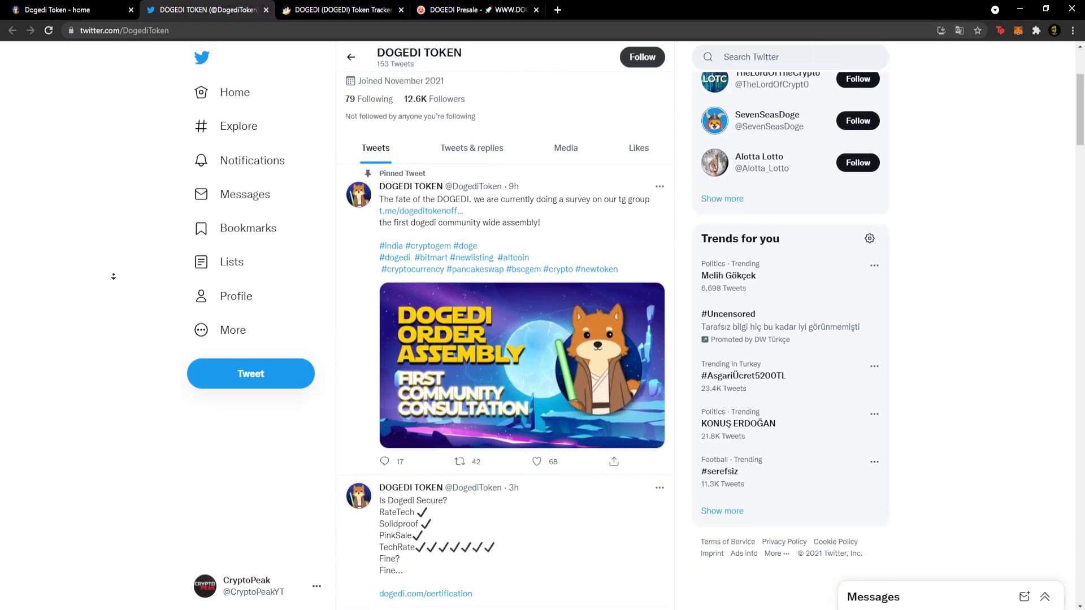
{"action": "scroll", "scroll_direction": "down", "scroll_amount": 3}
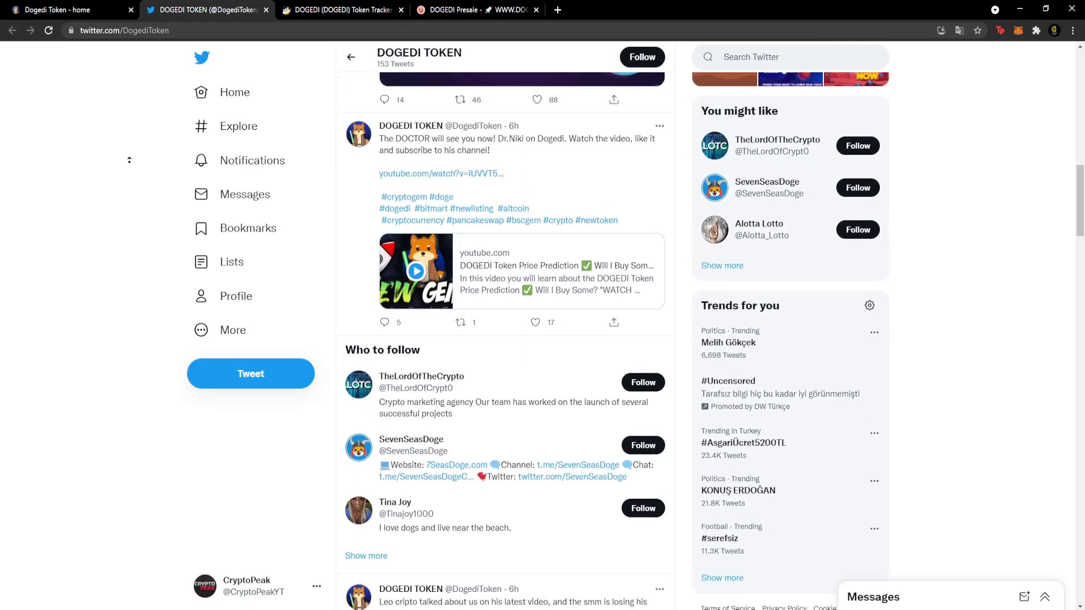
{"action": "scroll", "scroll_direction": "down", "scroll_amount": 3}
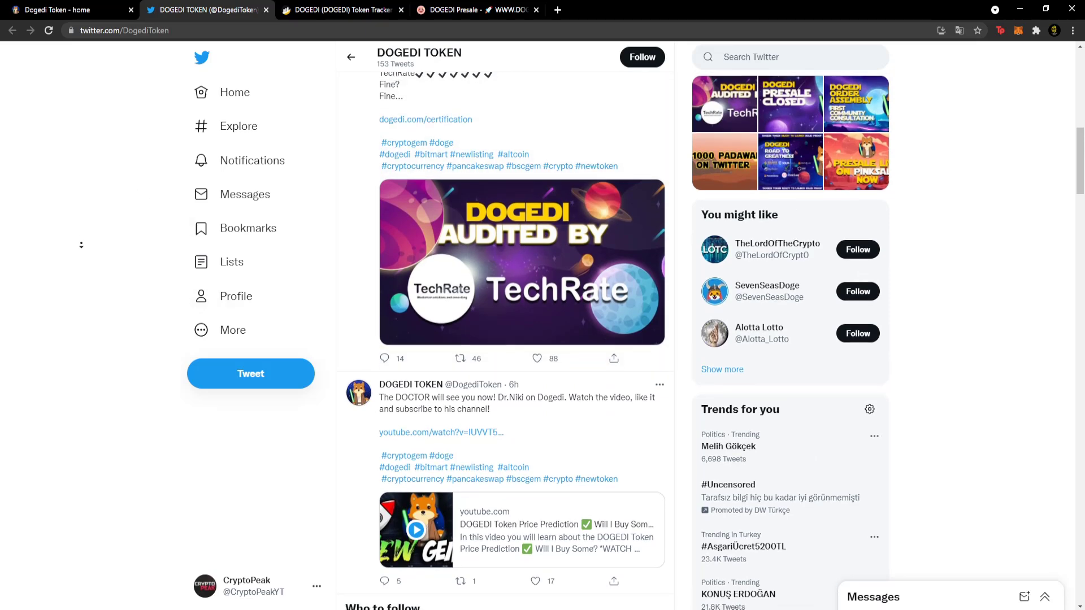
{"action": "scroll", "scroll_direction": "down", "scroll_amount": 3}
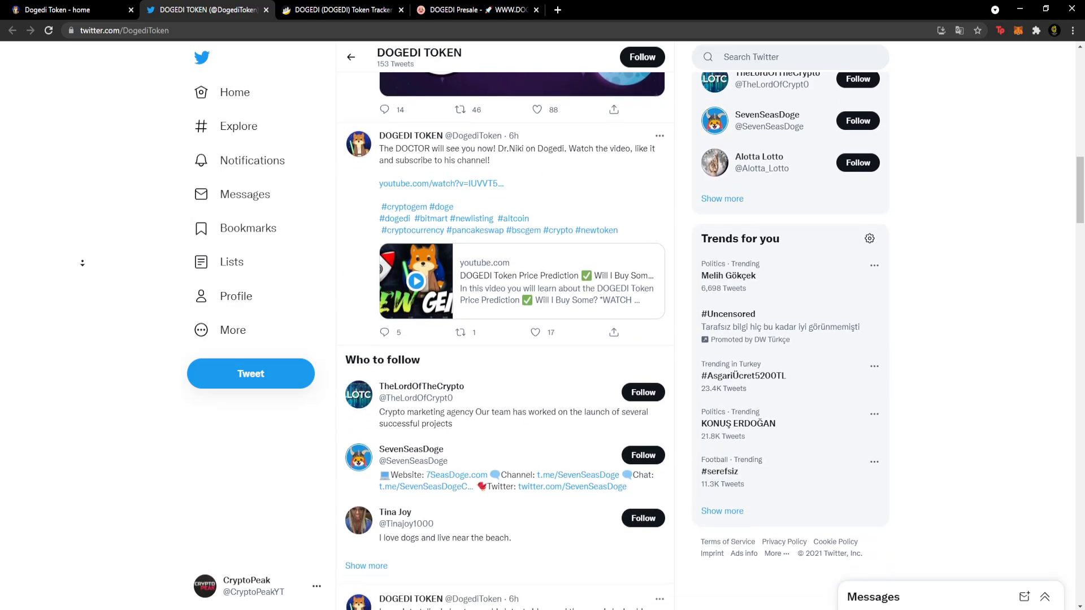
{"action": "scroll", "scroll_direction": "down", "scroll_amount": 3}
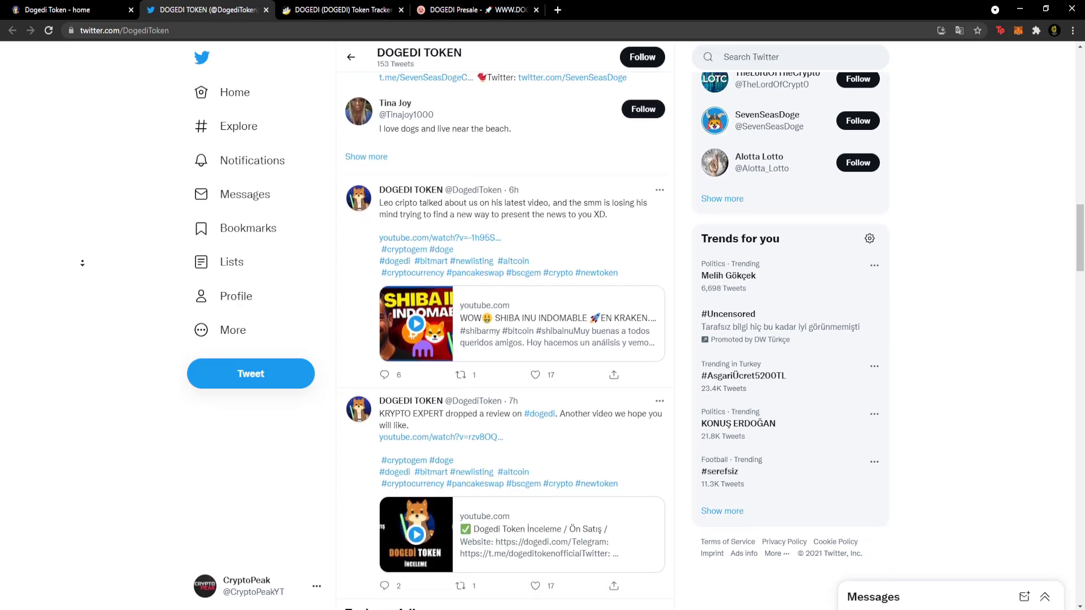
{"action": "scroll", "scroll_direction": "down", "scroll_amount": 3}
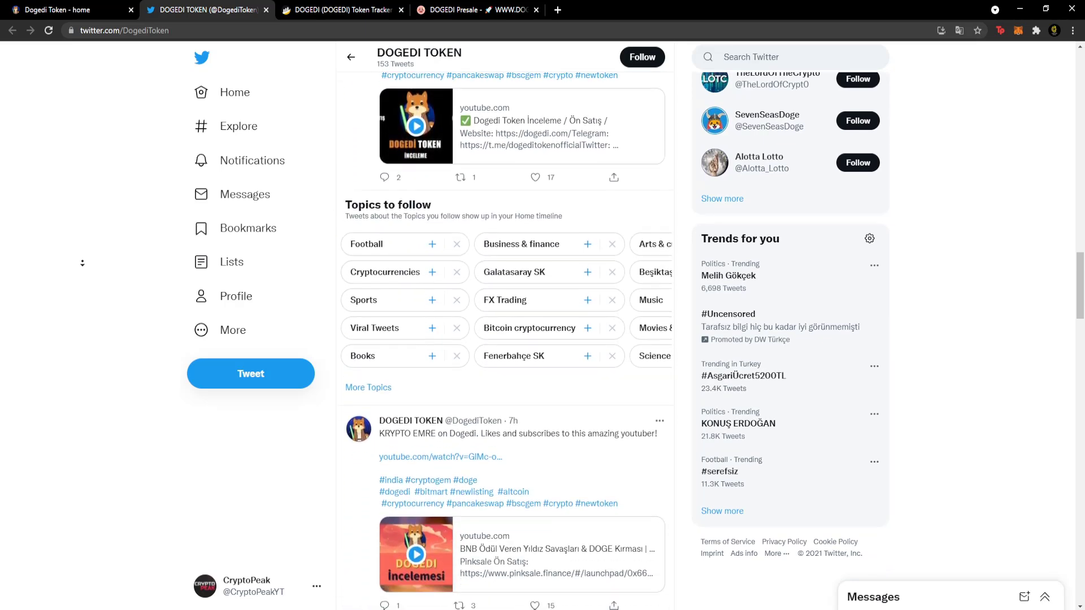
{"action": "scroll", "scroll_direction": "down", "scroll_amount": 3}
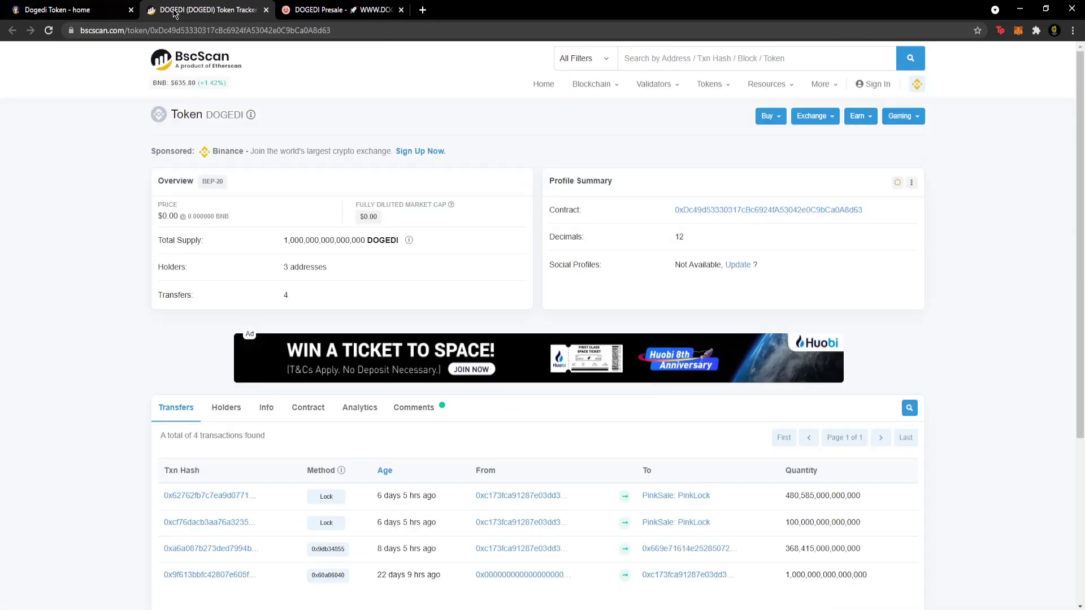
- Review the DOGEDI holders and transfers on BscScan, then close the tracker page
{"action": "scroll", "scroll_direction": "down", "scroll_amount": 3}
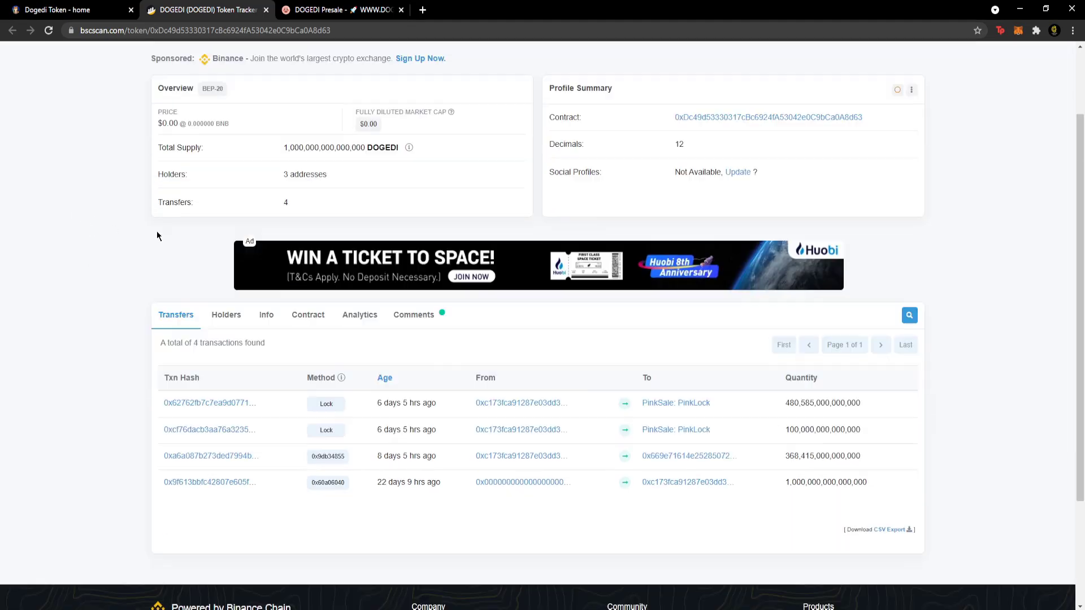
{"action": "scroll", "scroll_direction": "down", "scroll_amount": 3}
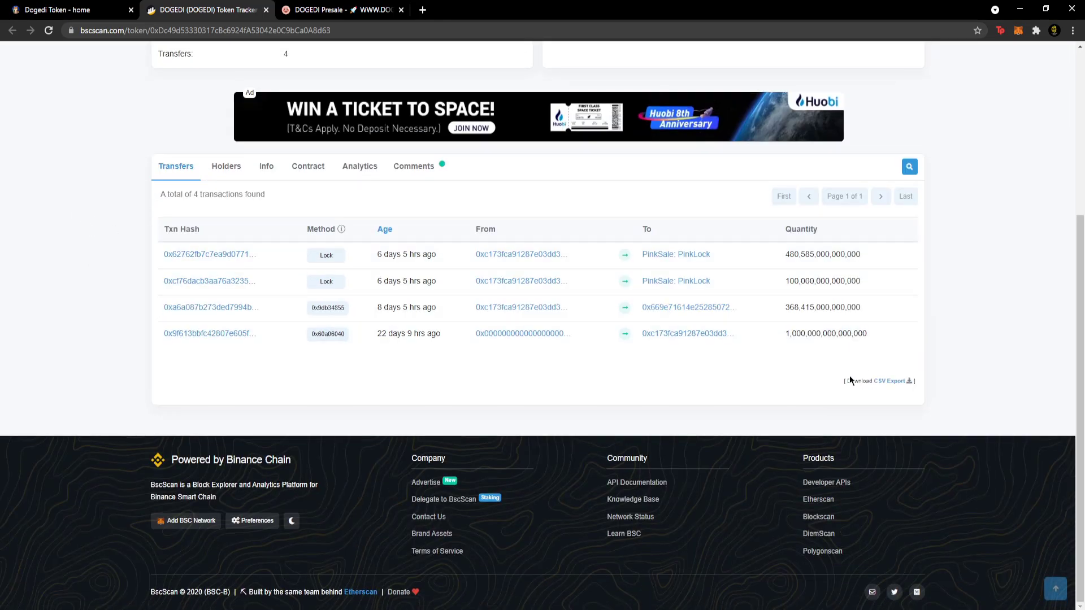
{"action": "mouse_move", "coordinate": [116, 297]}
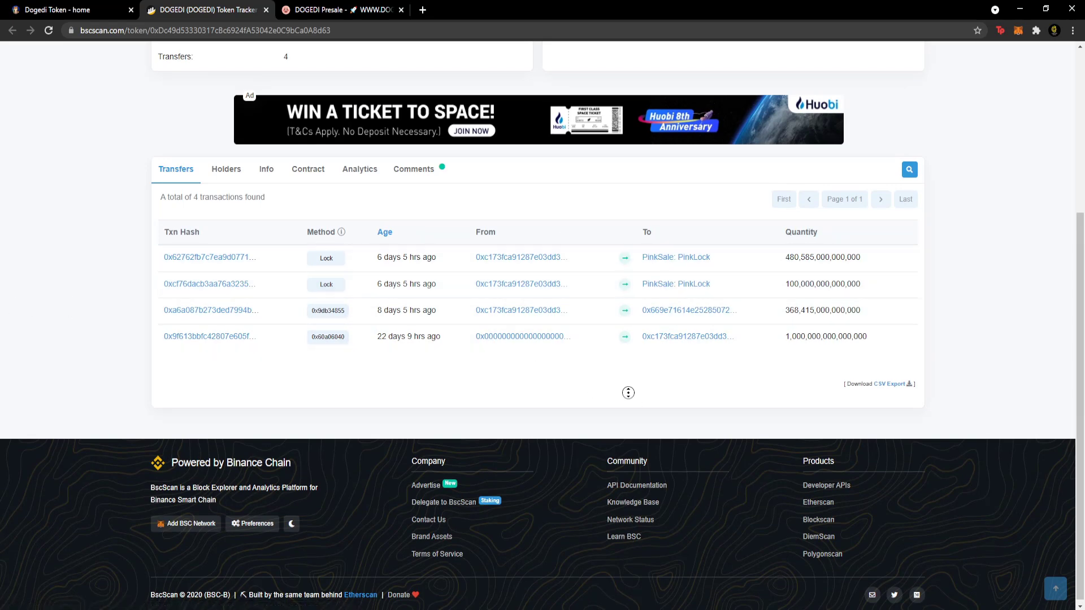
{"action": "scroll", "scroll_direction": "up", "scroll_amount": 3}
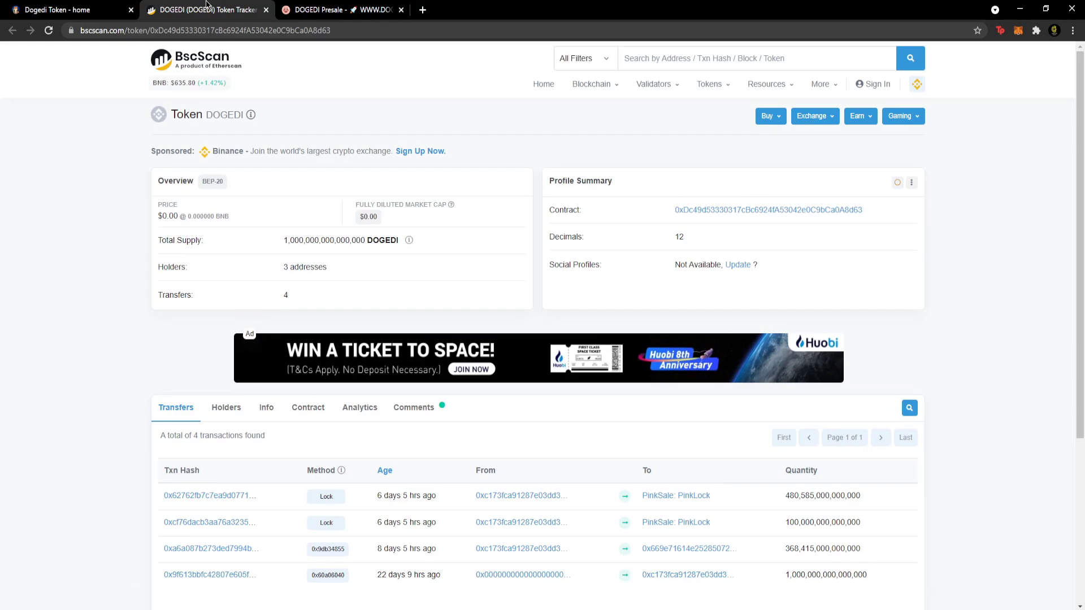
{"action": "left_click", "coordinate": [69, 10]}
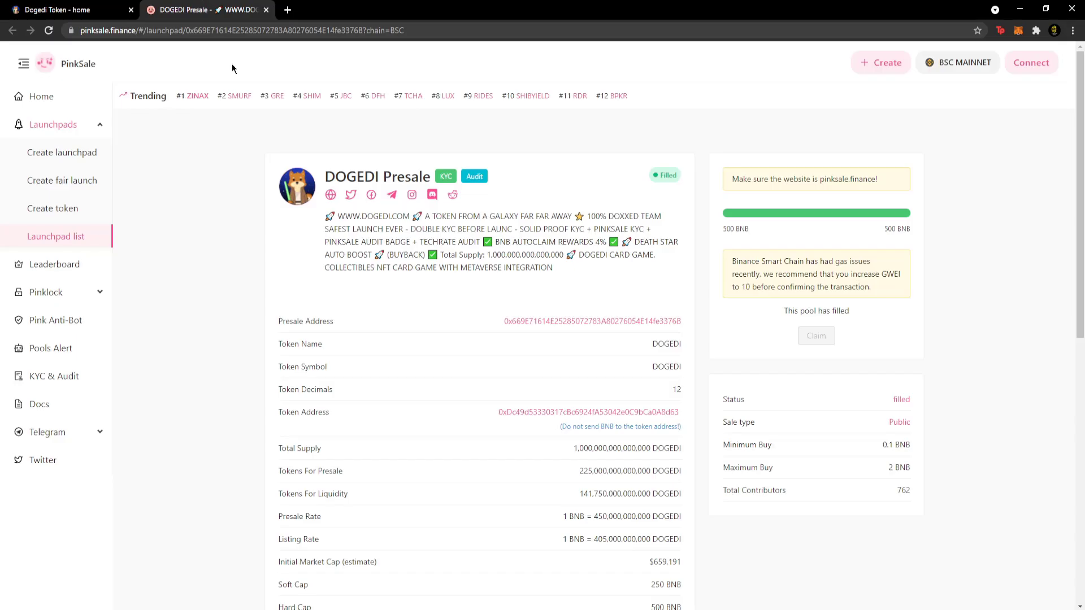
{"action": "mouse_move", "coordinate": [913, 257]}
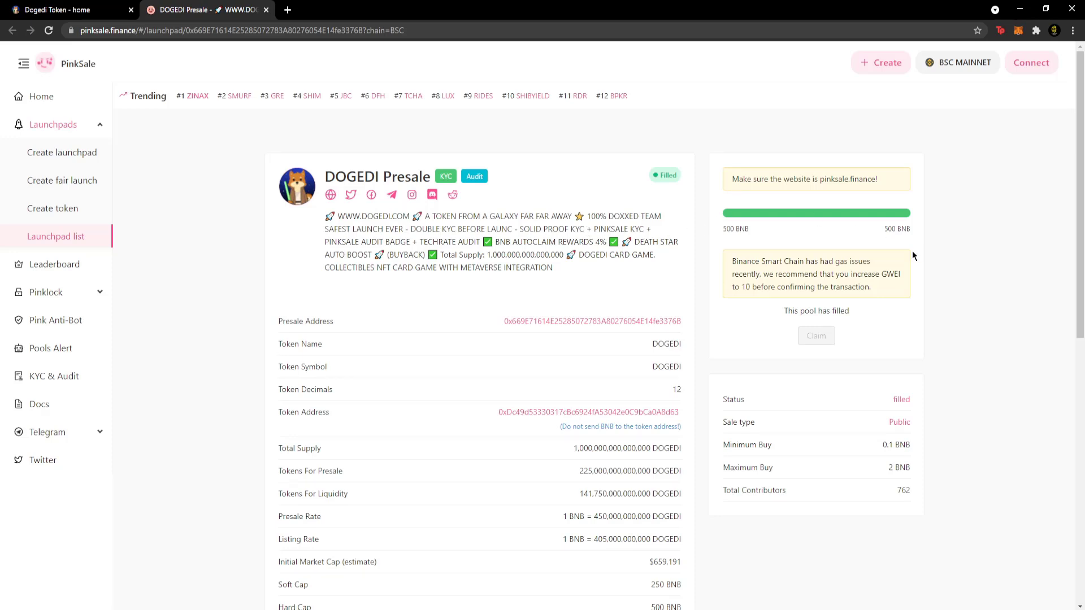
{"action": "mouse_move", "coordinate": [862, 306]}
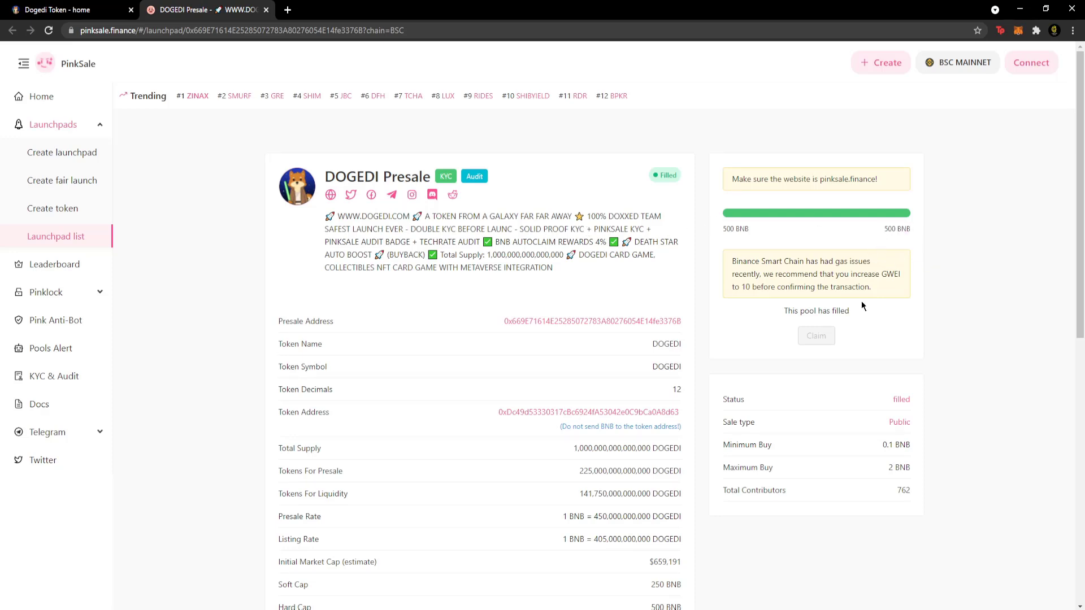
- Review the filled presale (500 BNB, 762 contributors) and translate the page into Turkish
{"action": "scroll", "scroll_direction": "down", "scroll_amount": 3}
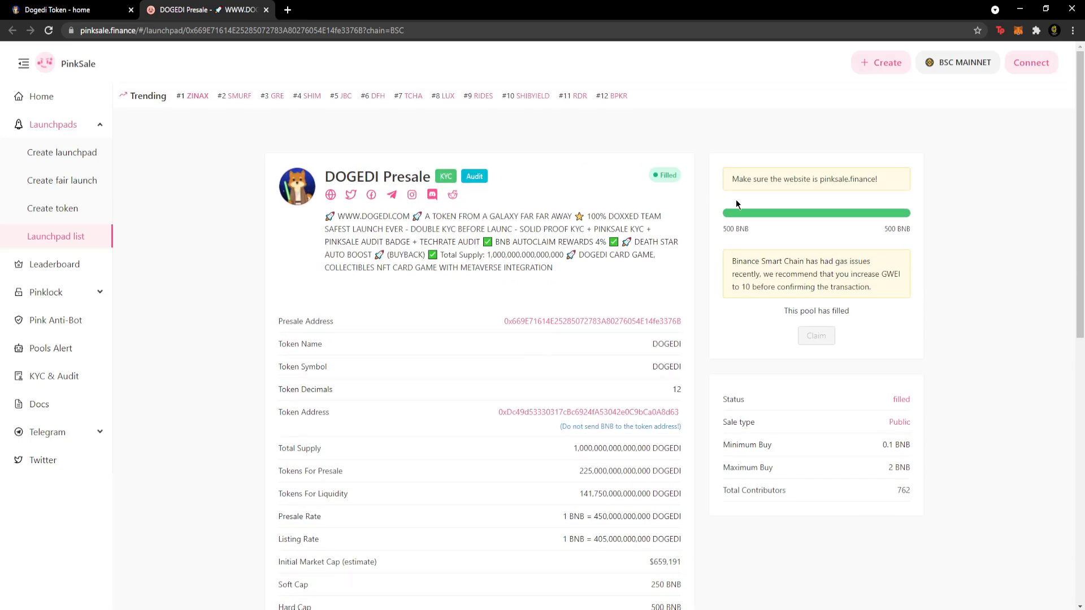
{"action": "left_click", "coordinate": [960, 29]}
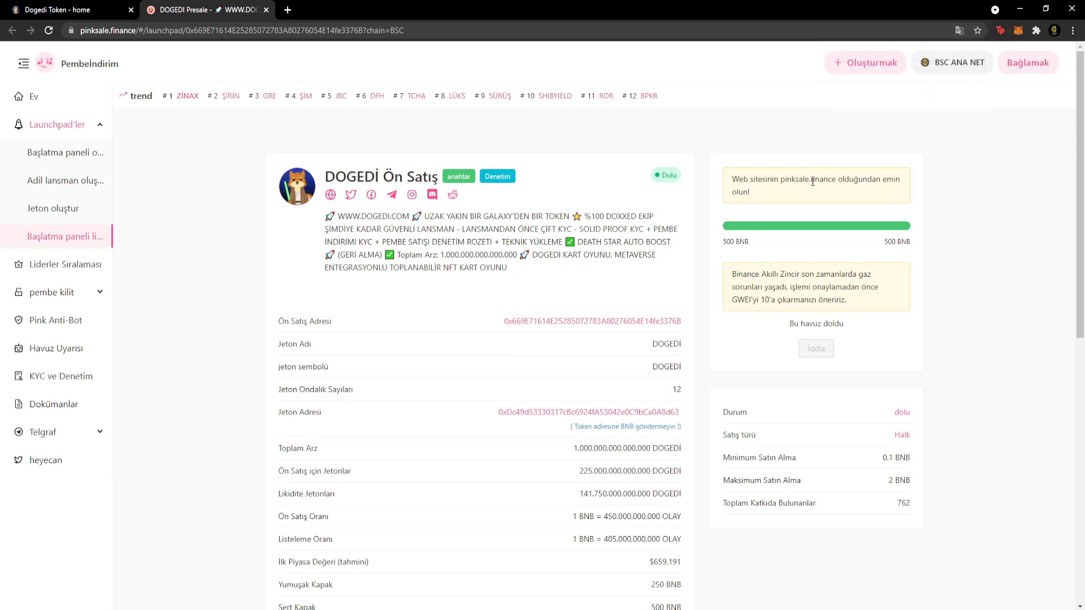
{"action": "mouse_move", "coordinate": [722, 240]}
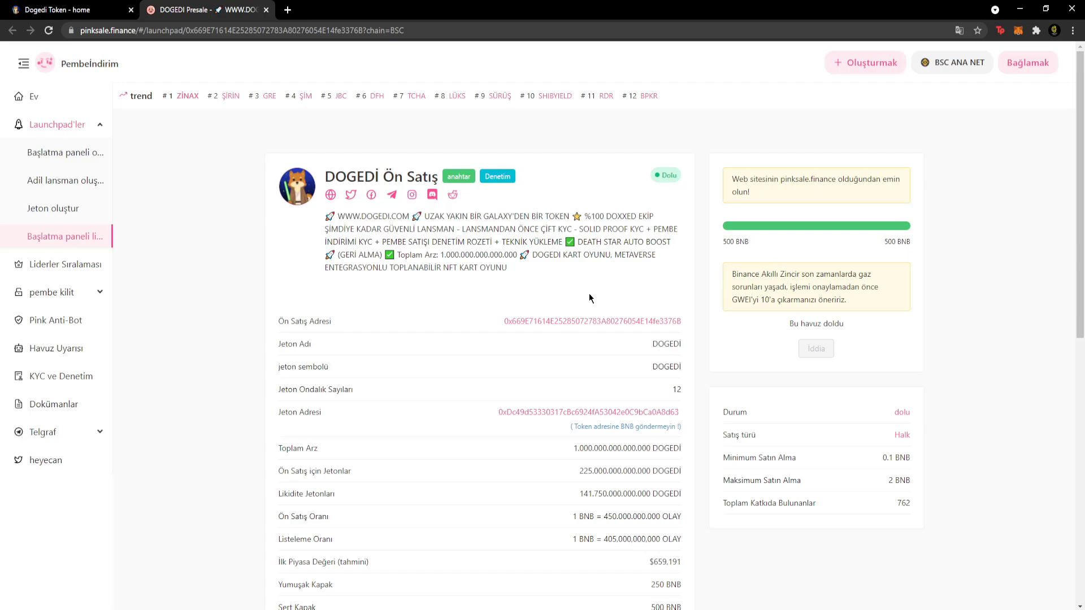
{"action": "mouse_move", "coordinate": [211, 118]}
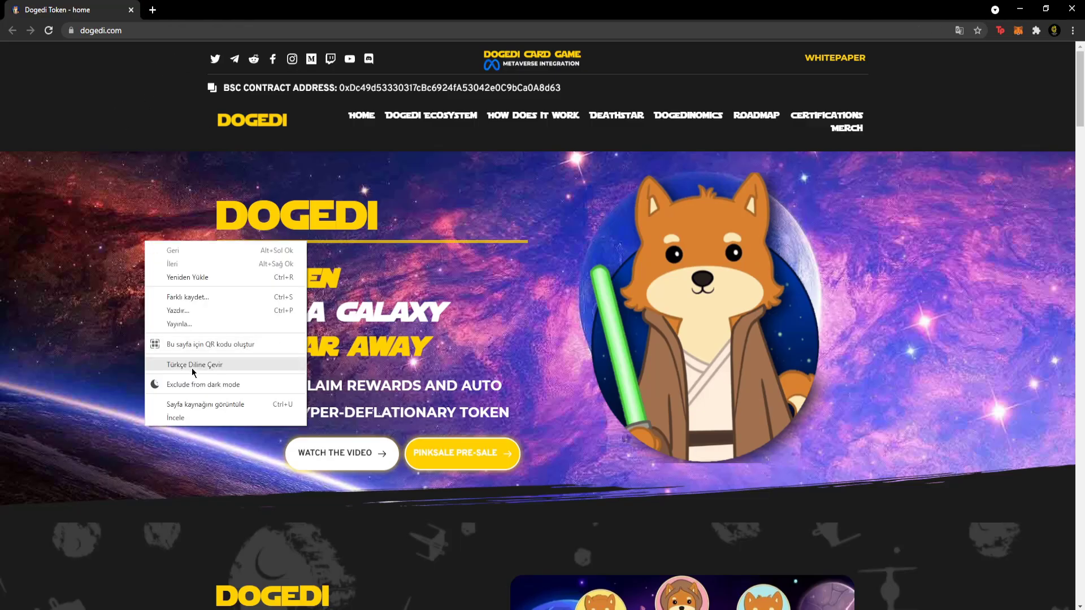
- Translate dogedi.com into Turkish and scroll down to the Card Game section
{"action": "left_click", "coordinate": [196, 365]}
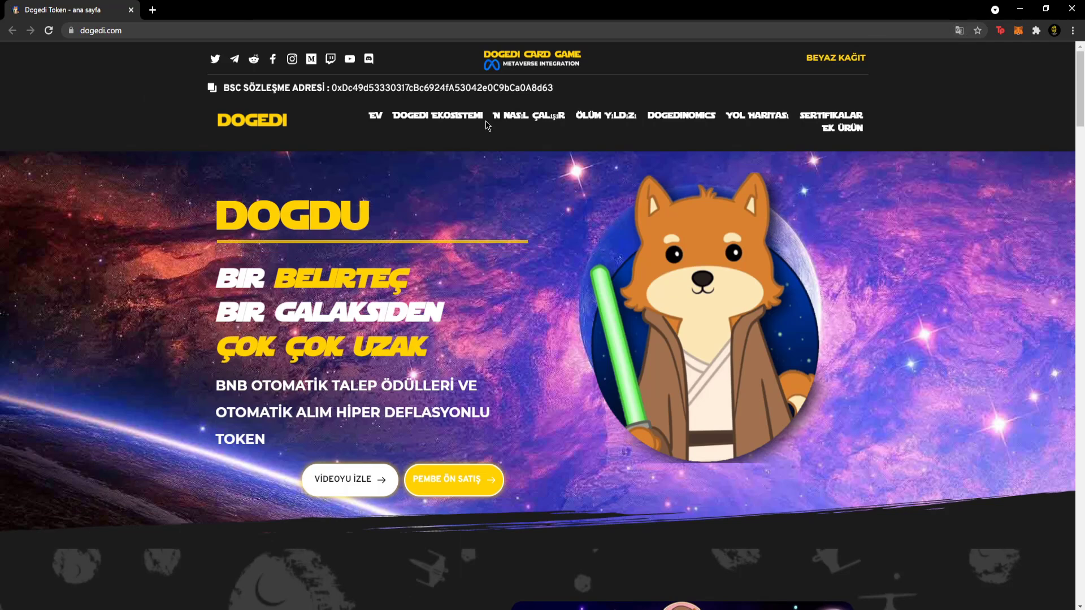
{"action": "mouse_move", "coordinate": [556, 88]}
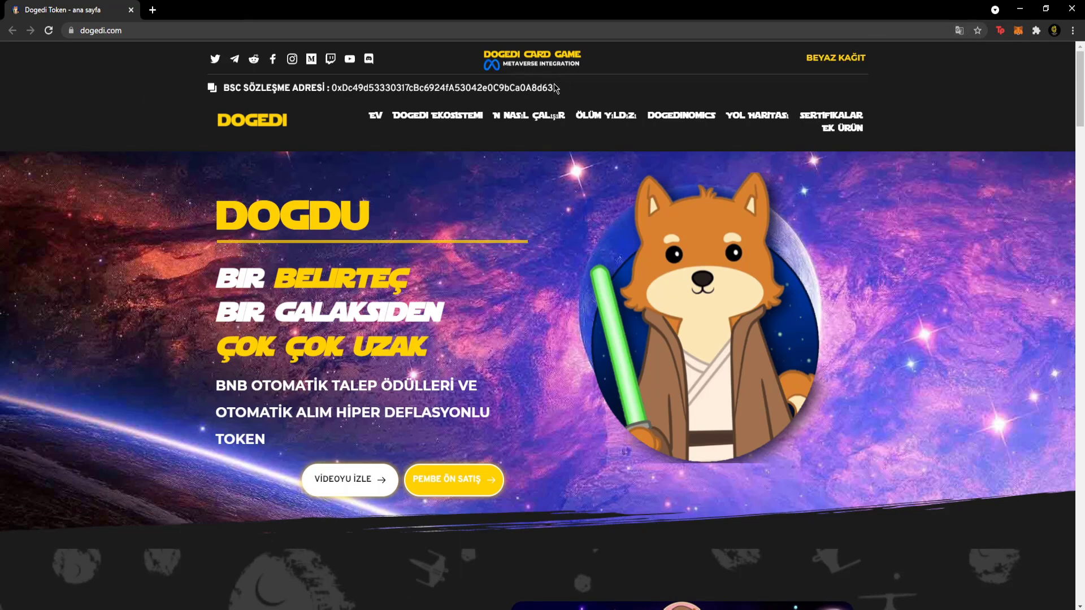
{"action": "scroll", "scroll_direction": "down", "scroll_amount": 3}
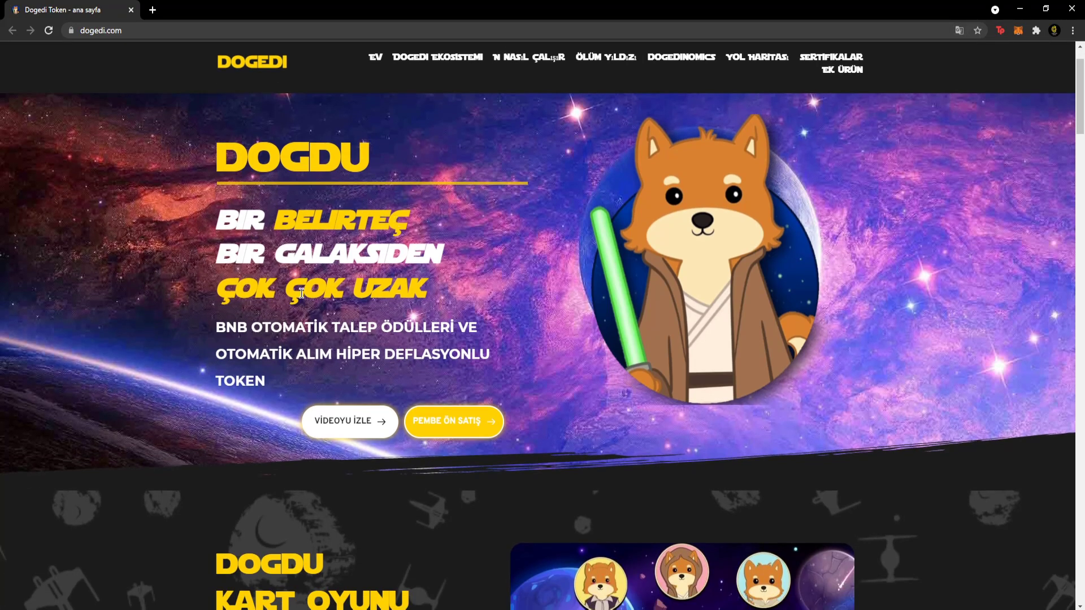
{"action": "mouse_move", "coordinate": [238, 356]}
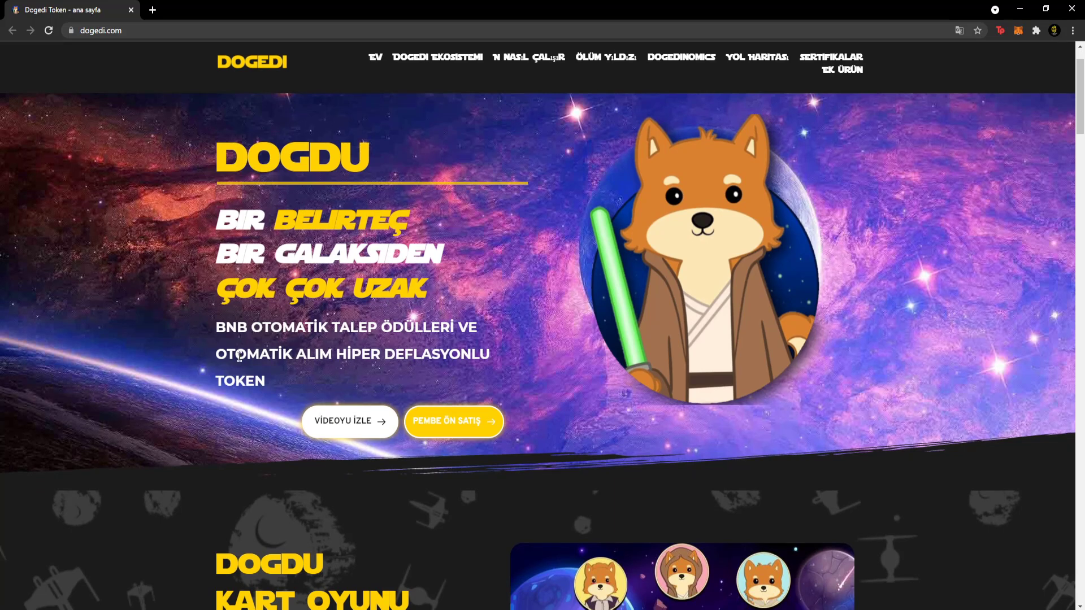
{"action": "scroll", "scroll_direction": "down", "scroll_amount": 3}
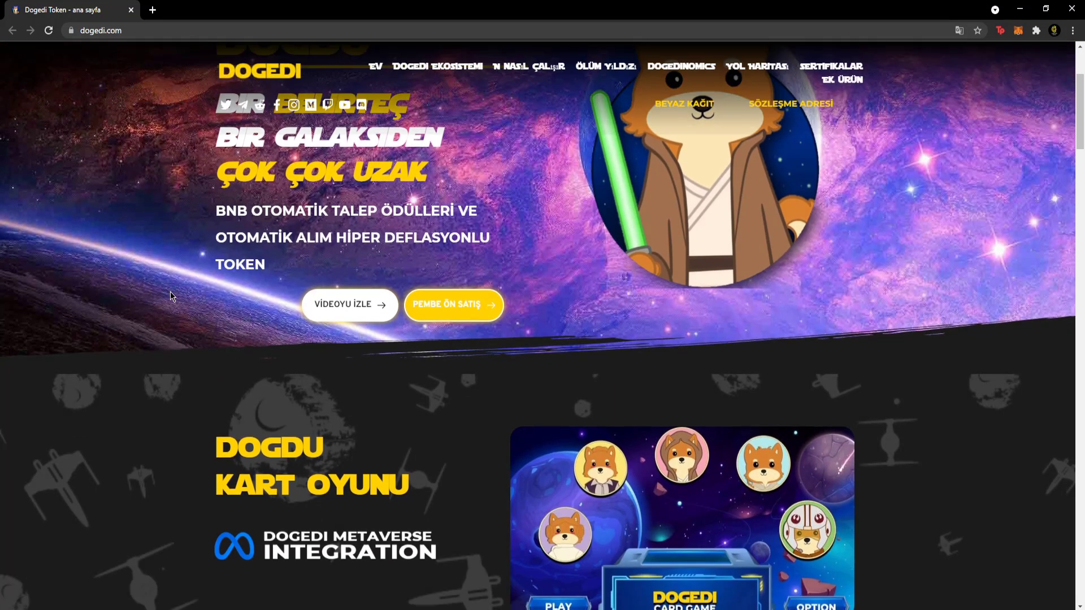
{"action": "scroll", "scroll_direction": "down", "scroll_amount": 3}
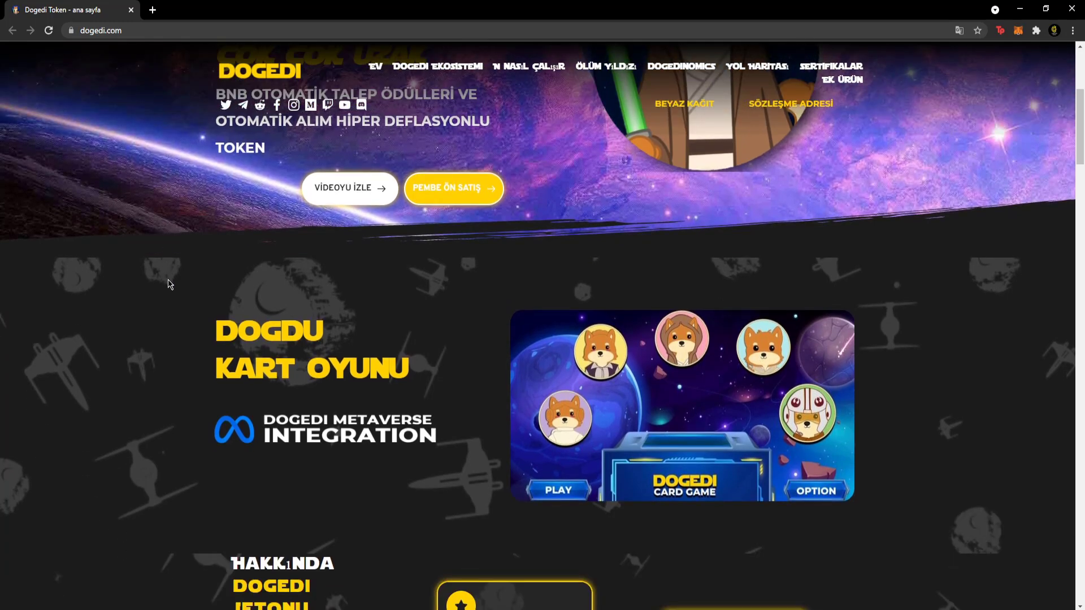
{"action": "mouse_move", "coordinate": [350, 189]}
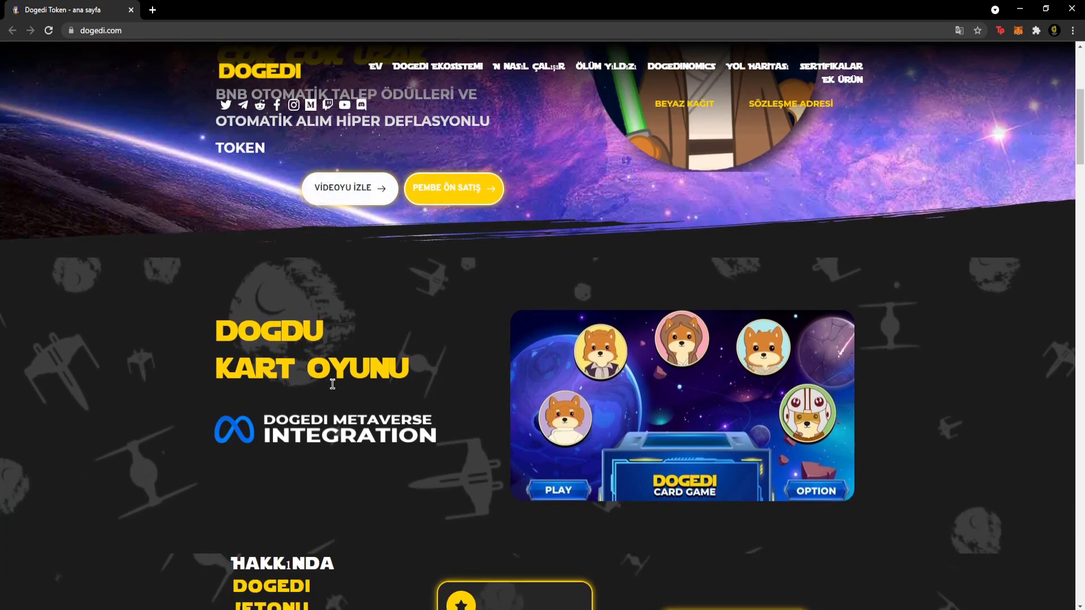
- Scroll down through the Hakkında feature cards on the Turkish homepage
{"action": "scroll", "scroll_direction": "down", "scroll_amount": 3}
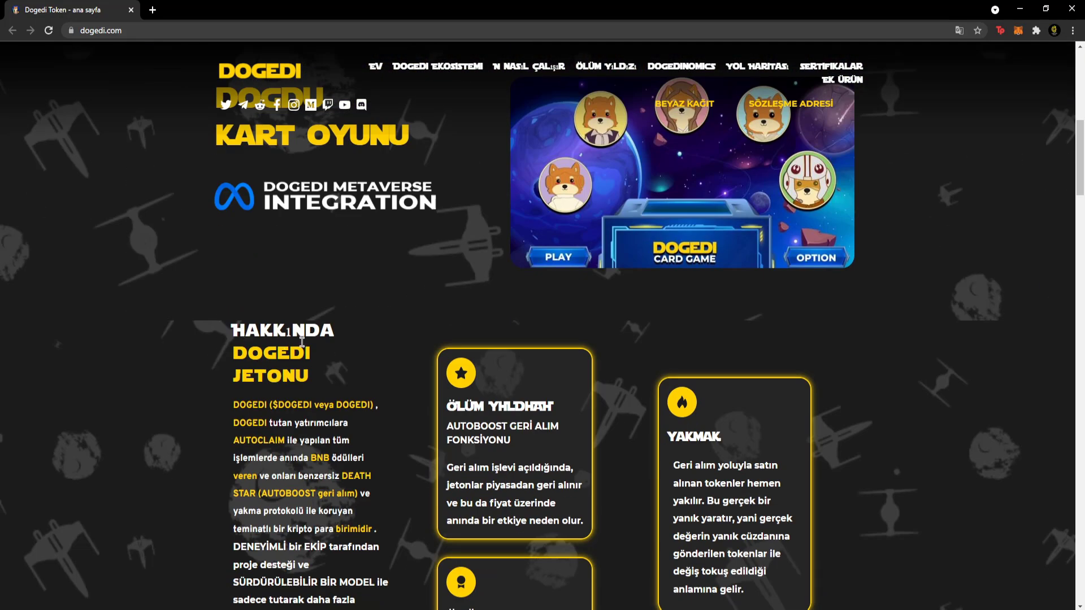
{"action": "scroll", "scroll_direction": "down", "scroll_amount": 3}
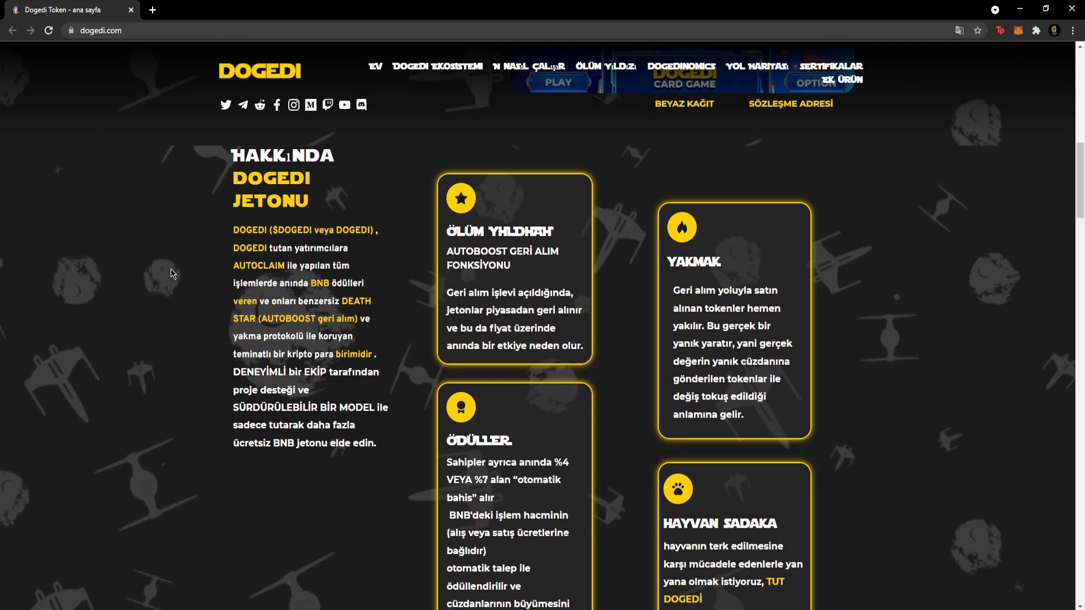
{"action": "scroll", "scroll_direction": "down", "scroll_amount": 3}
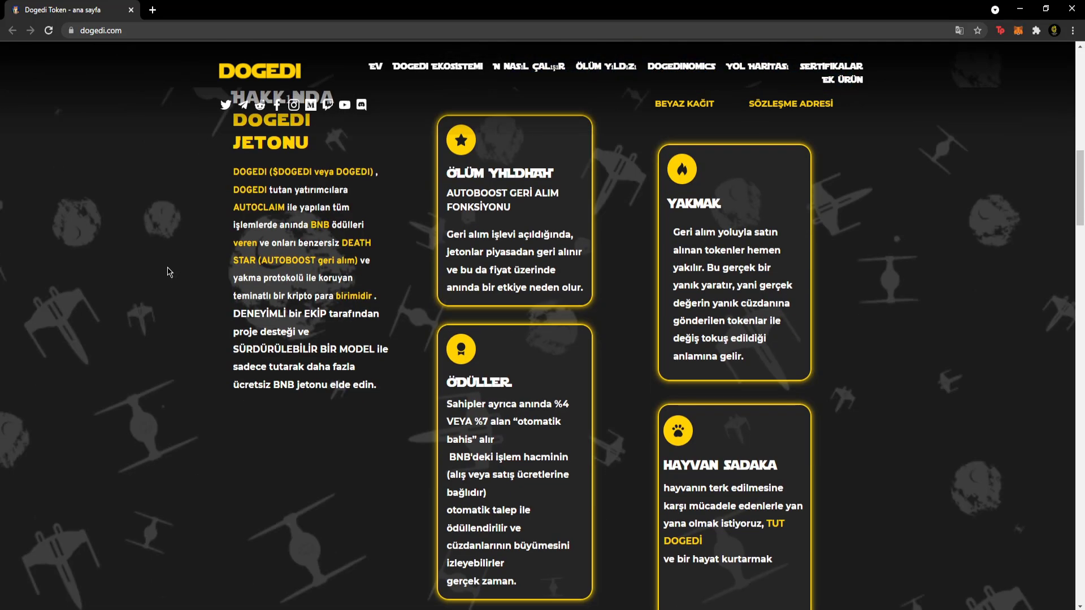
{"action": "mouse_move", "coordinate": [166, 273]}
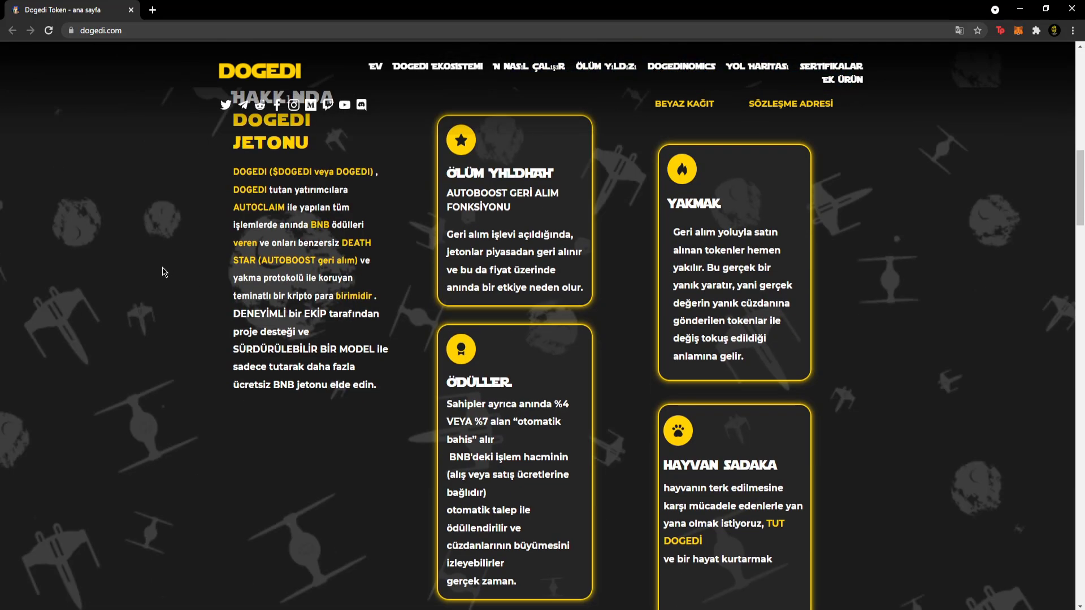
{"action": "mouse_move", "coordinate": [154, 266]}
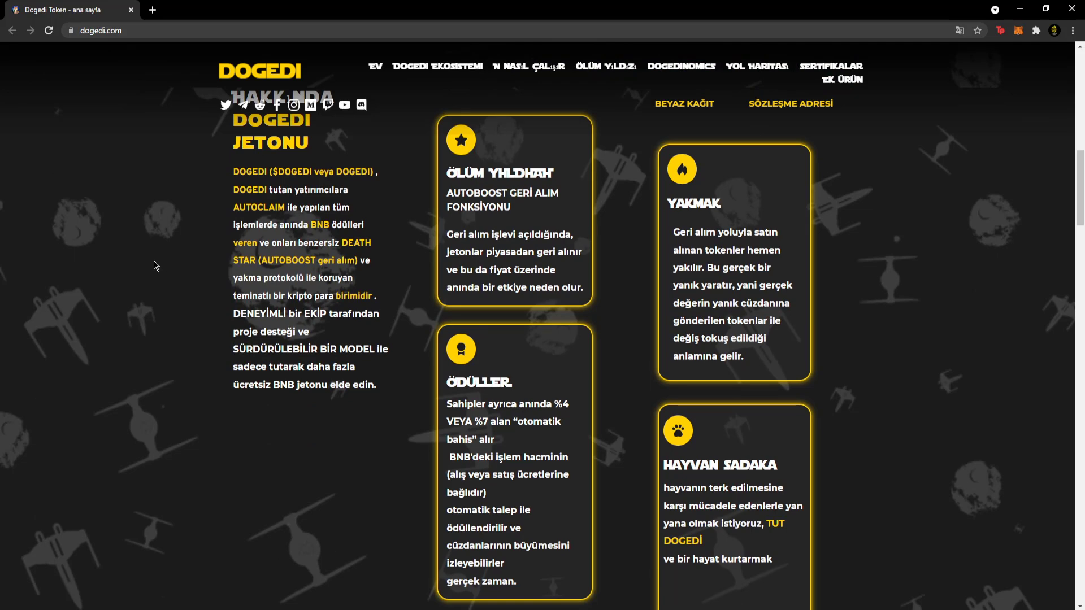
{"action": "scroll", "scroll_direction": "down", "scroll_amount": 3}
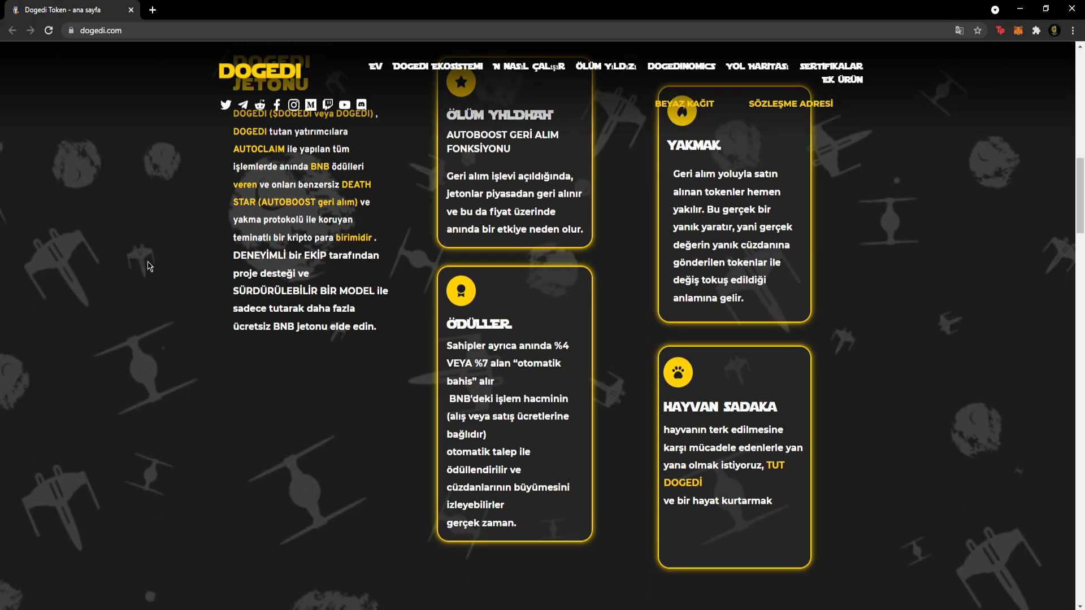
{"action": "mouse_move", "coordinate": [166, 266]}
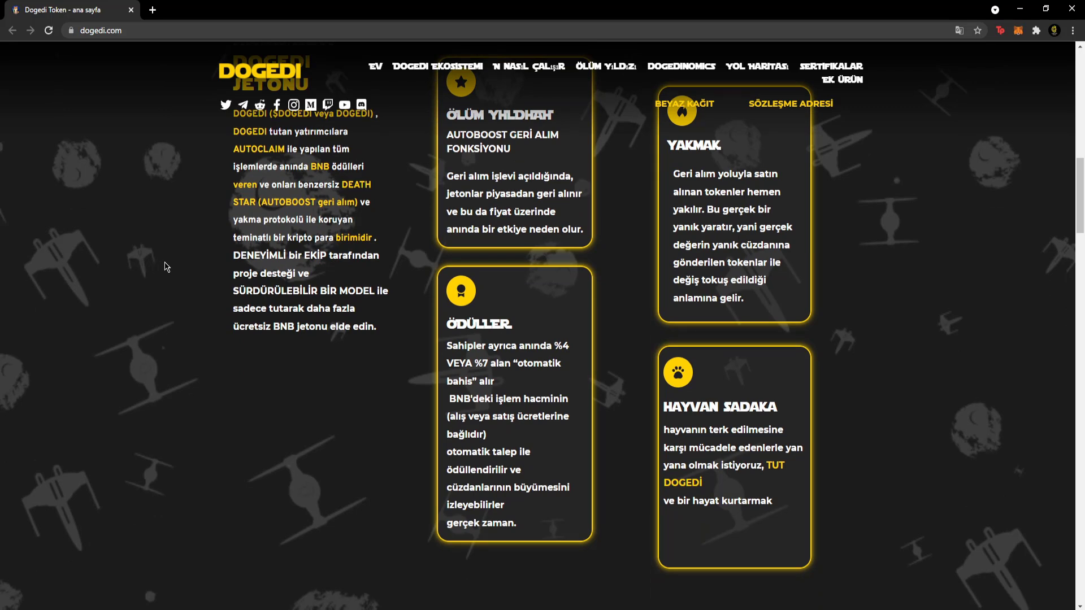
{"action": "mouse_move", "coordinate": [167, 269]}
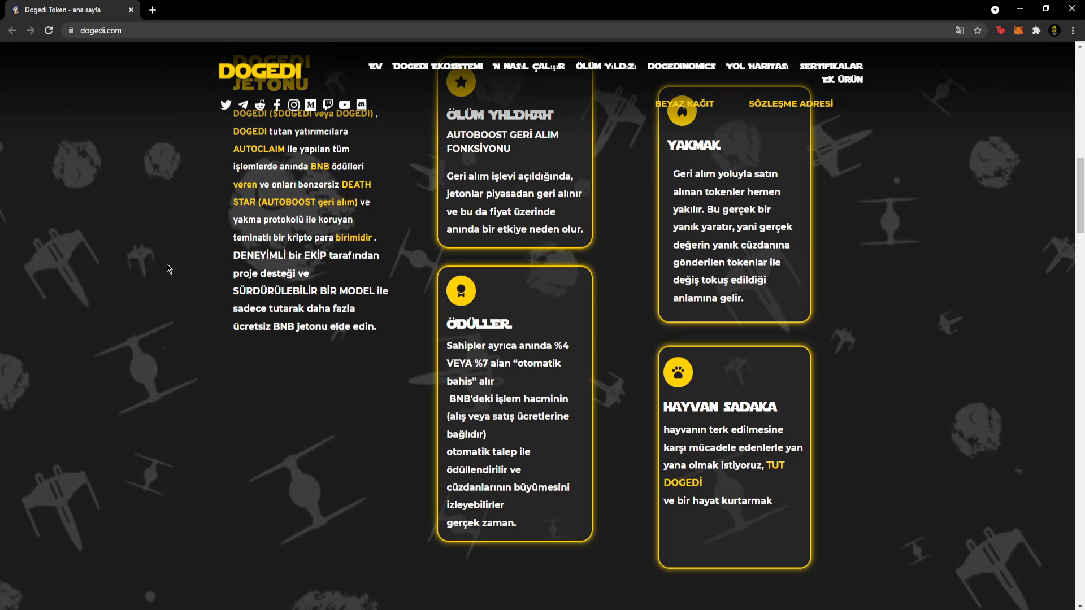
{"action": "mouse_move", "coordinate": [168, 269]}
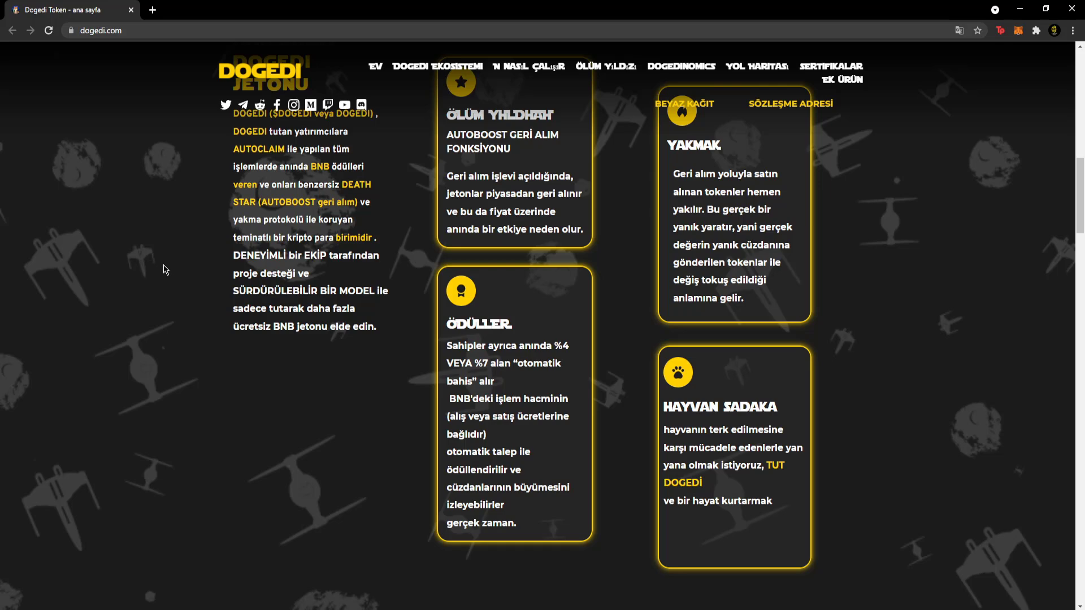
{"action": "mouse_move", "coordinate": [166, 270]}
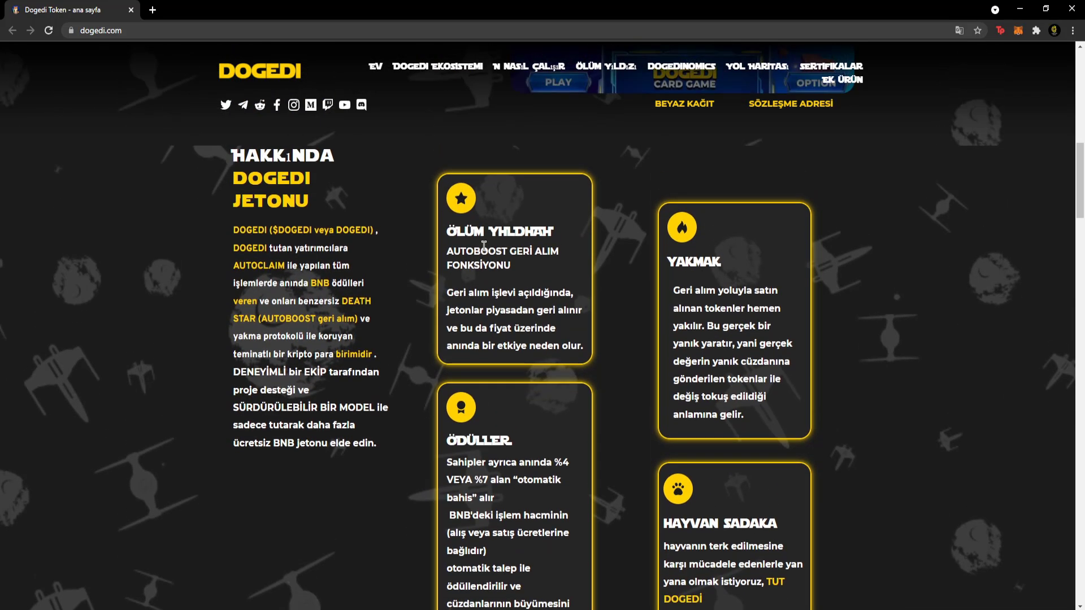
{"action": "scroll", "scroll_direction": "down", "scroll_amount": 3}
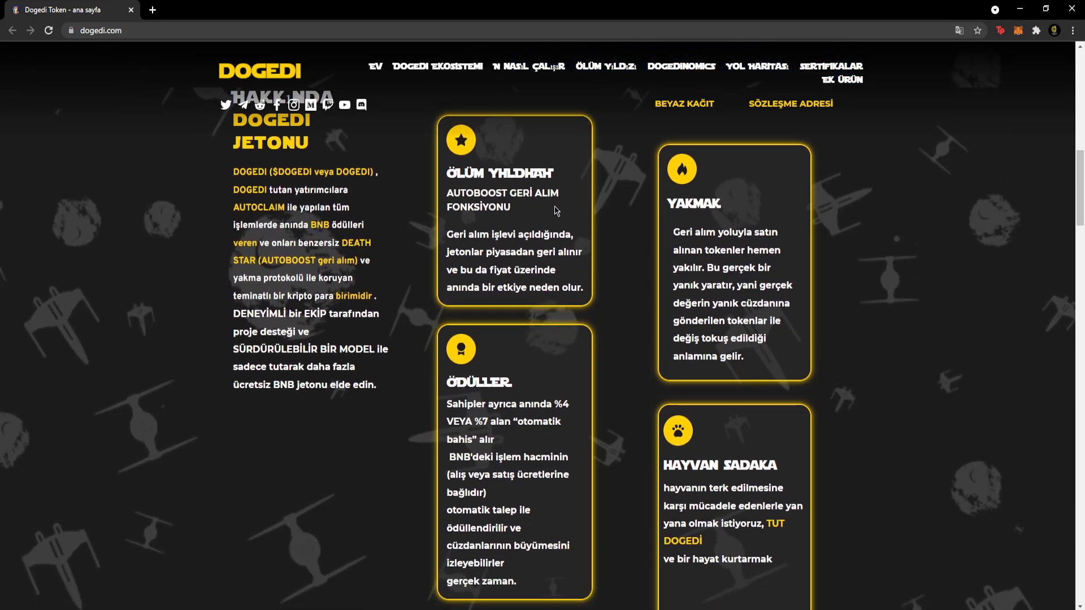
{"action": "mouse_move", "coordinate": [395, 260]}
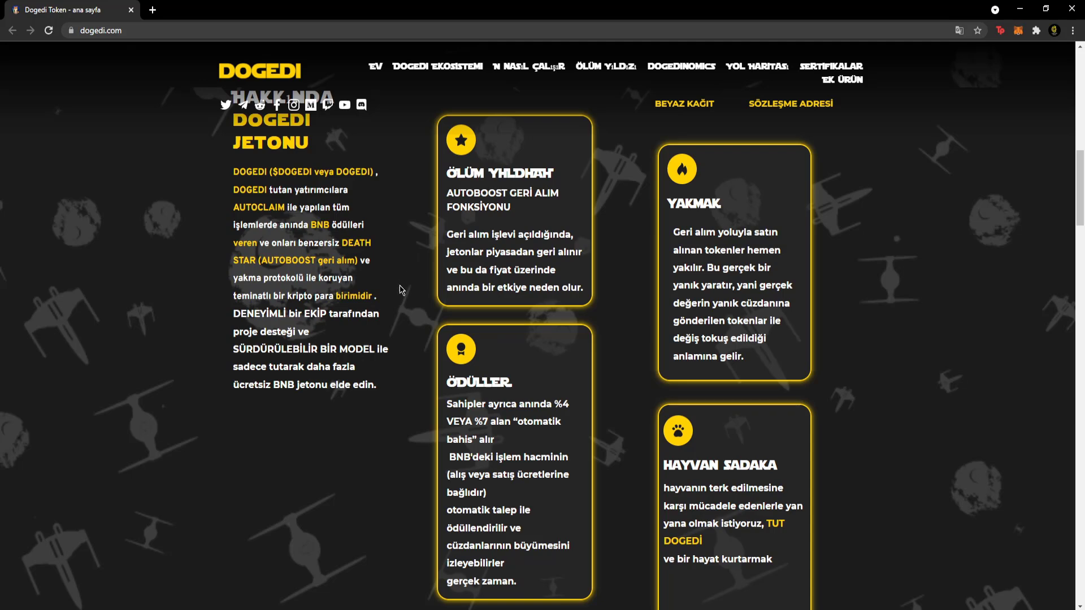
{"action": "mouse_move", "coordinate": [444, 291]}
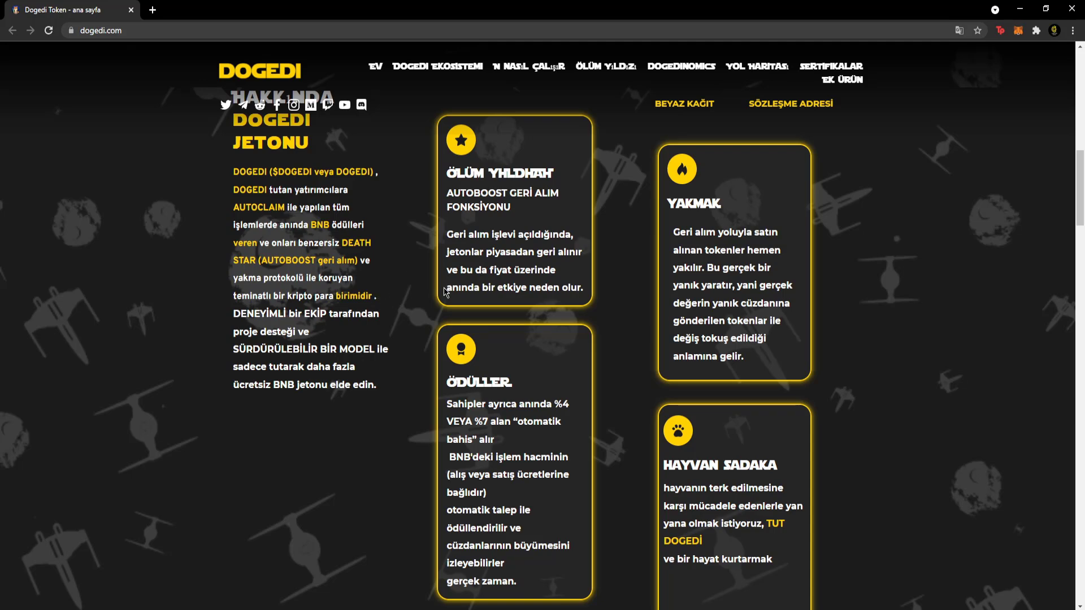
- Continue down to the 'O Nasıl Çalışır' tokenomics section and settle it in view
{"action": "scroll", "scroll_direction": "down", "scroll_amount": 3}
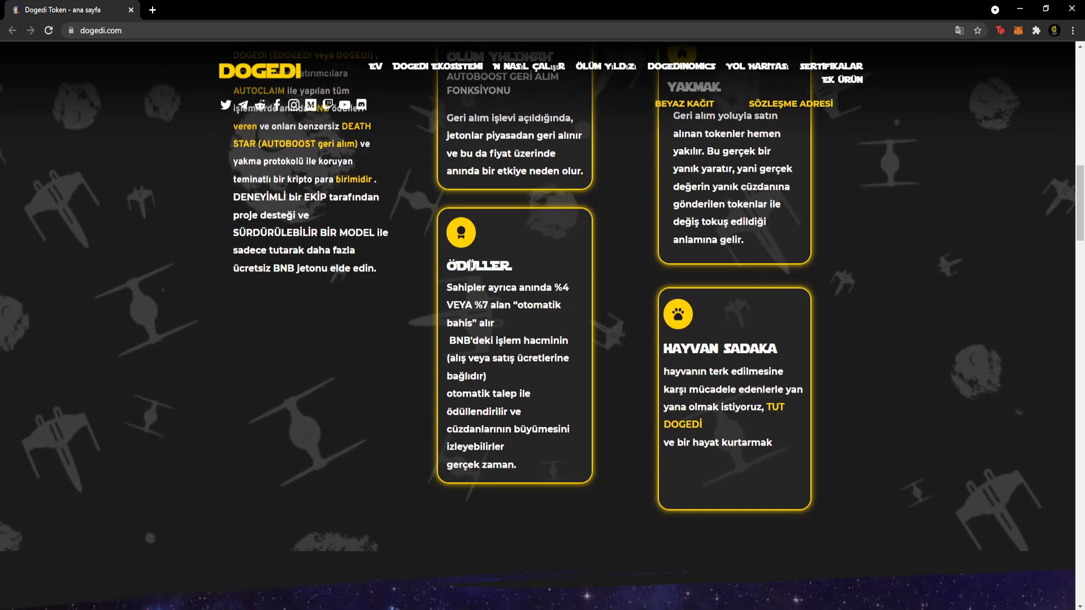
{"action": "scroll", "scroll_direction": "down", "scroll_amount": 3}
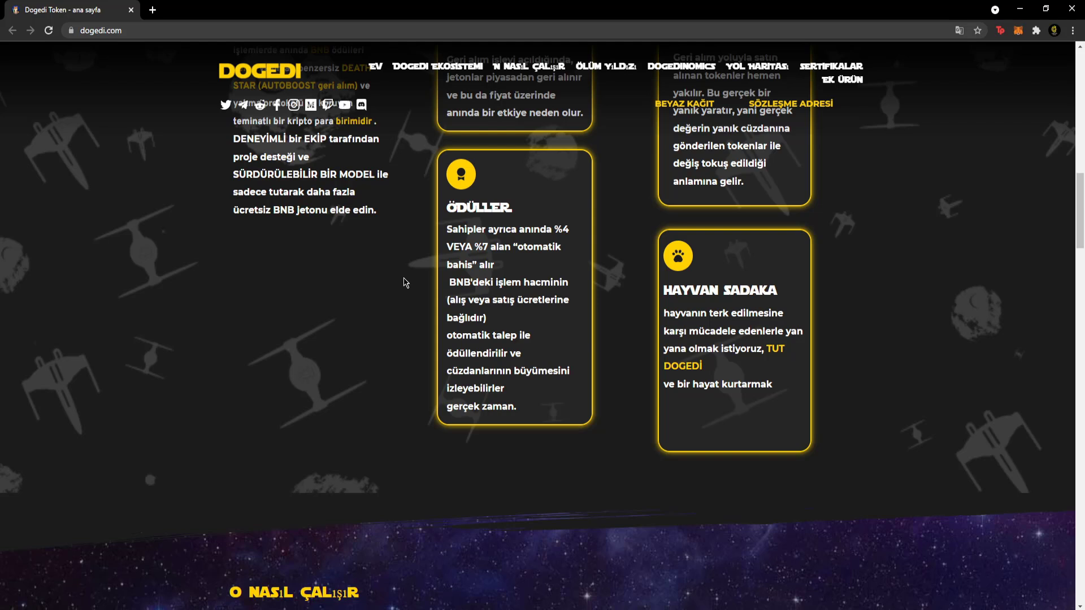
{"action": "mouse_move", "coordinate": [397, 224]}
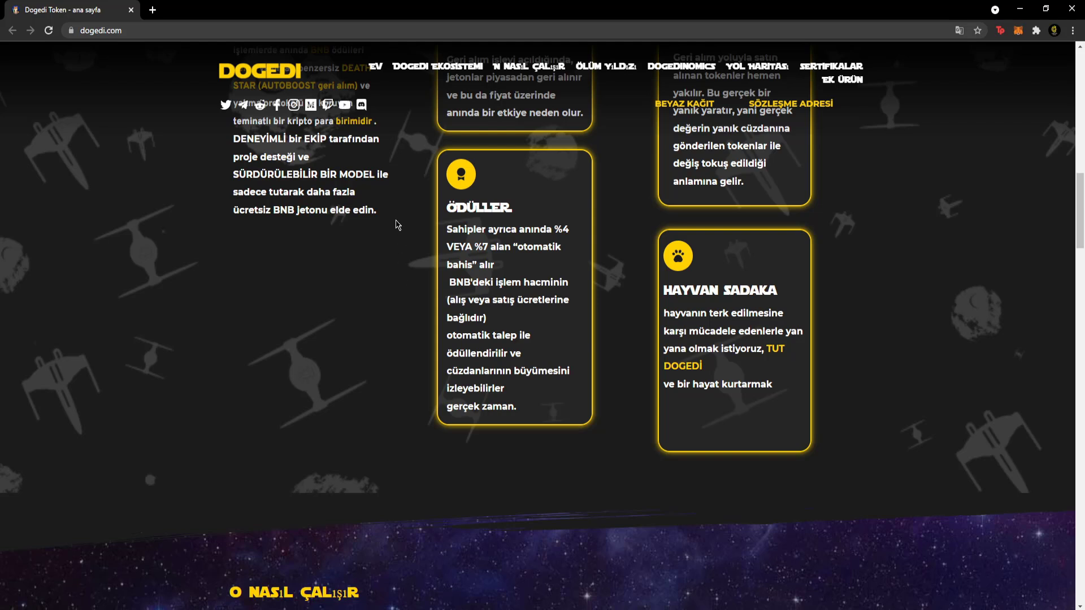
{"action": "scroll", "scroll_direction": "down", "scroll_amount": 3}
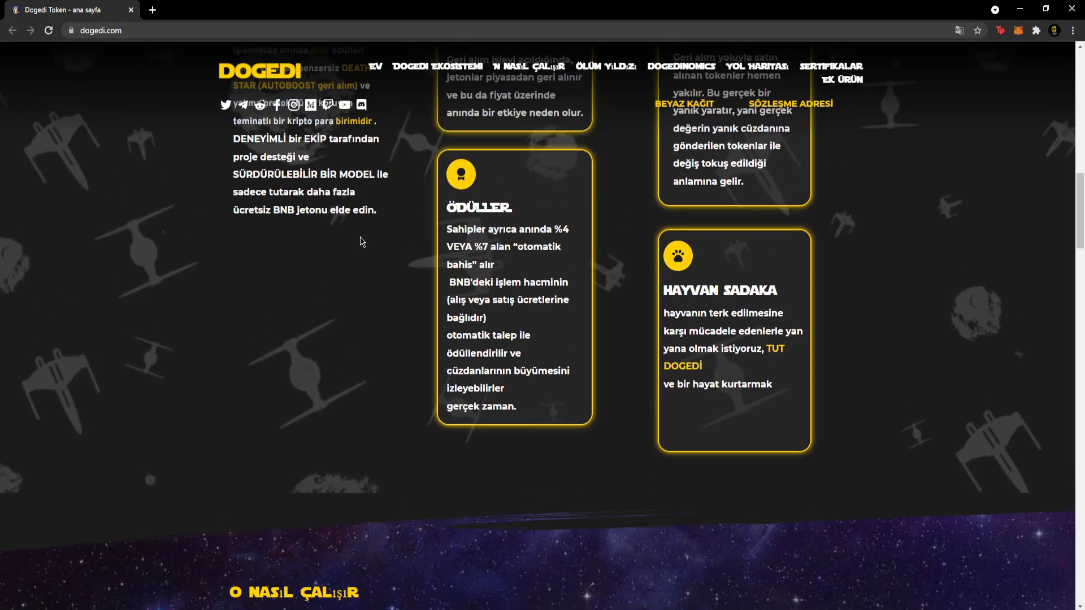
{"action": "mouse_move", "coordinate": [368, 242]}
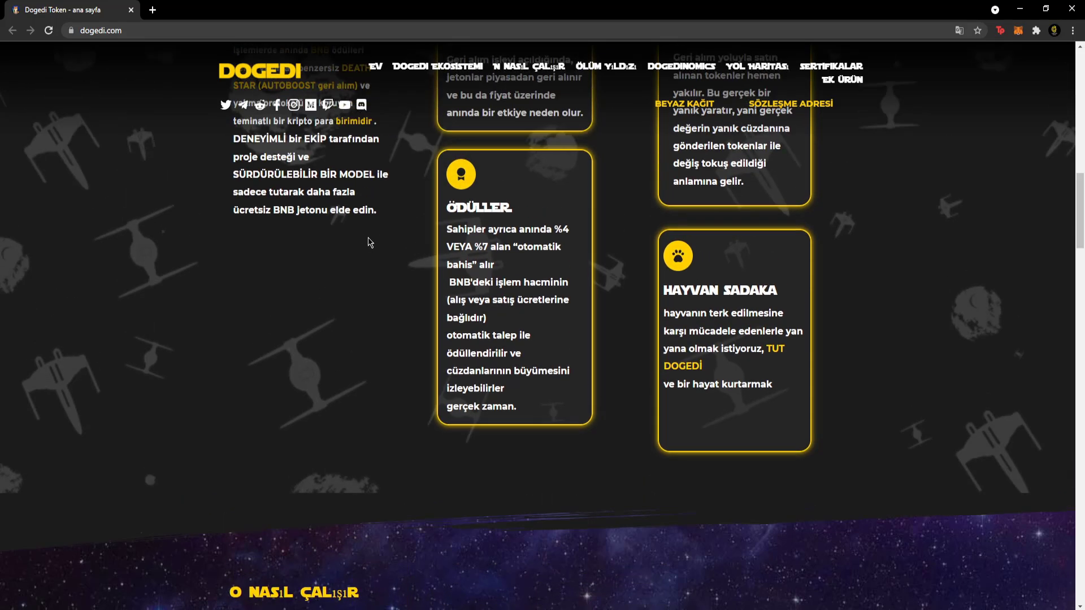
{"action": "mouse_move", "coordinate": [774, 387]}
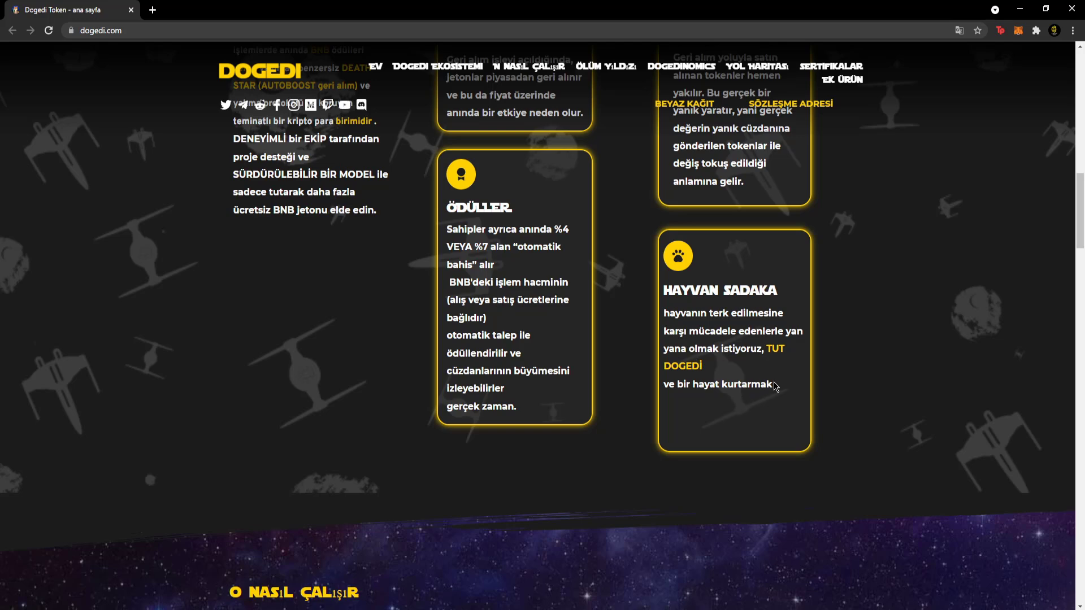
{"action": "scroll", "scroll_direction": "up", "scroll_amount": 3}
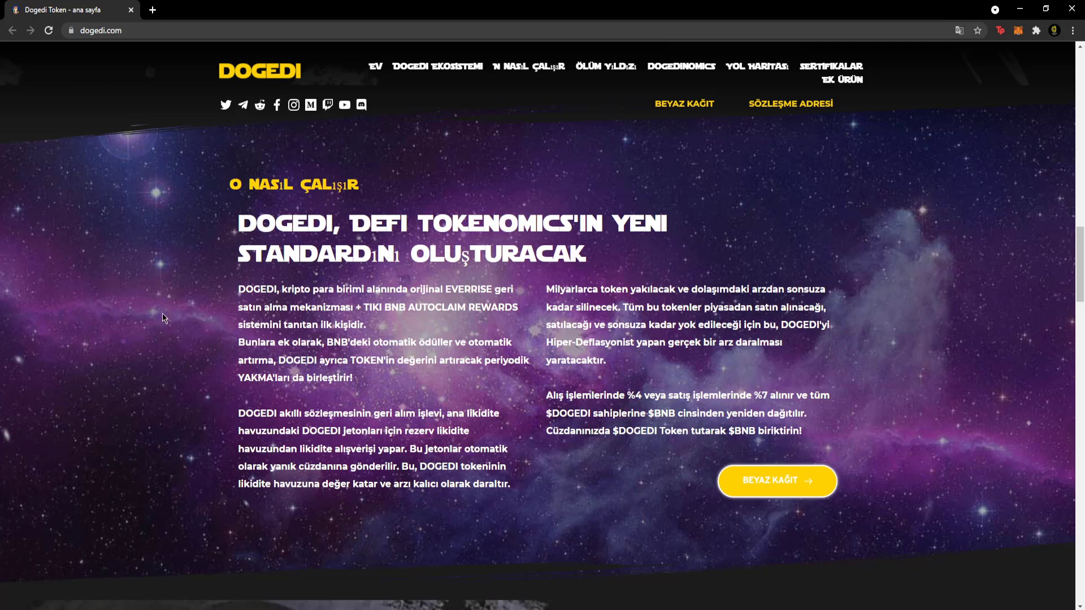
{"action": "mouse_move", "coordinate": [187, 301]}
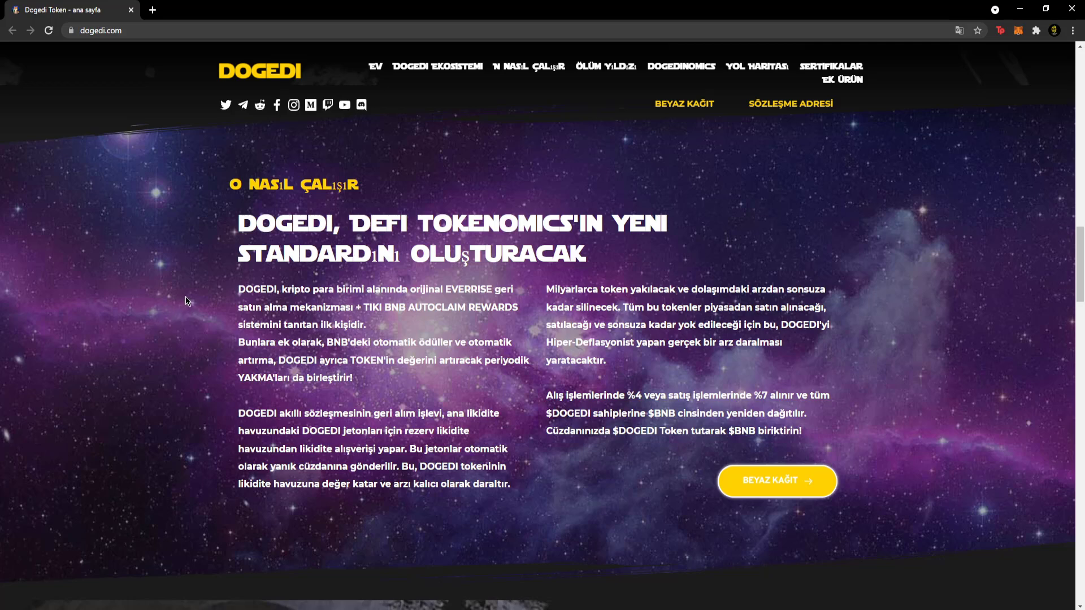
{"action": "mouse_move", "coordinate": [196, 315]}
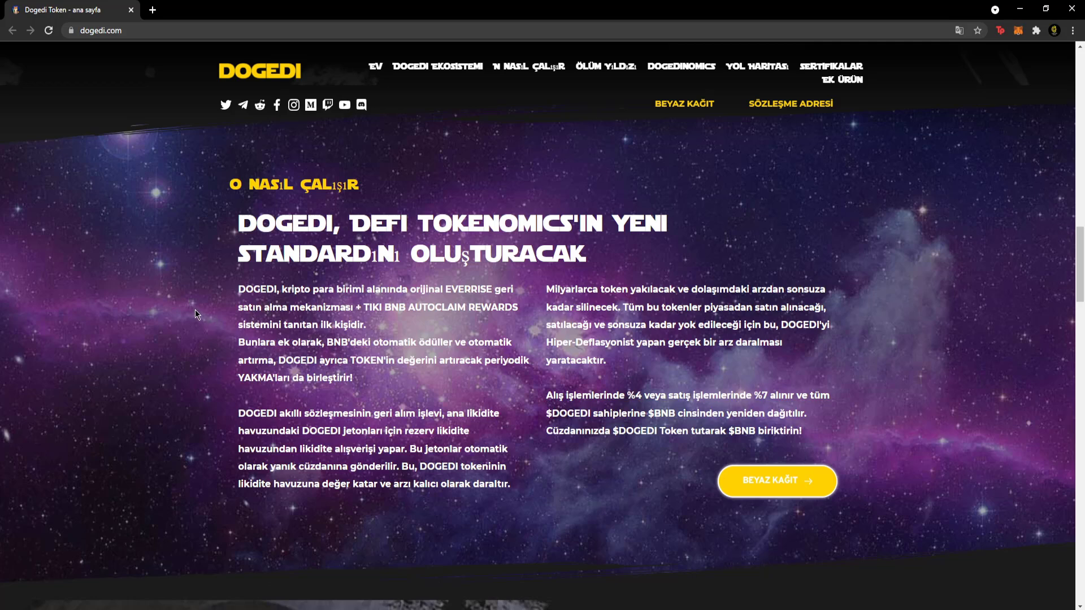
{"action": "mouse_move", "coordinate": [443, 334]}
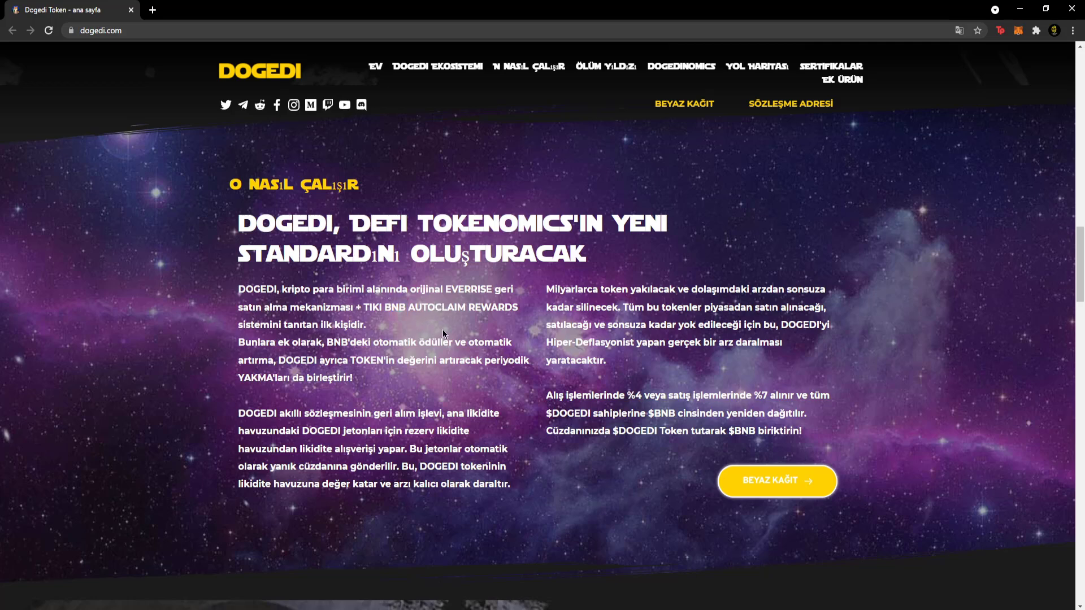
- Scroll slowly through the 'O Nasıl Çalışır' text until 'Ölüm Yıldızı' appears
{"action": "scroll", "scroll_direction": "down", "scroll_amount": 3}
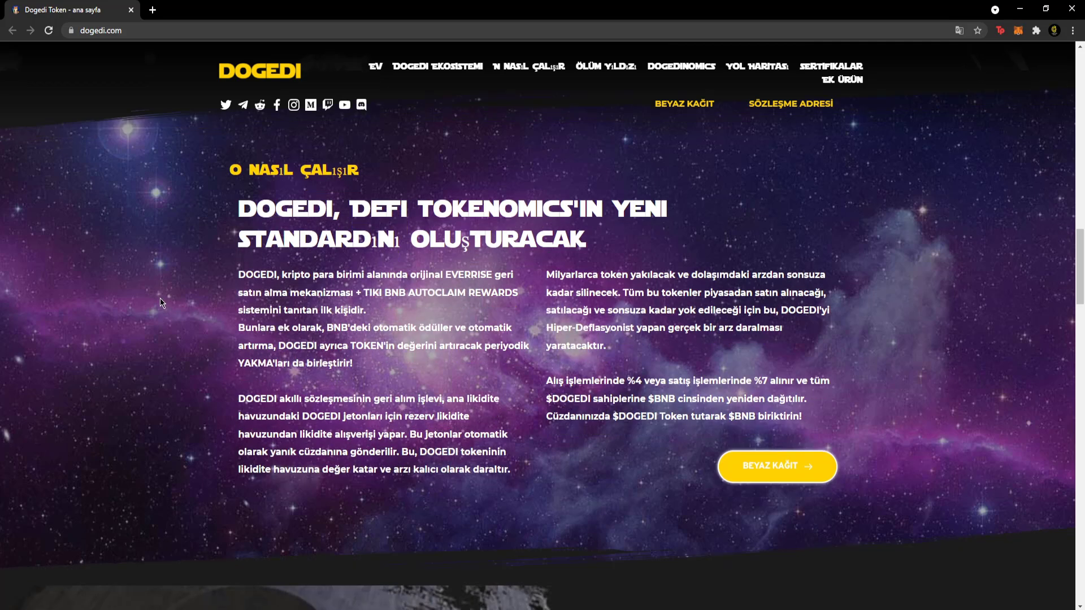
{"action": "scroll", "scroll_direction": "down", "scroll_amount": 3}
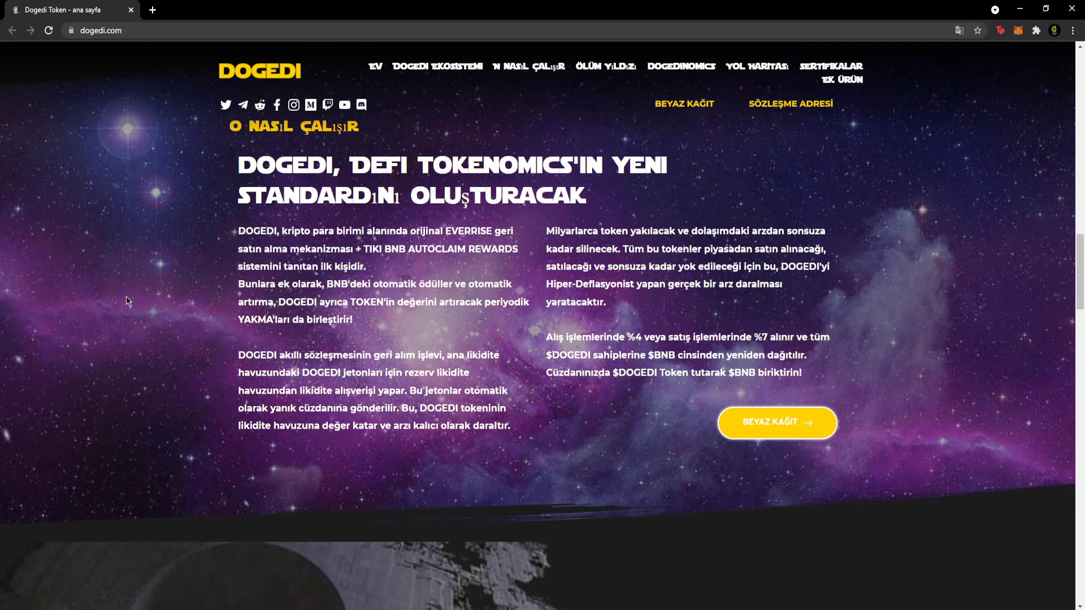
{"action": "mouse_move", "coordinate": [104, 303]}
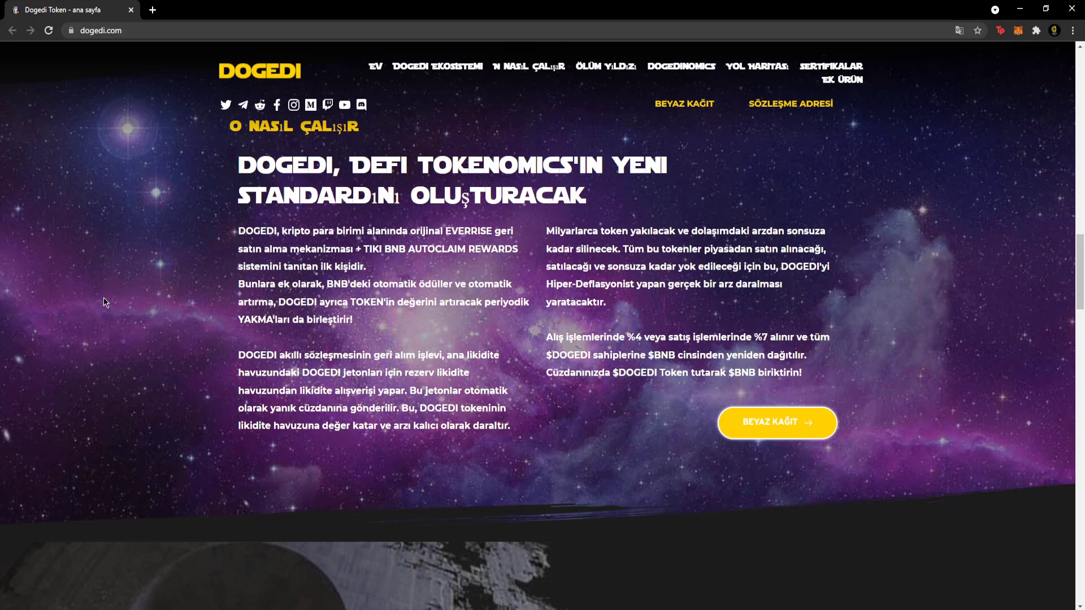
{"action": "mouse_move", "coordinate": [360, 314]}
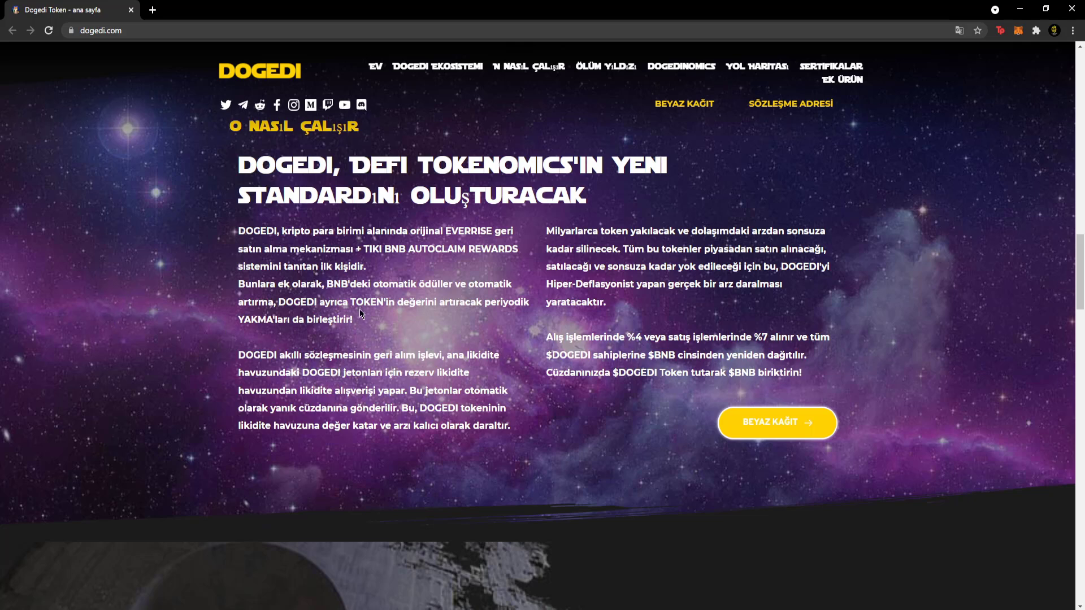
{"action": "scroll", "scroll_direction": "down", "scroll_amount": 3}
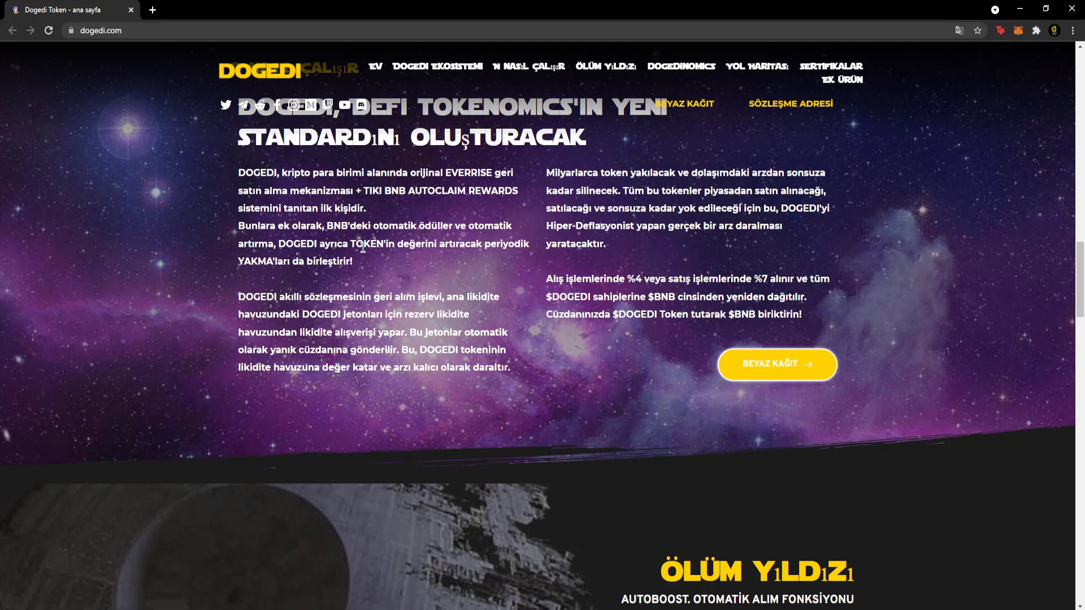
{"action": "mouse_move", "coordinate": [523, 215]}
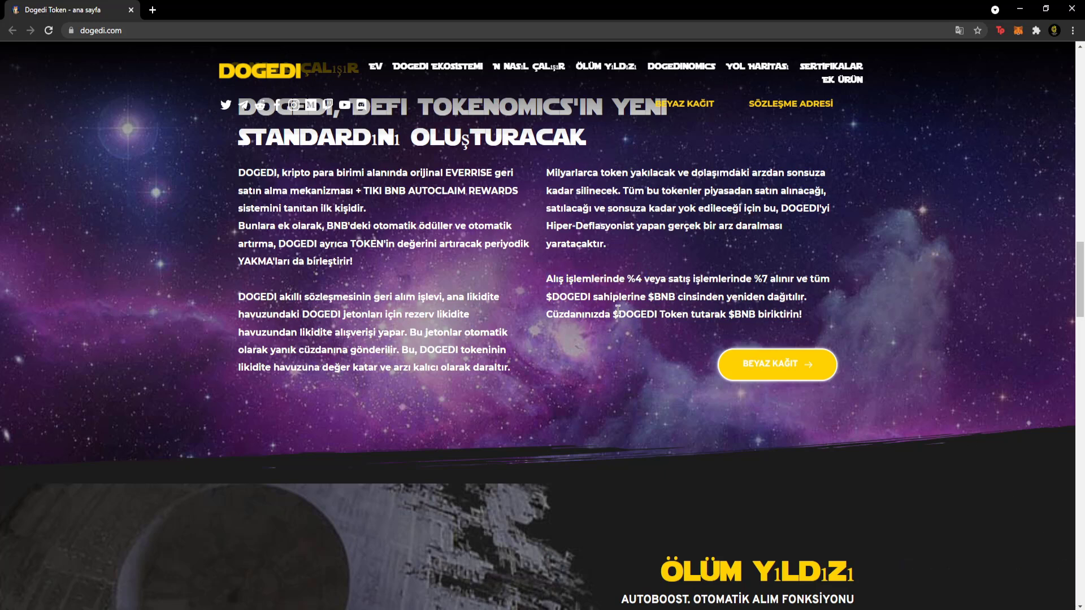
{"action": "mouse_move", "coordinate": [815, 303]}
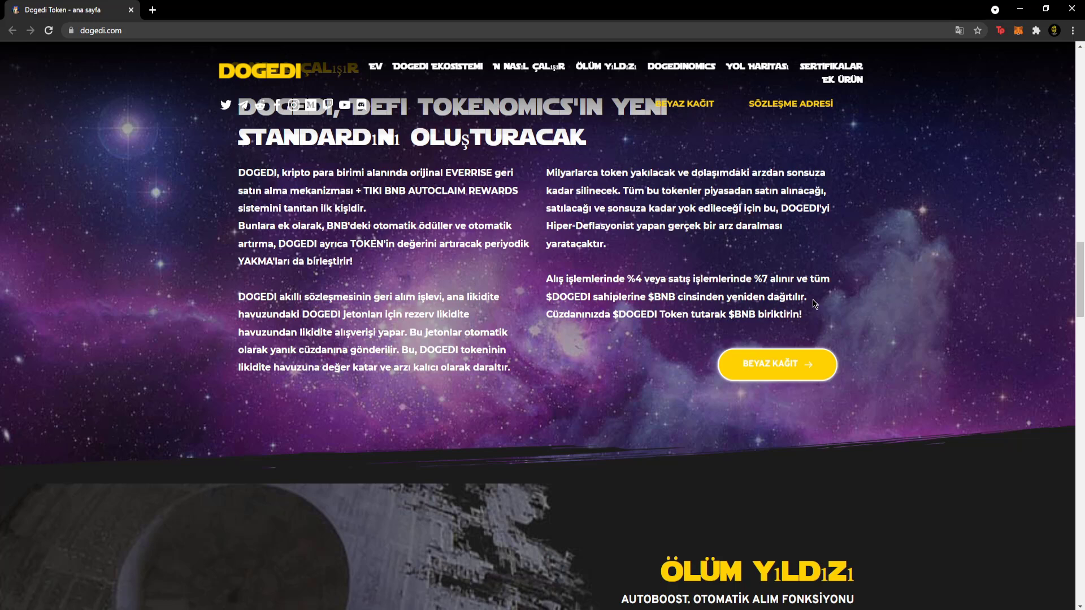
{"action": "mouse_move", "coordinate": [721, 309]}
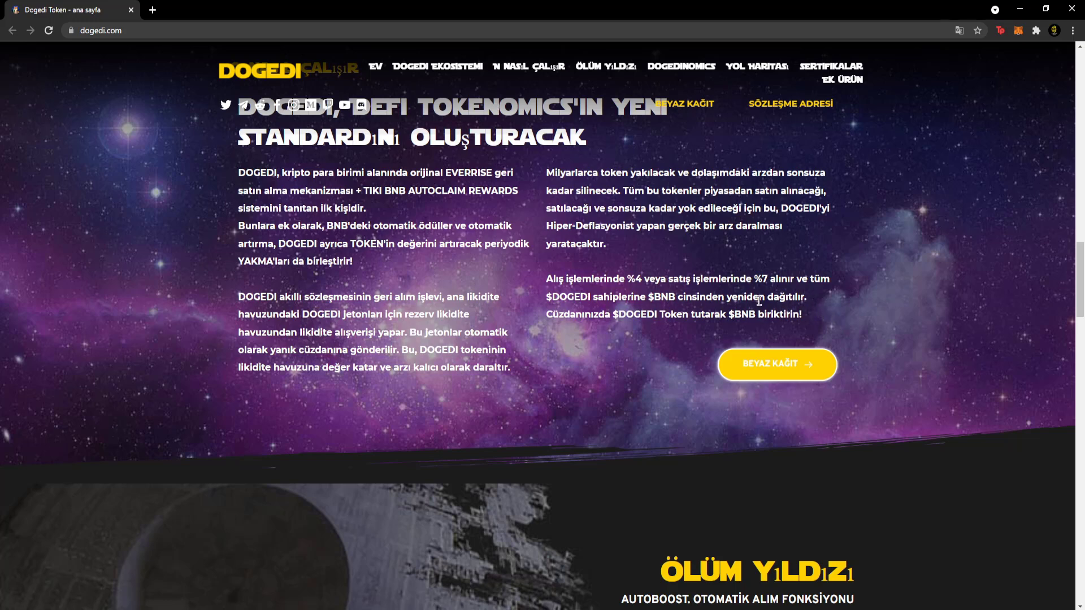
{"action": "mouse_move", "coordinate": [631, 309]}
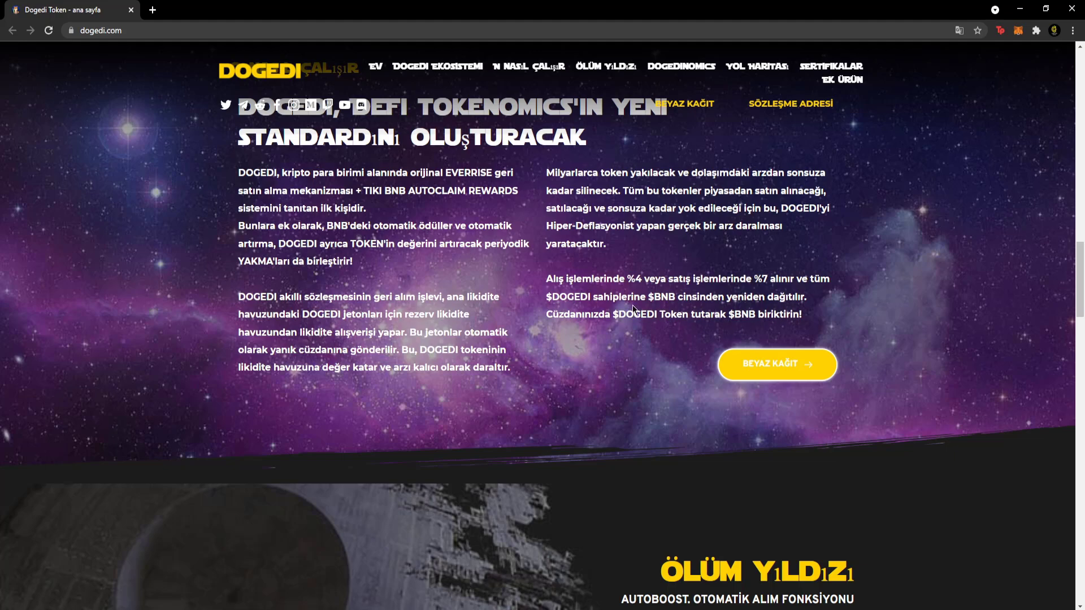
{"action": "scroll", "scroll_direction": "down", "scroll_amount": 3}
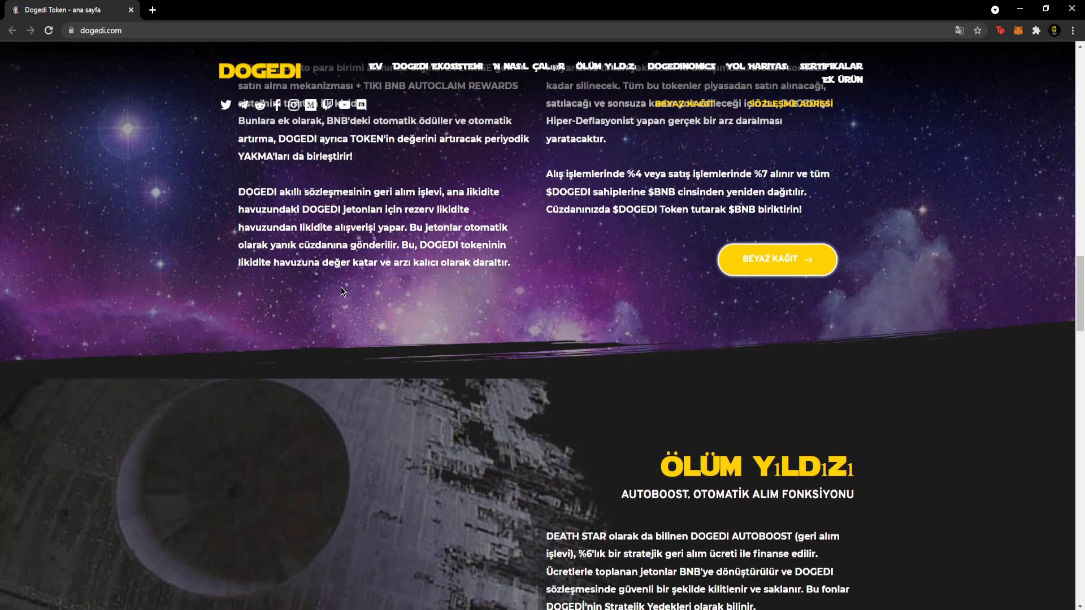
- Read the Ölüm Yıldızı autoboost buyback section and move toward Dogedinomics
{"action": "scroll", "scroll_direction": "down", "scroll_amount": 3}
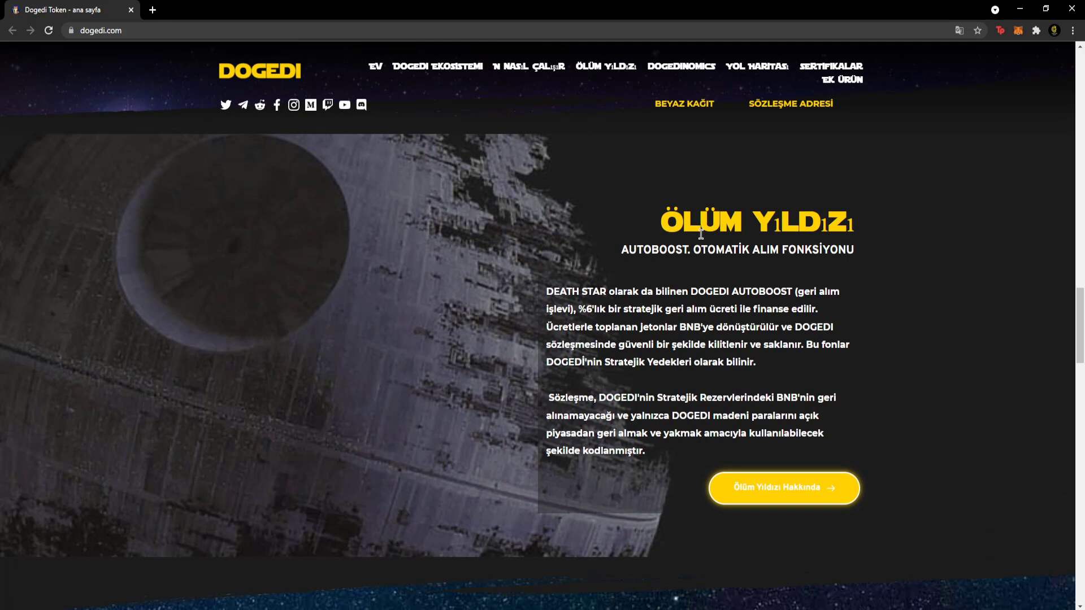
{"action": "mouse_move", "coordinate": [816, 267]}
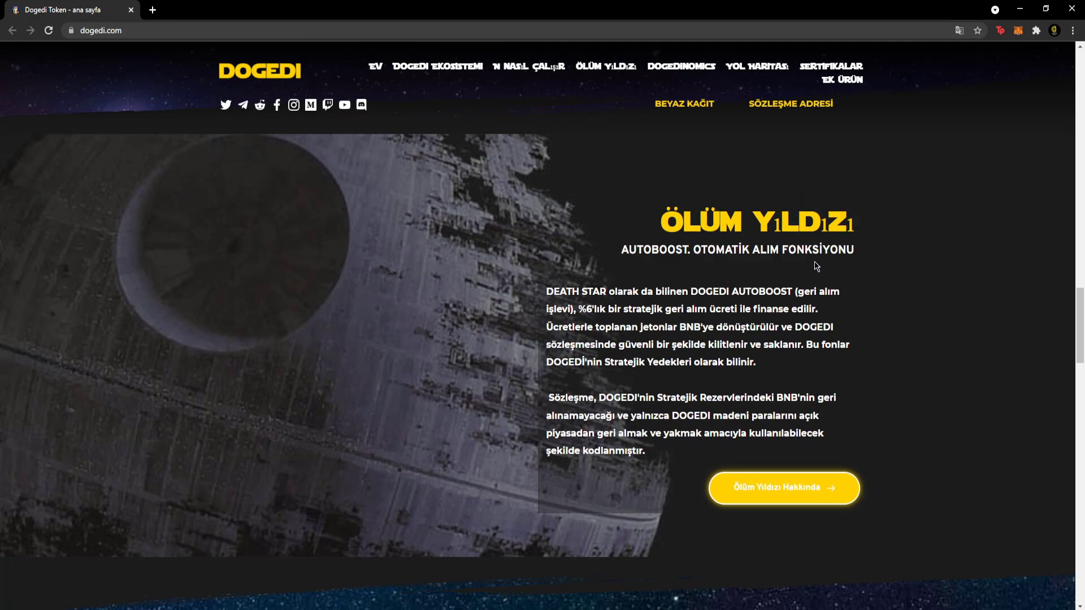
{"action": "mouse_move", "coordinate": [561, 308]}
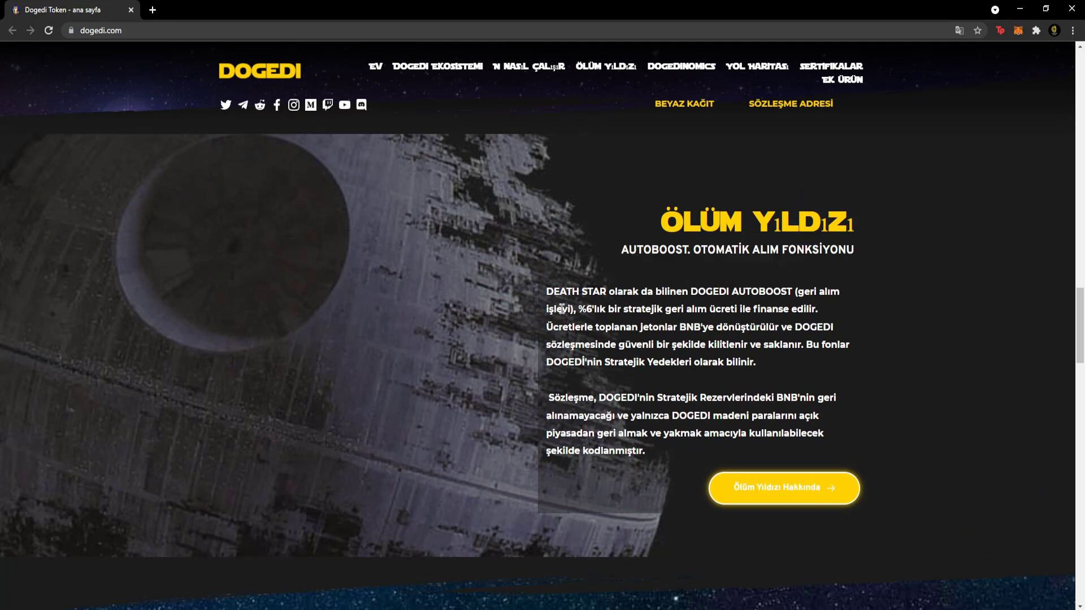
{"action": "scroll", "scroll_direction": "down", "scroll_amount": 3}
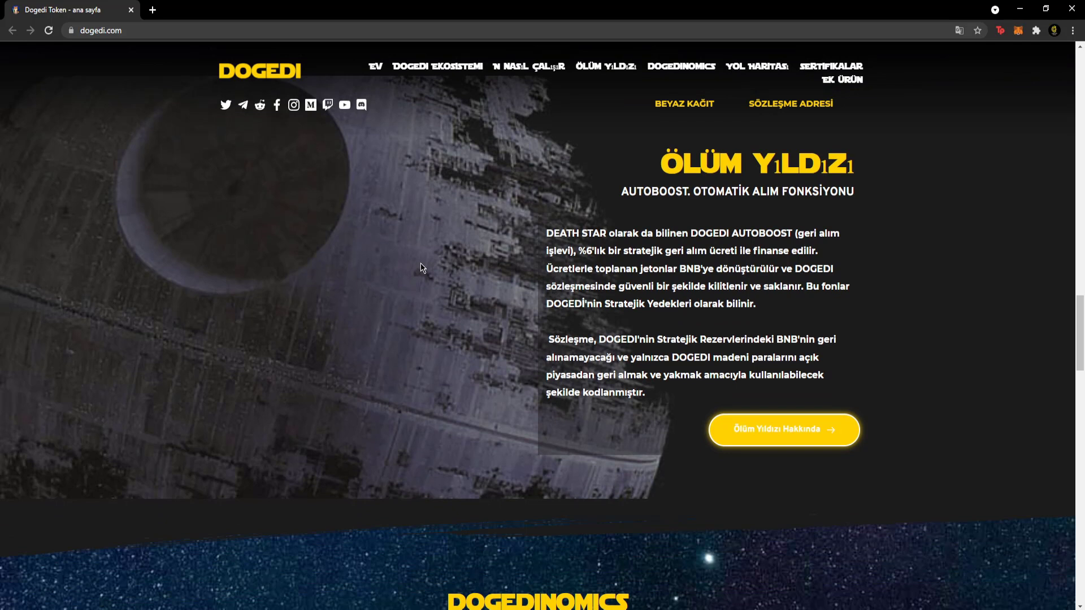
{"action": "mouse_move", "coordinate": [418, 260]}
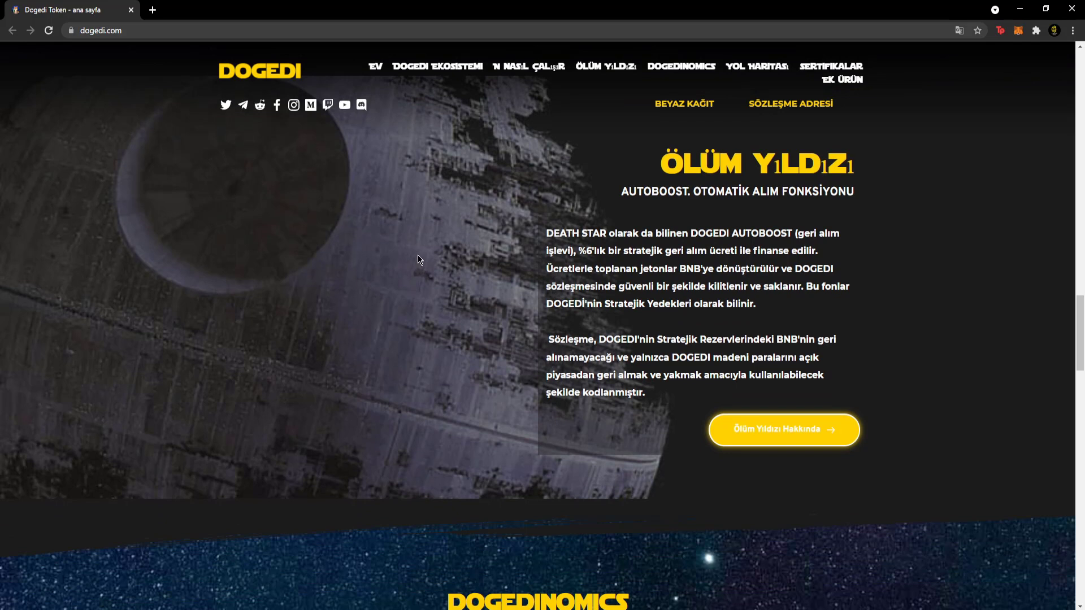
{"action": "mouse_move", "coordinate": [417, 233]}
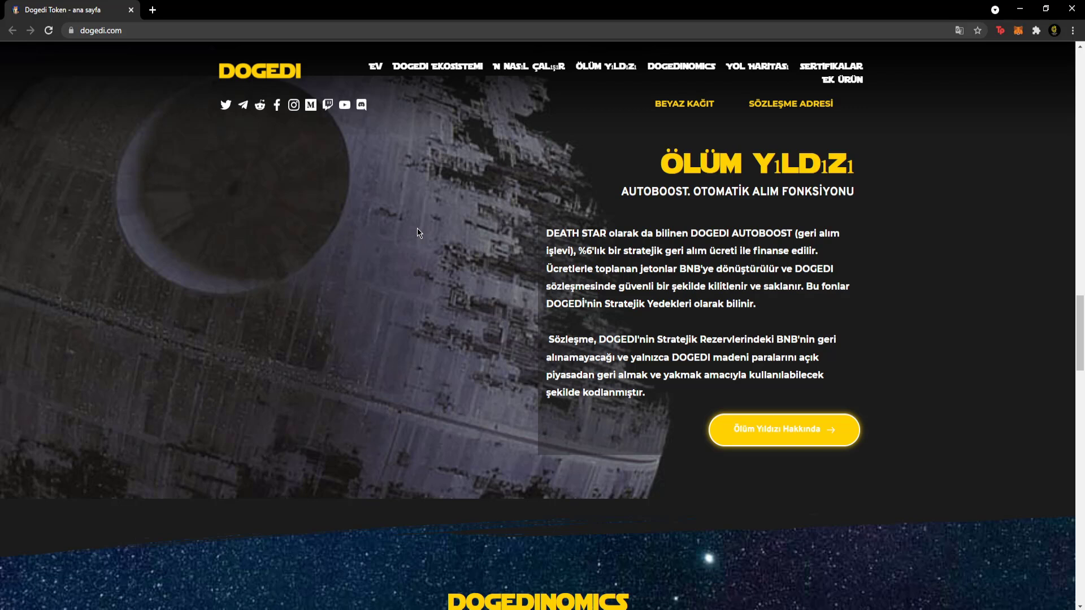
{"action": "mouse_move", "coordinate": [589, 340]}
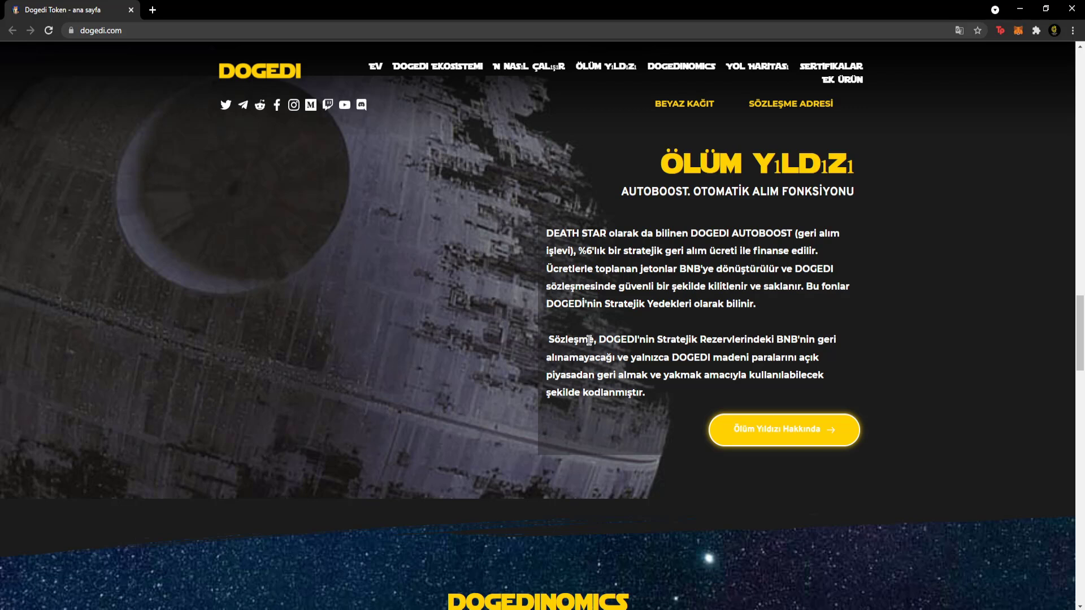
{"action": "mouse_move", "coordinate": [424, 316]}
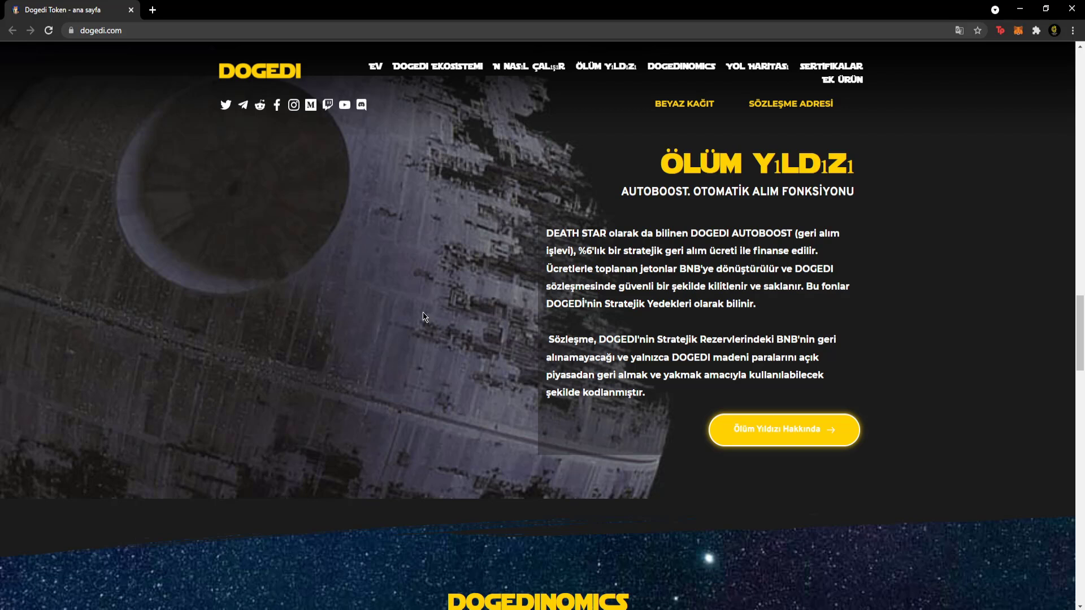
{"action": "mouse_move", "coordinate": [426, 316]}
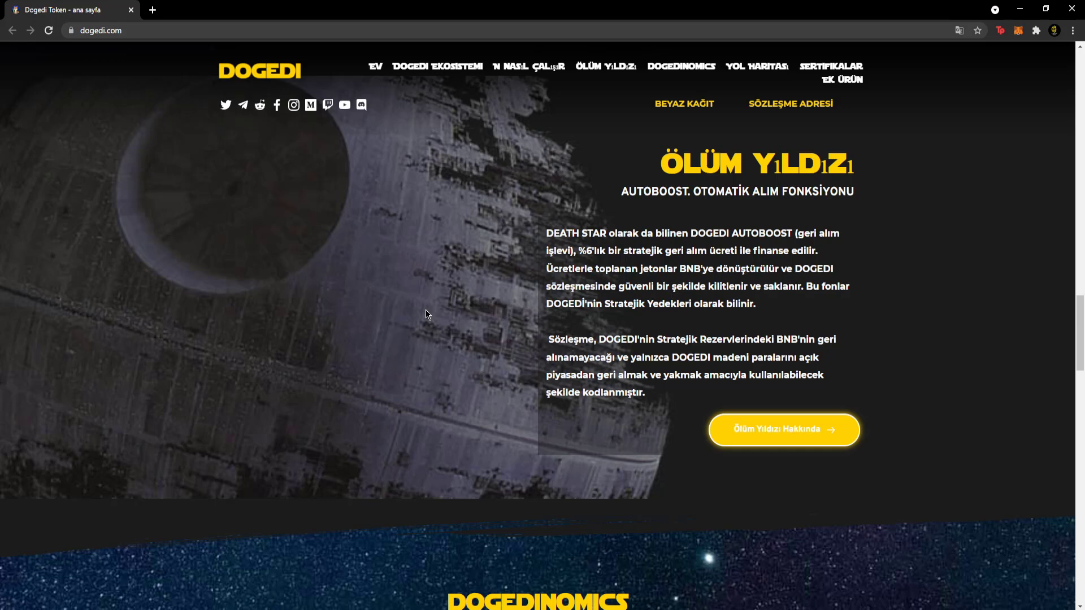
{"action": "scroll", "scroll_direction": "down", "scroll_amount": 3}
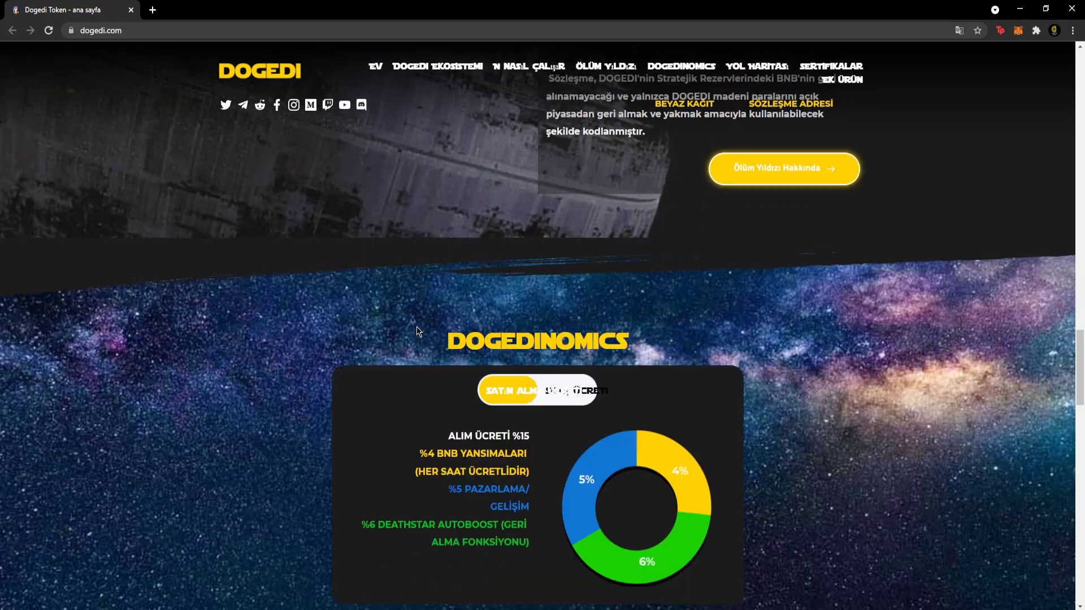
- Center the Dogedinomics chart showing 4% reflections, 5% marketing, 6% Deathstar autoboost
{"action": "scroll", "scroll_direction": "down", "scroll_amount": 3}
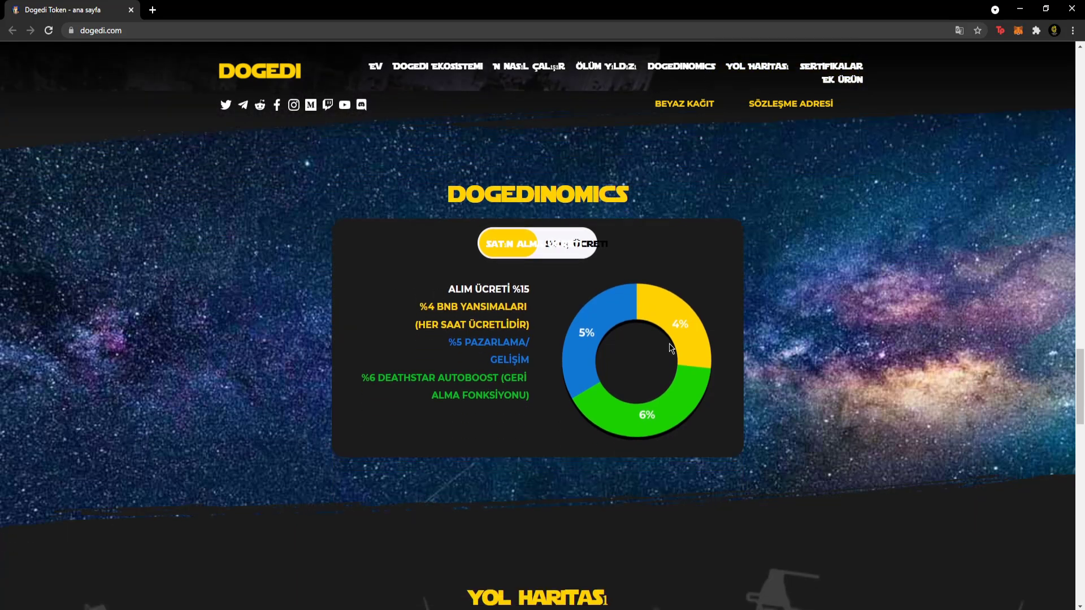
{"action": "scroll", "scroll_direction": "down", "scroll_amount": 3}
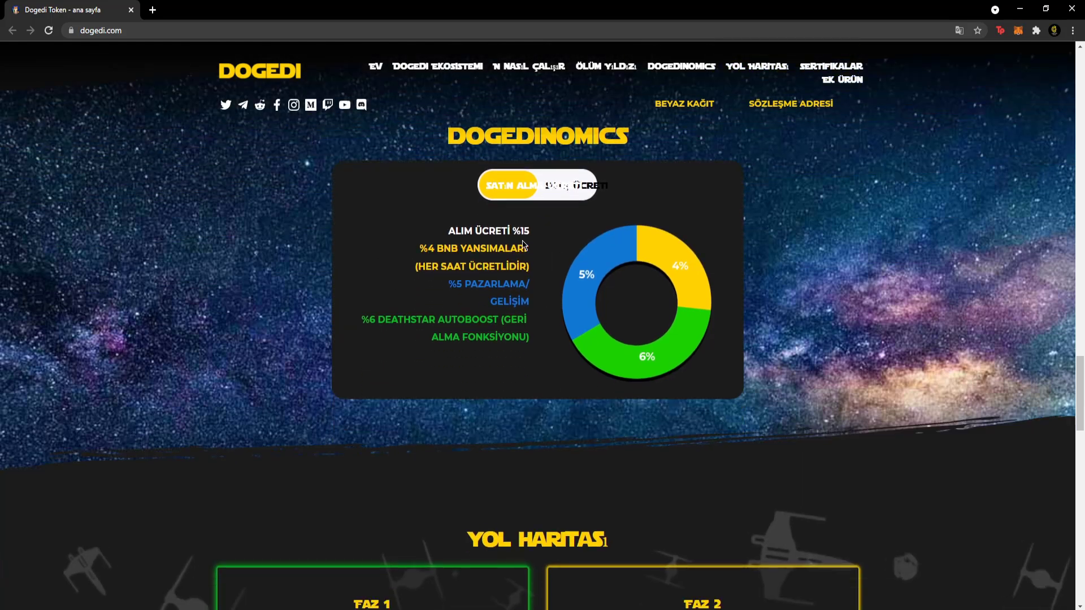
{"action": "mouse_move", "coordinate": [524, 297]}
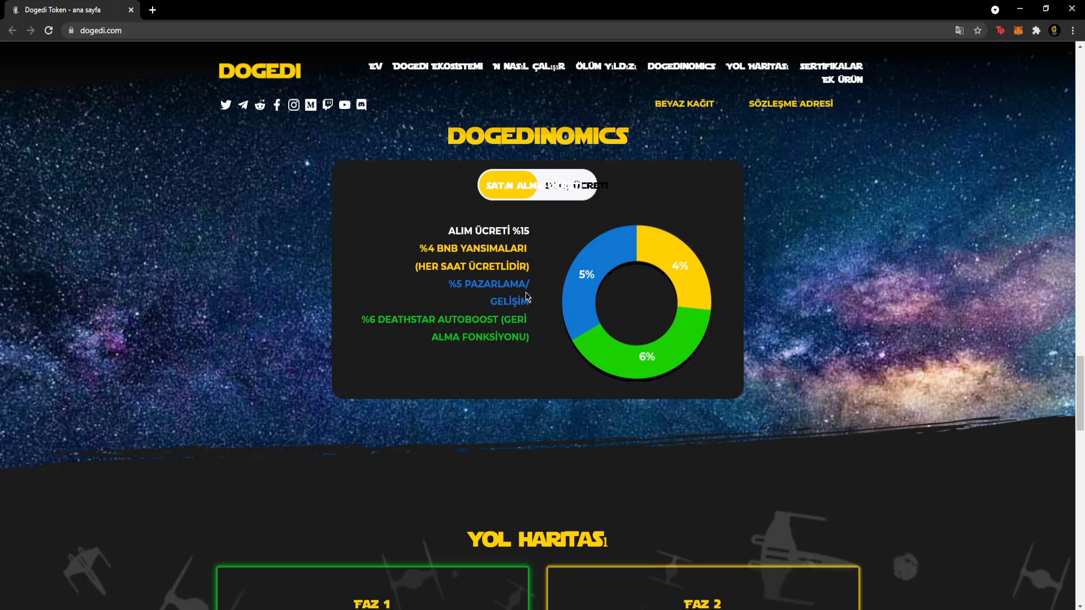
{"action": "mouse_move", "coordinate": [468, 334]}
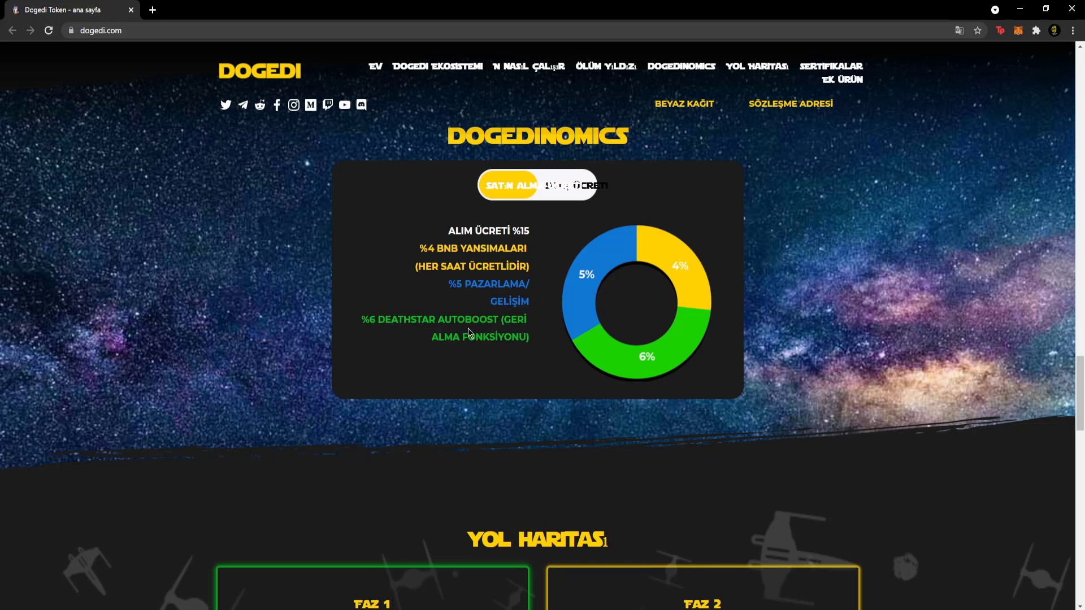
- Scroll through the Yol Haritası roadmap cards Faz 1 to Faz 4
{"action": "scroll", "scroll_direction": "down", "scroll_amount": 3}
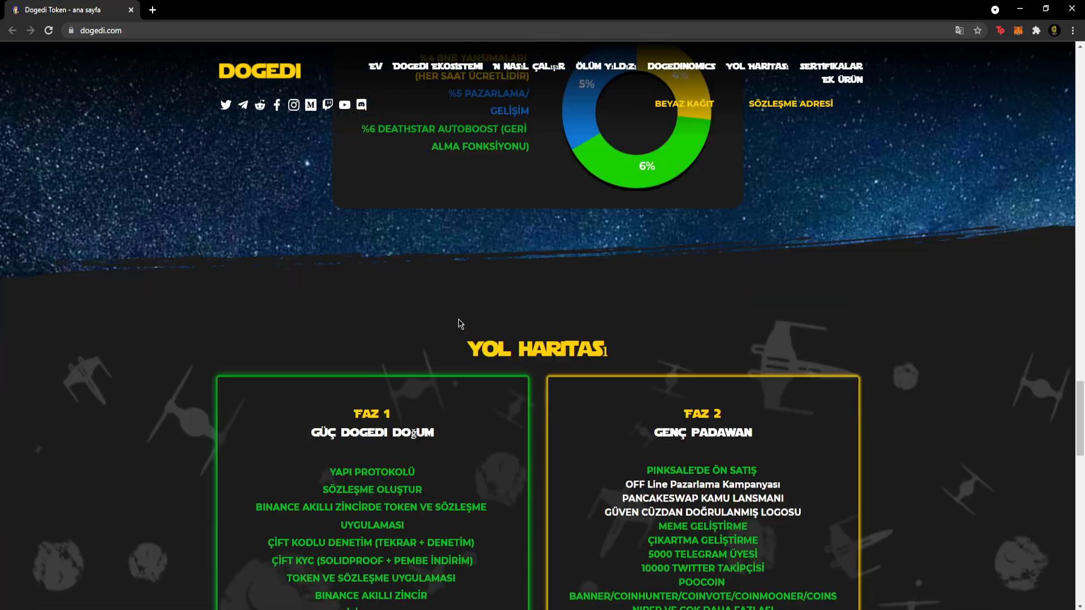
{"action": "scroll", "scroll_direction": "down", "scroll_amount": 3}
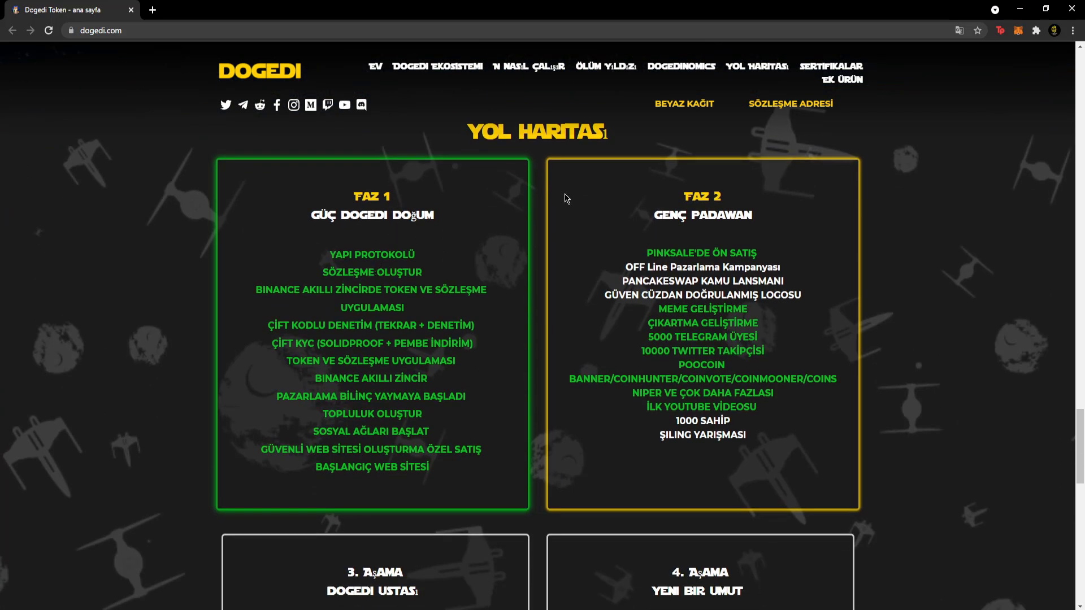
{"action": "mouse_move", "coordinate": [463, 213]}
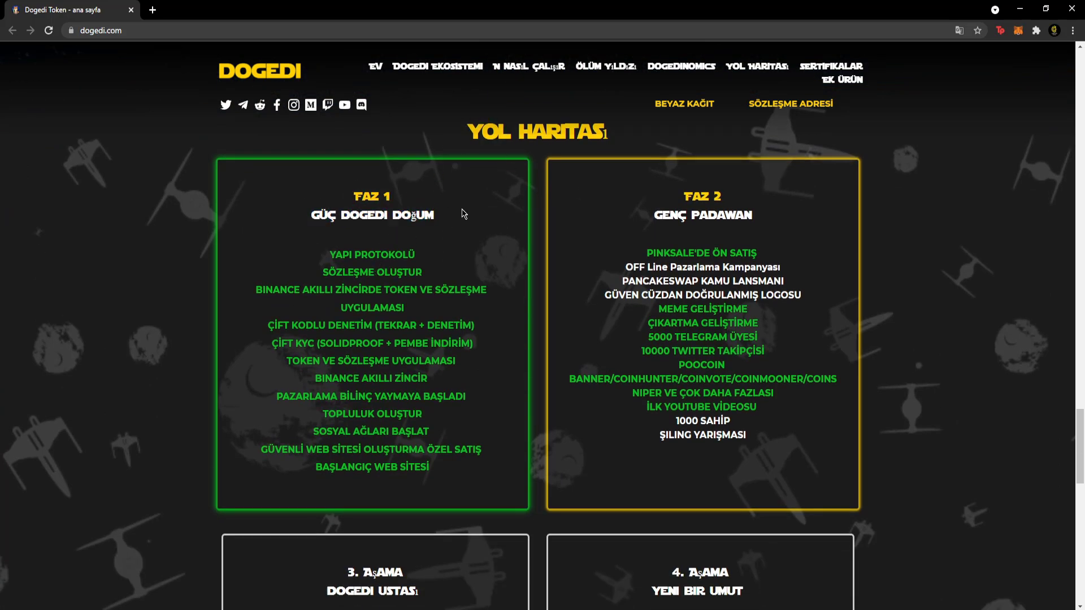
{"action": "scroll", "scroll_direction": "down", "scroll_amount": 3}
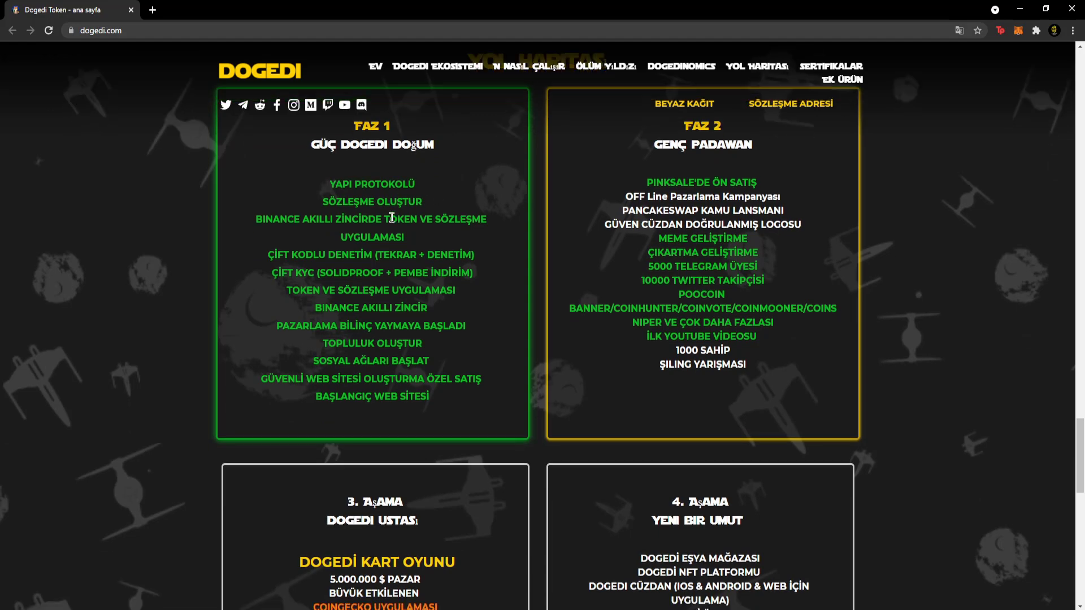
{"action": "scroll", "scroll_direction": "down", "scroll_amount": 3}
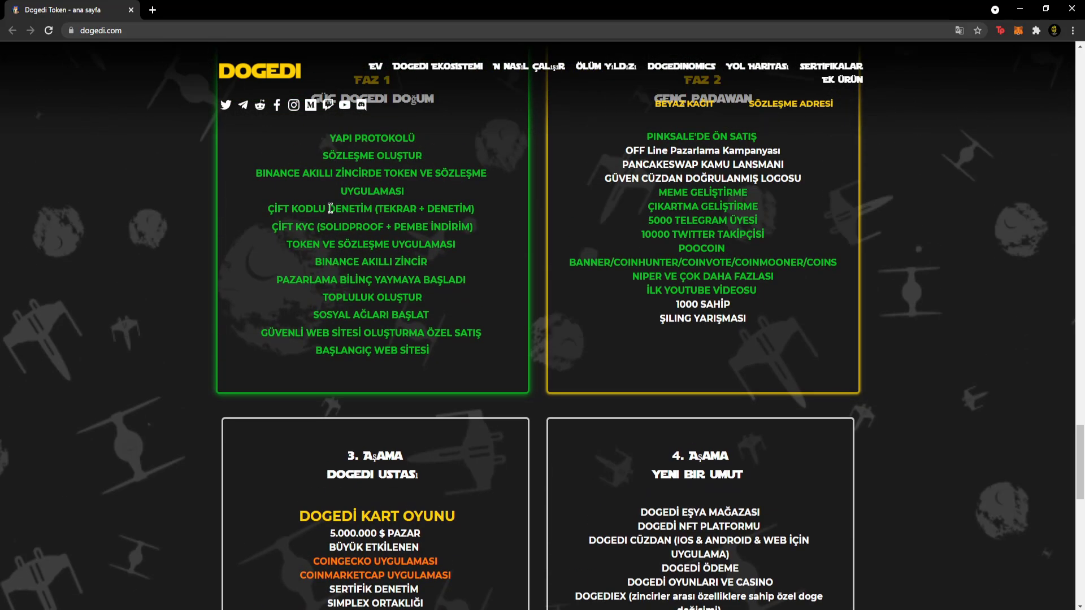
{"action": "scroll", "scroll_direction": "down", "scroll_amount": 3}
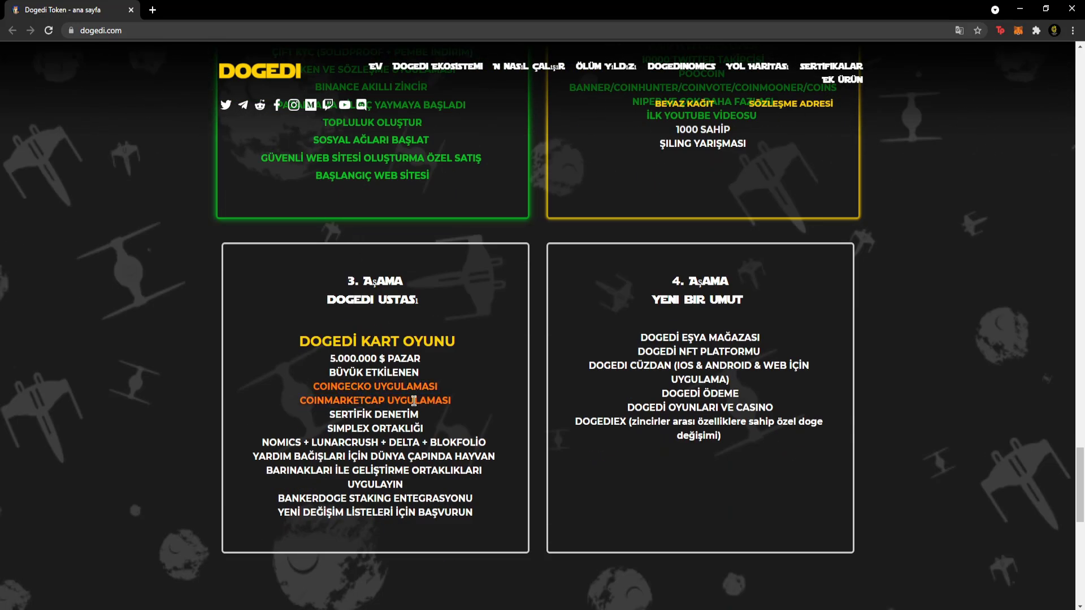
- Move back around Faz 1 and Faz 2 and on toward the partners section
{"action": "left_click_drag", "start_coordinate": [313, 386], "coordinate": [450, 400]}
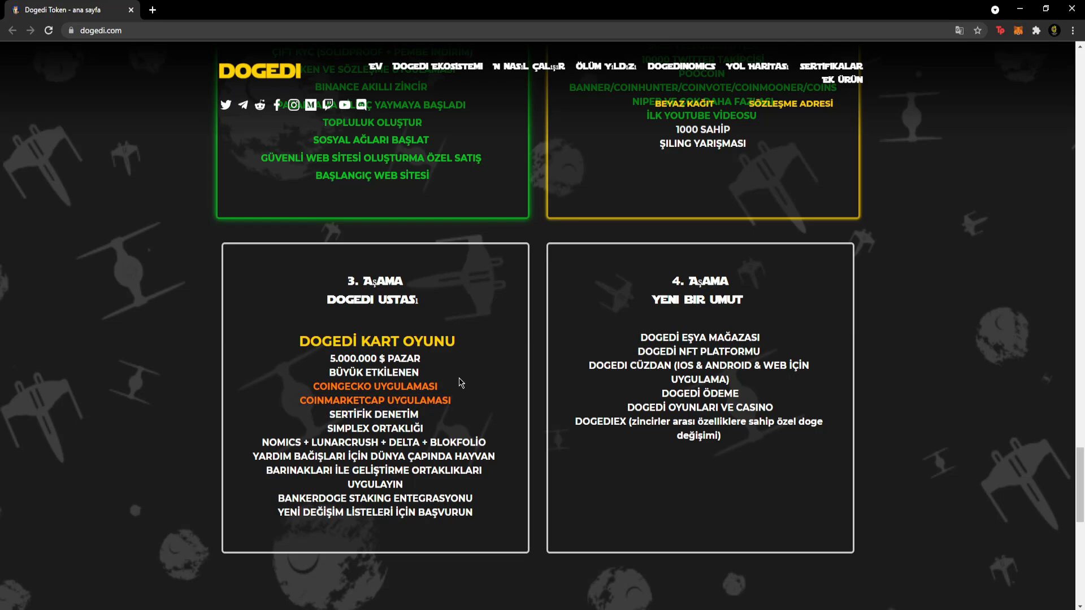
{"action": "scroll", "scroll_direction": "up", "scroll_amount": 3}
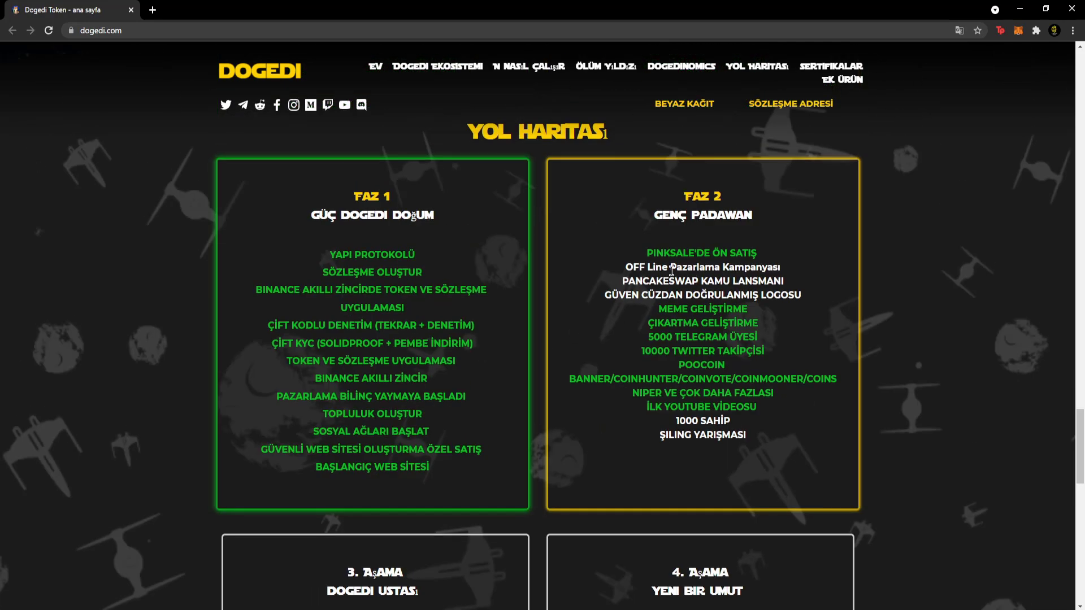
{"action": "scroll", "scroll_direction": "down", "scroll_amount": 3}
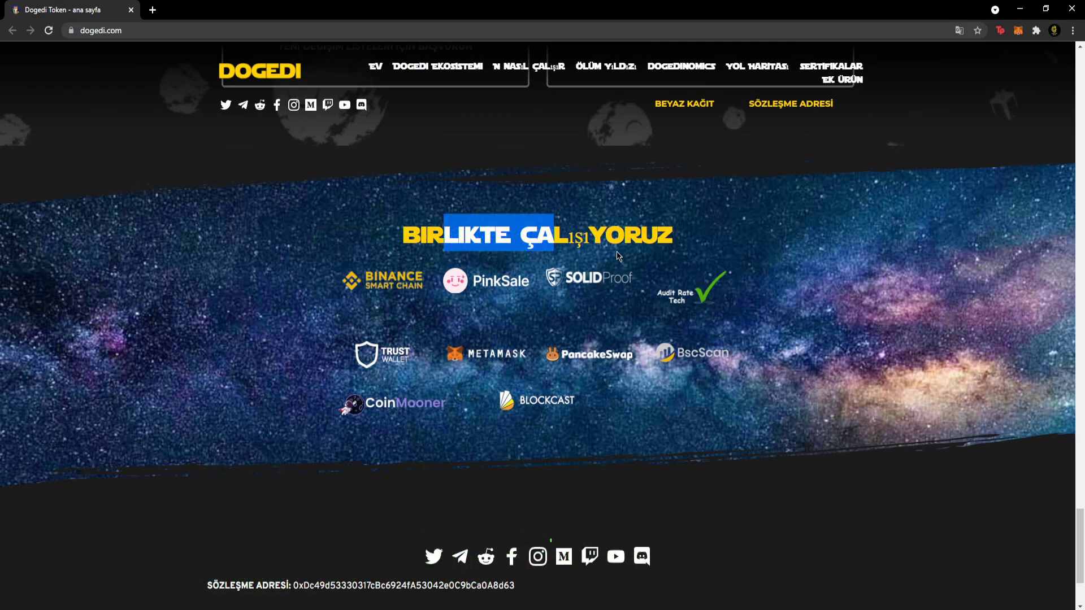
- View the Birlikte Çalışıyoruz partner logos, then return to the top hero section
{"action": "scroll", "scroll_direction": "down", "scroll_amount": 3}
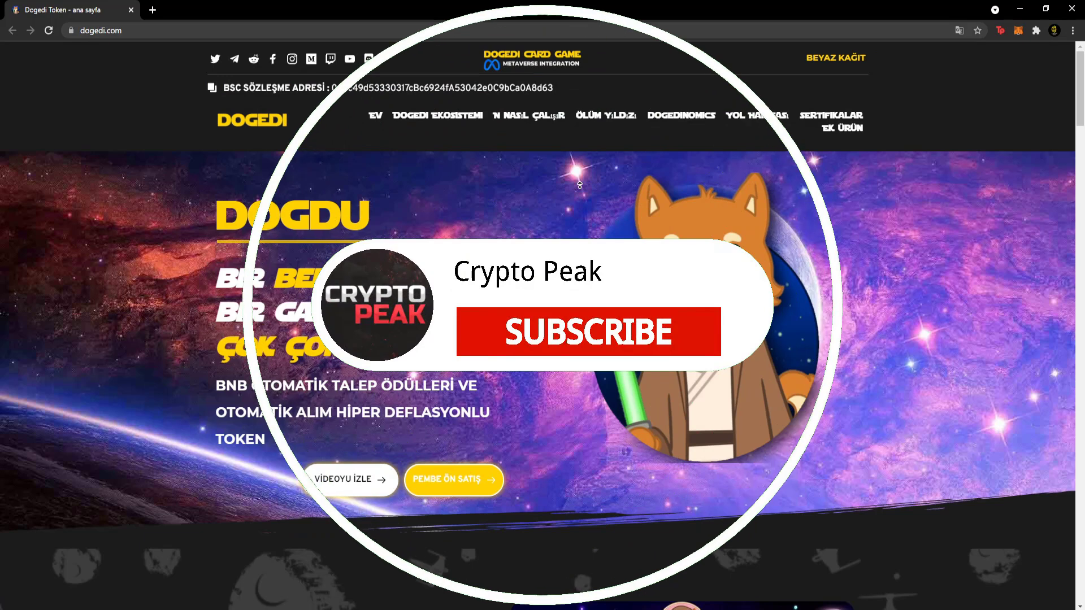
{"action": "left_click", "coordinate": [587, 331]}
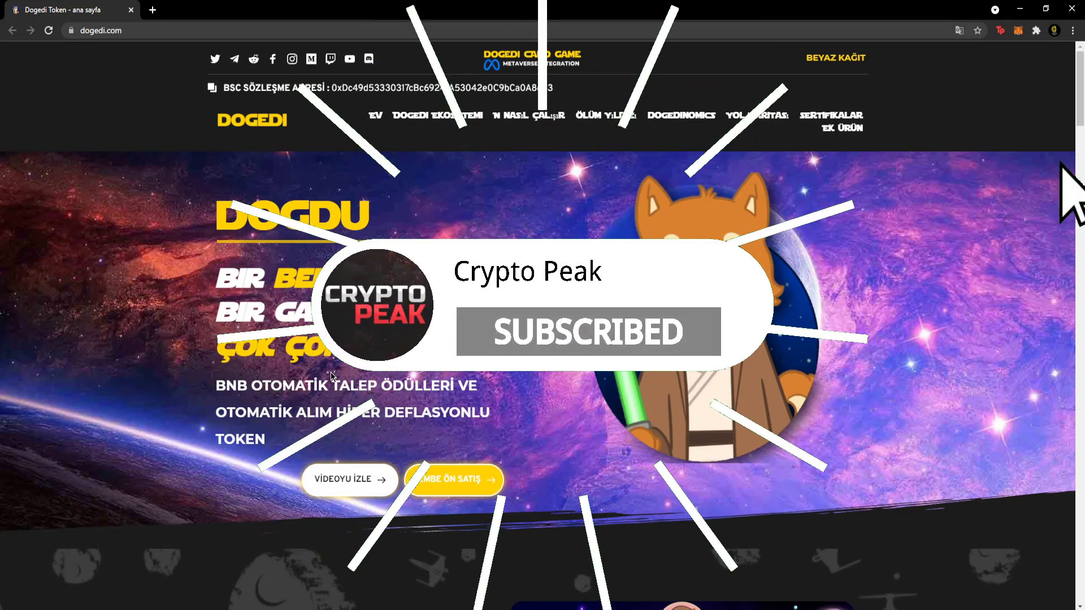